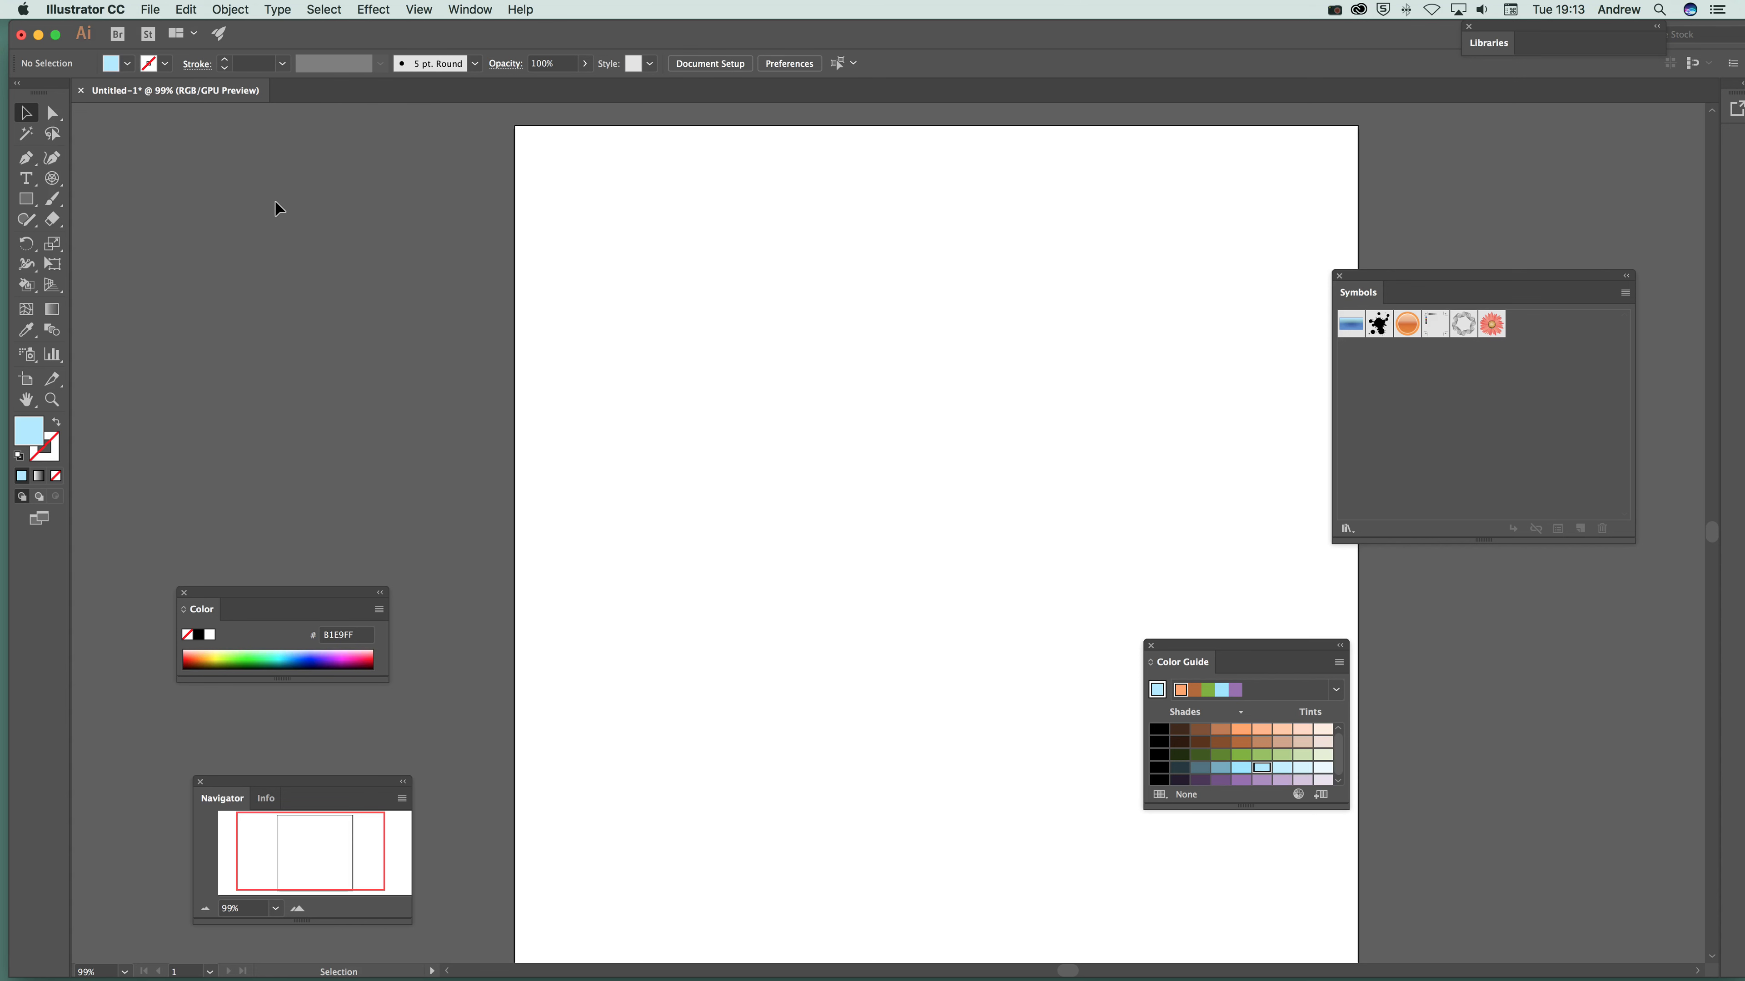
mouse_move(40, 242)
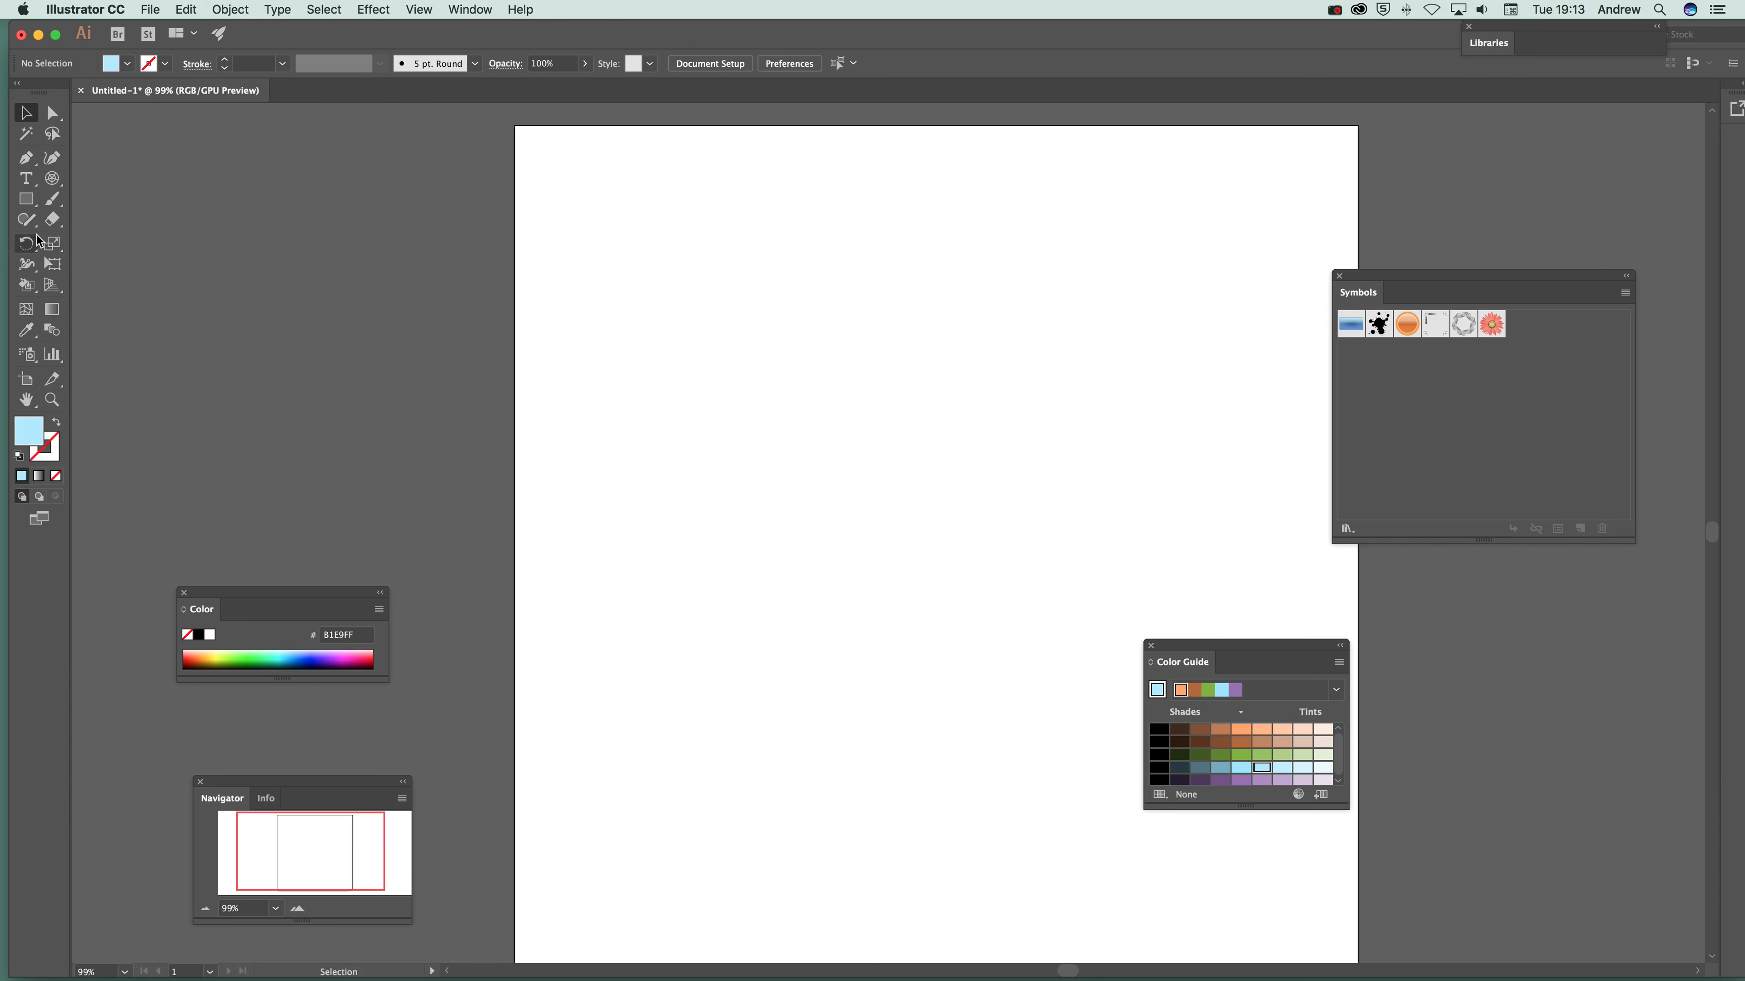
mouse_move(51, 178)
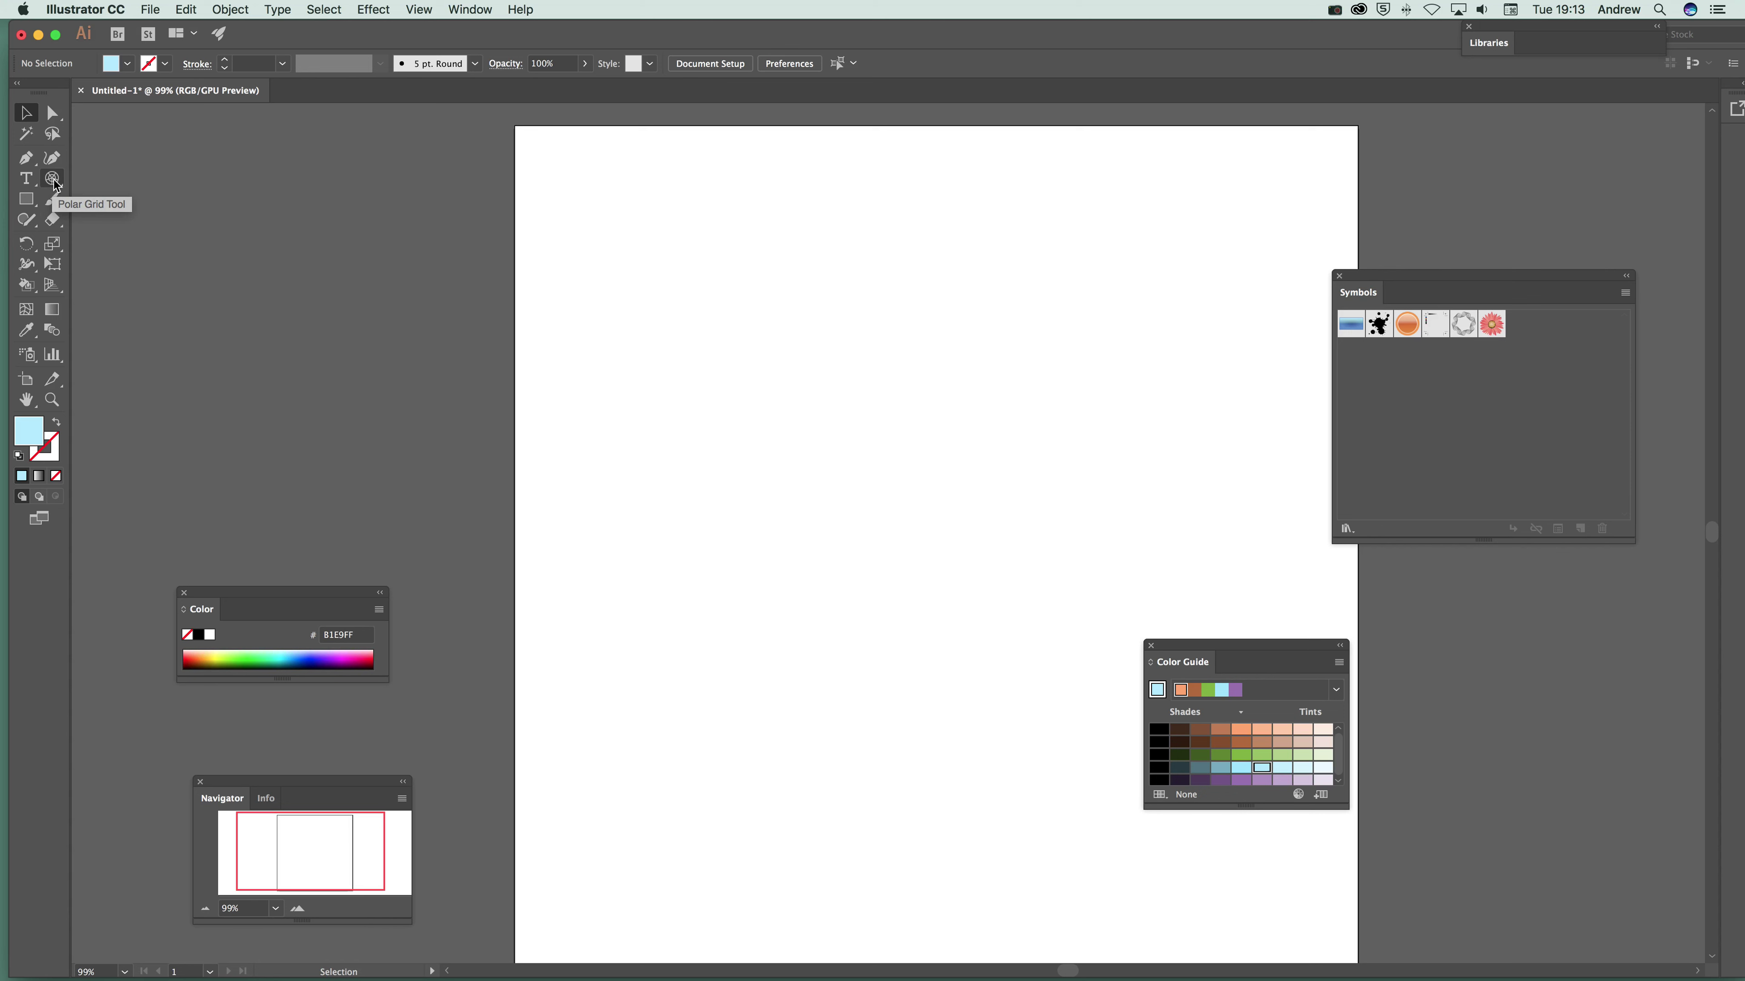
mouse_move(62, 178)
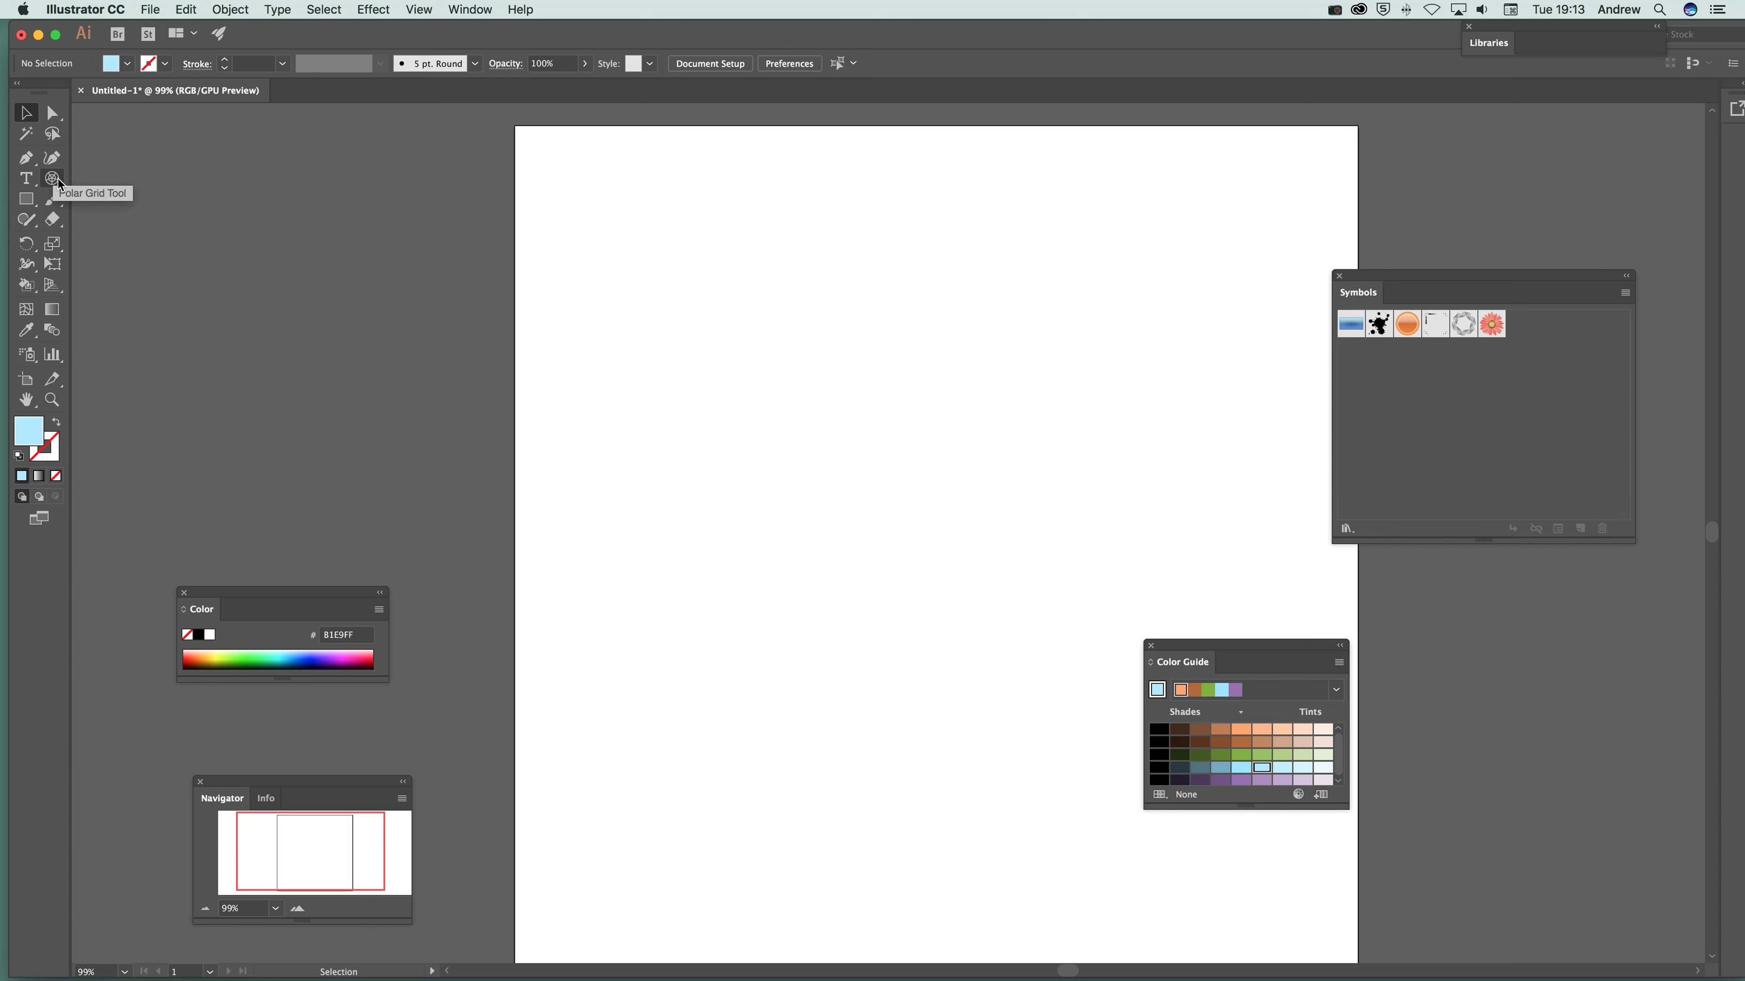
Choose the Polar Grid Tool from the Line Segment tool group
left_click(51, 178)
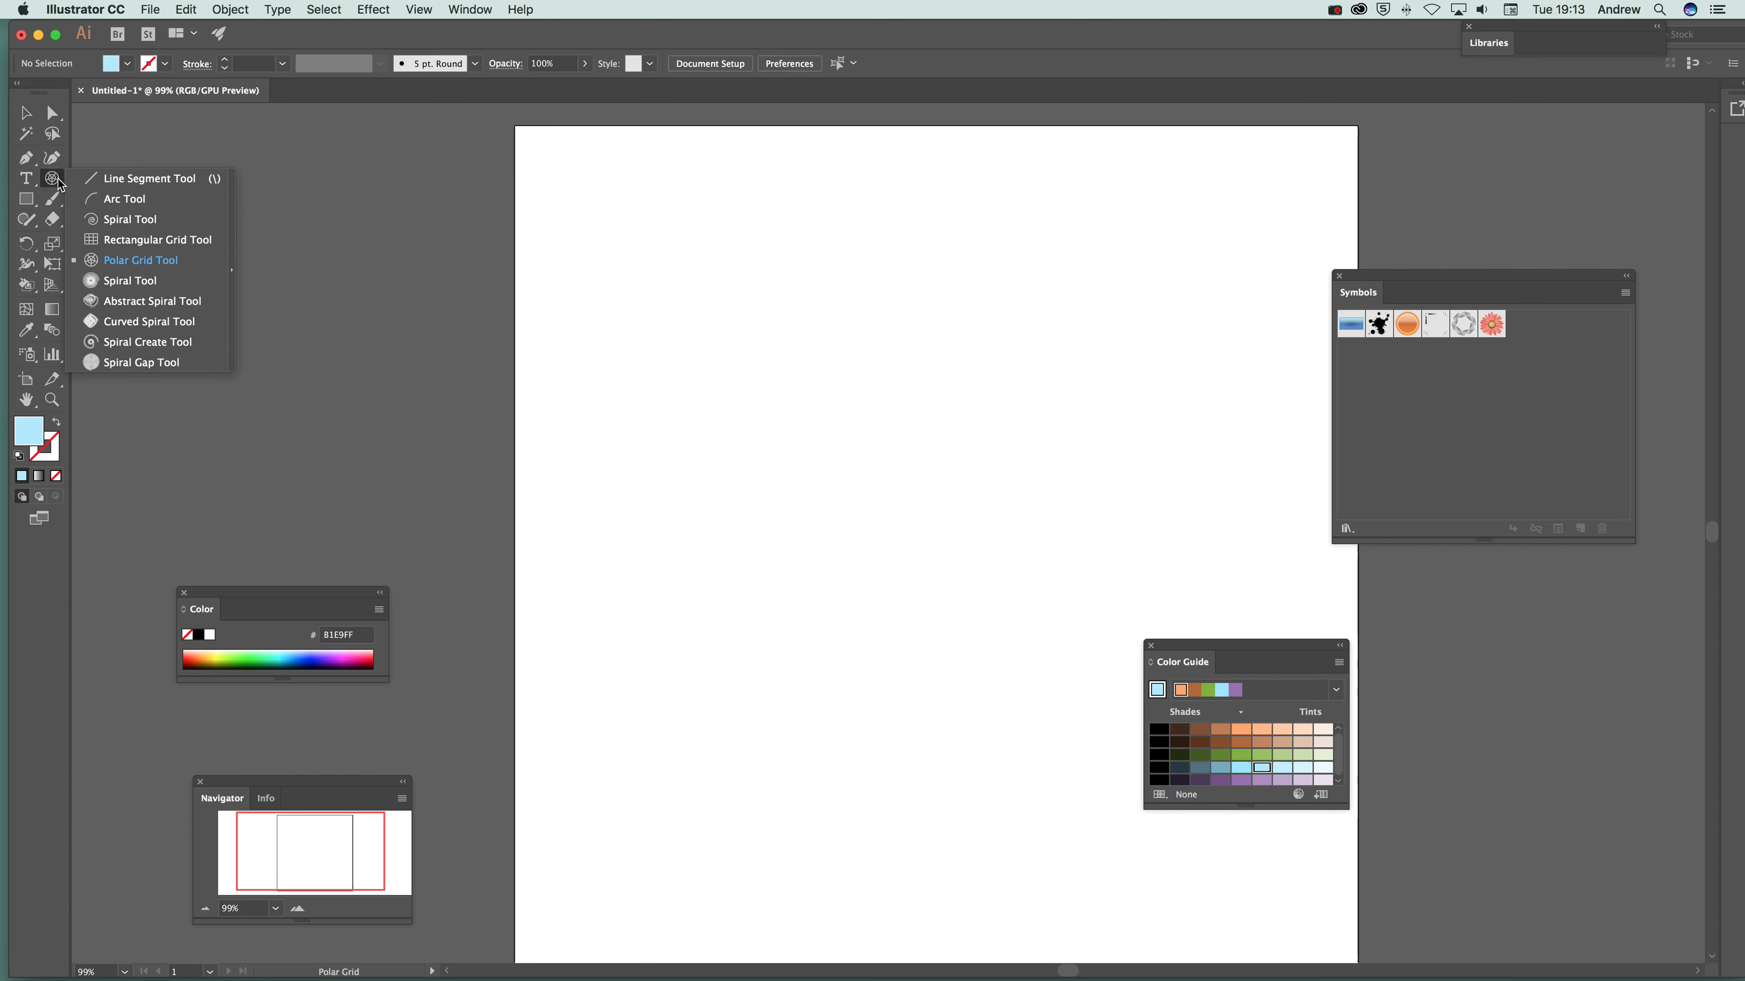
mouse_move(178, 190)
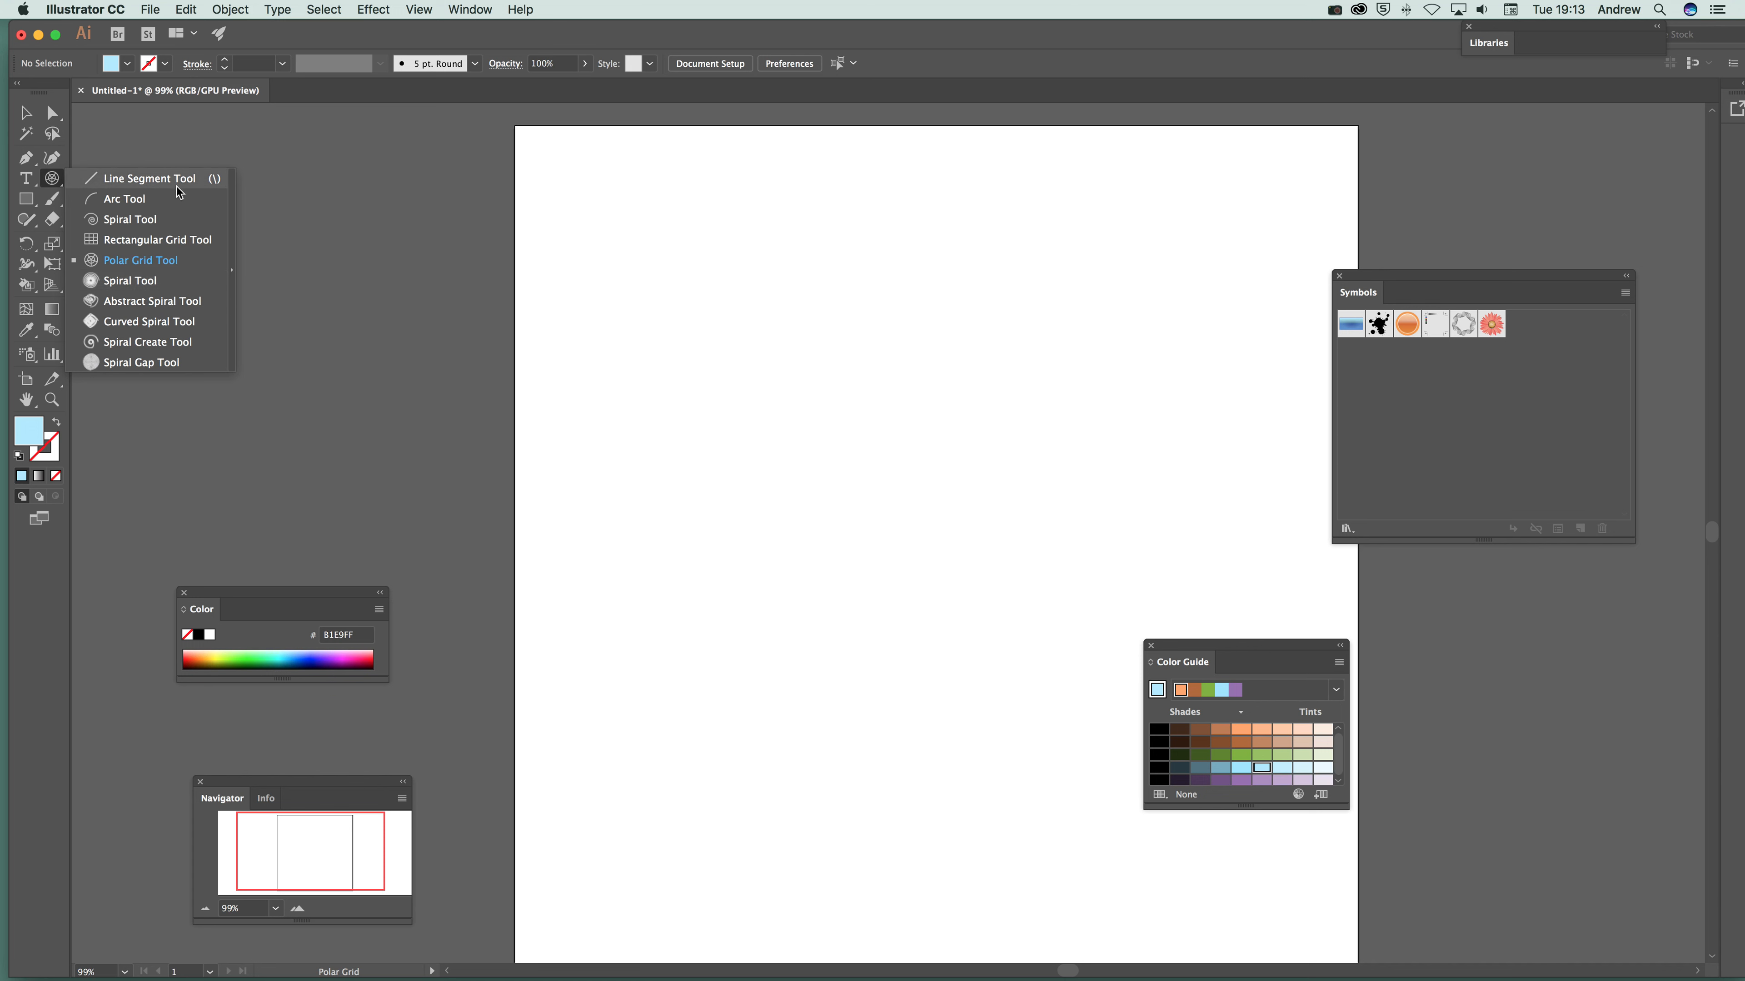
mouse_move(156, 267)
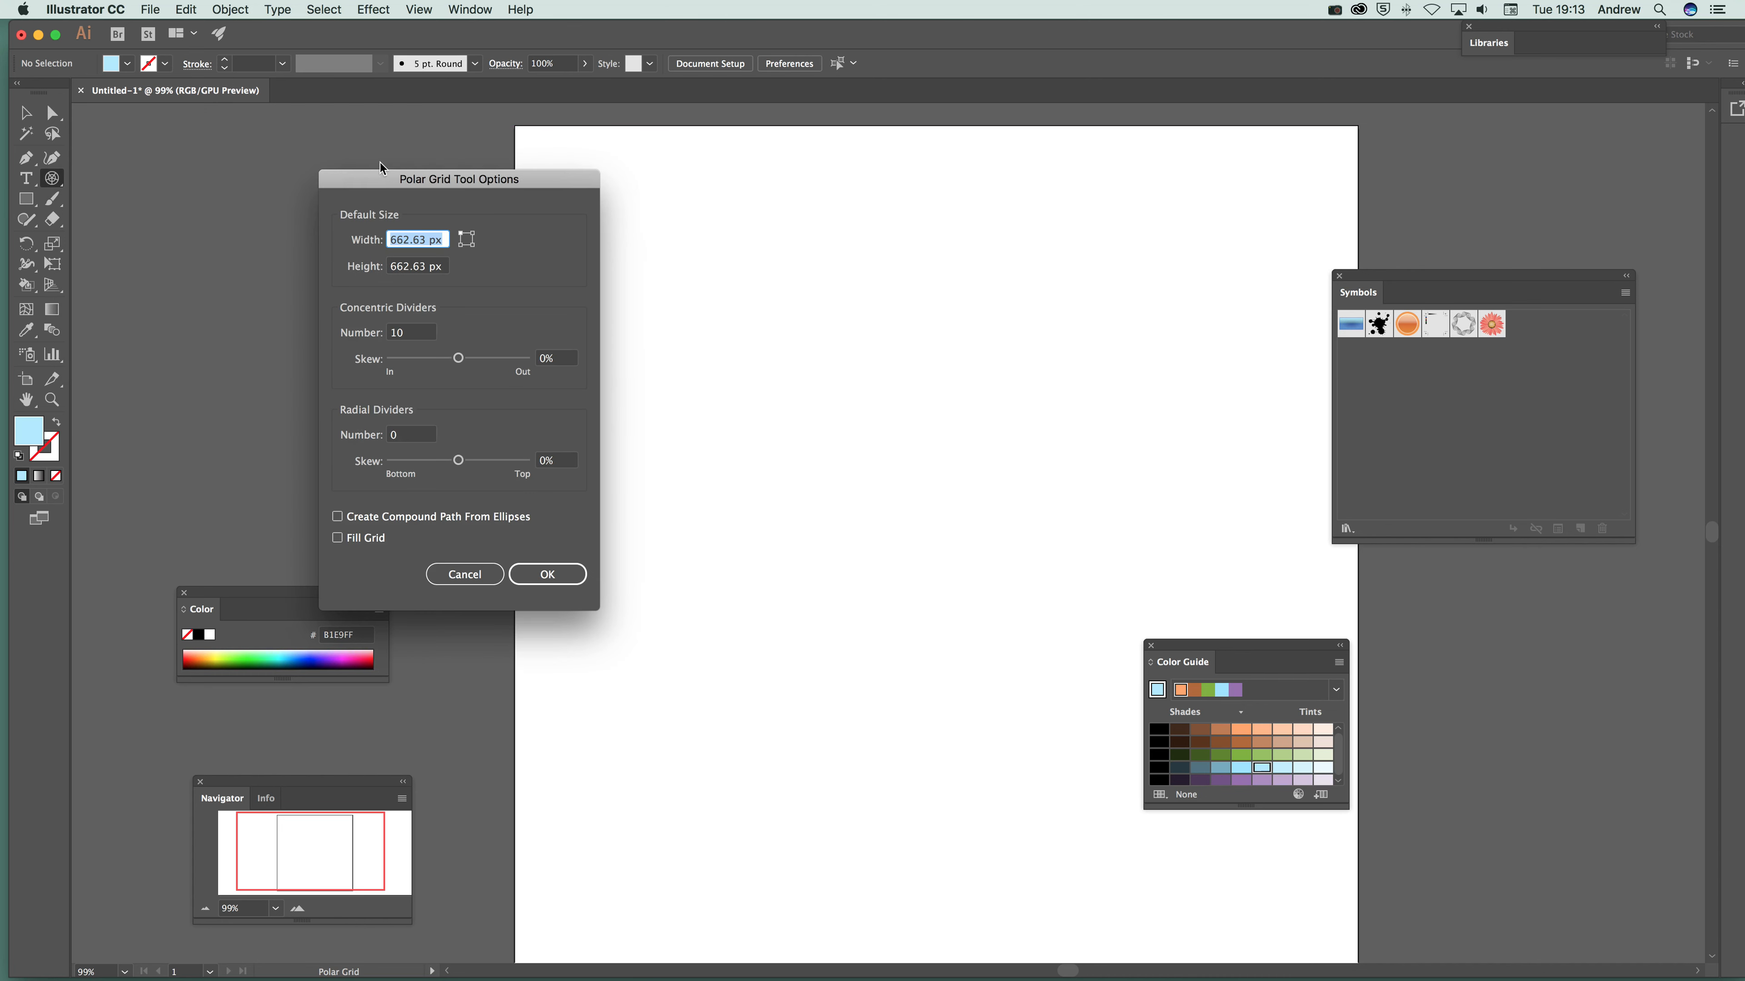
Accept the Polar Grid options with 10 concentric dividers and 0 radial dividers
left_click_drag(457, 179, 631, 206)
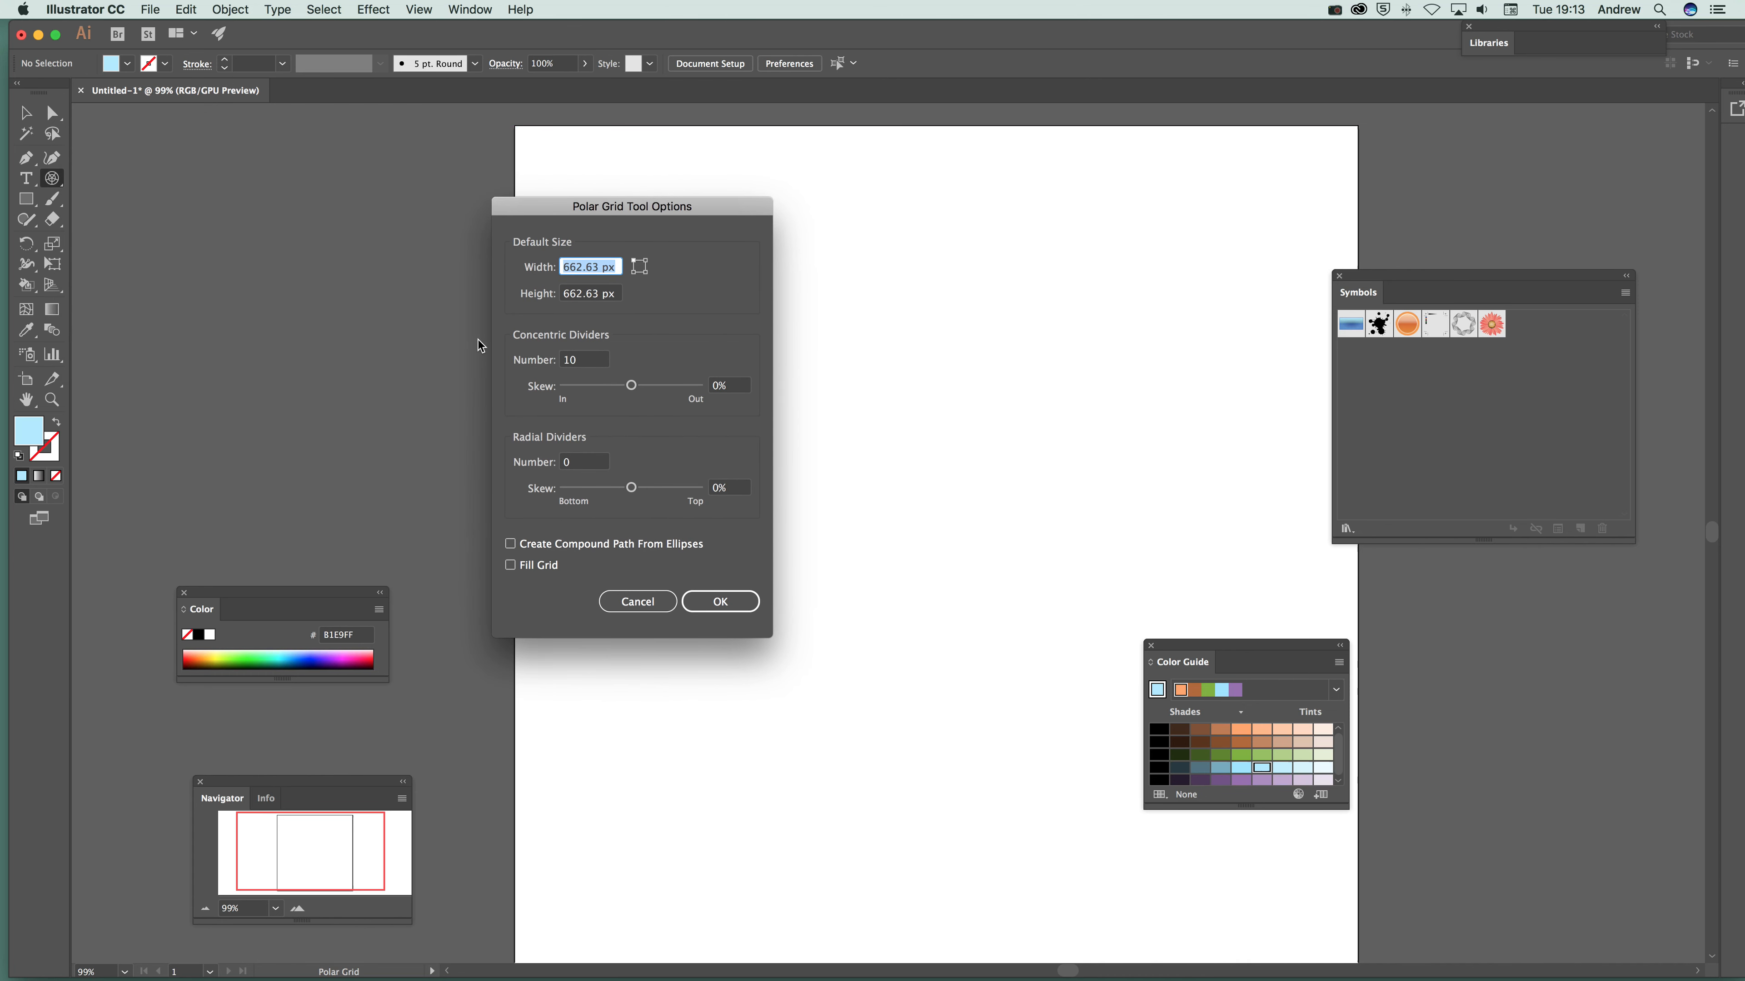
mouse_move(594, 367)
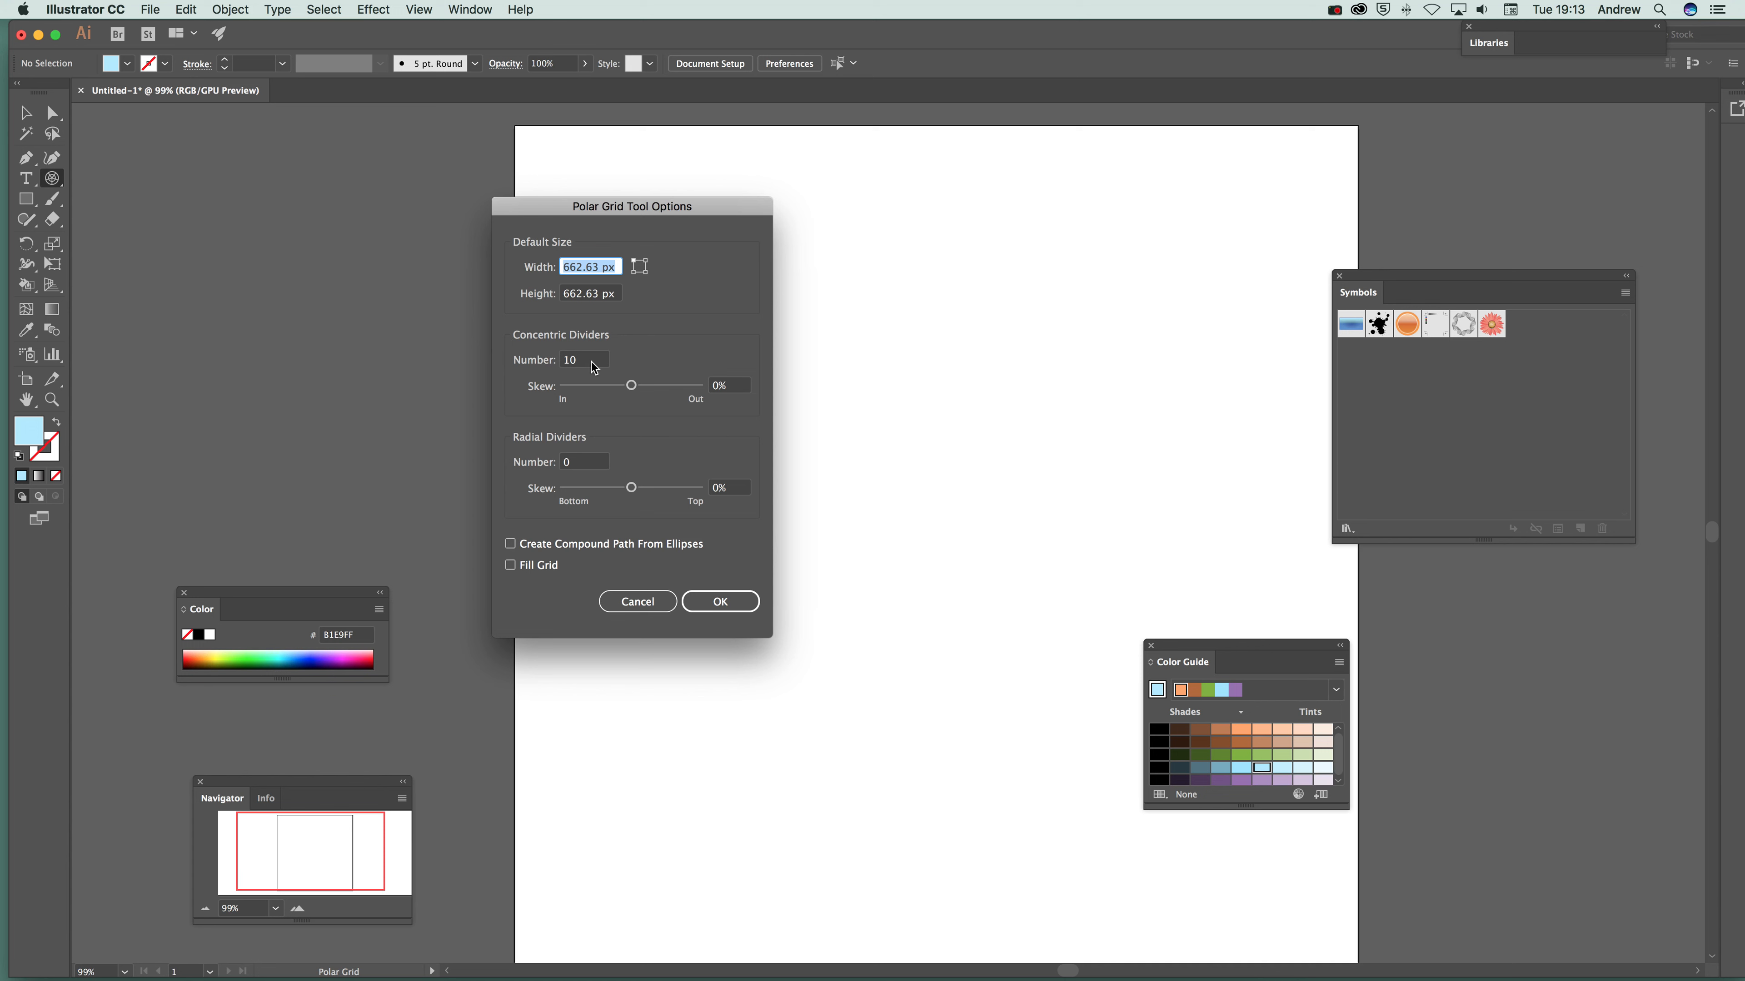
mouse_move(560, 419)
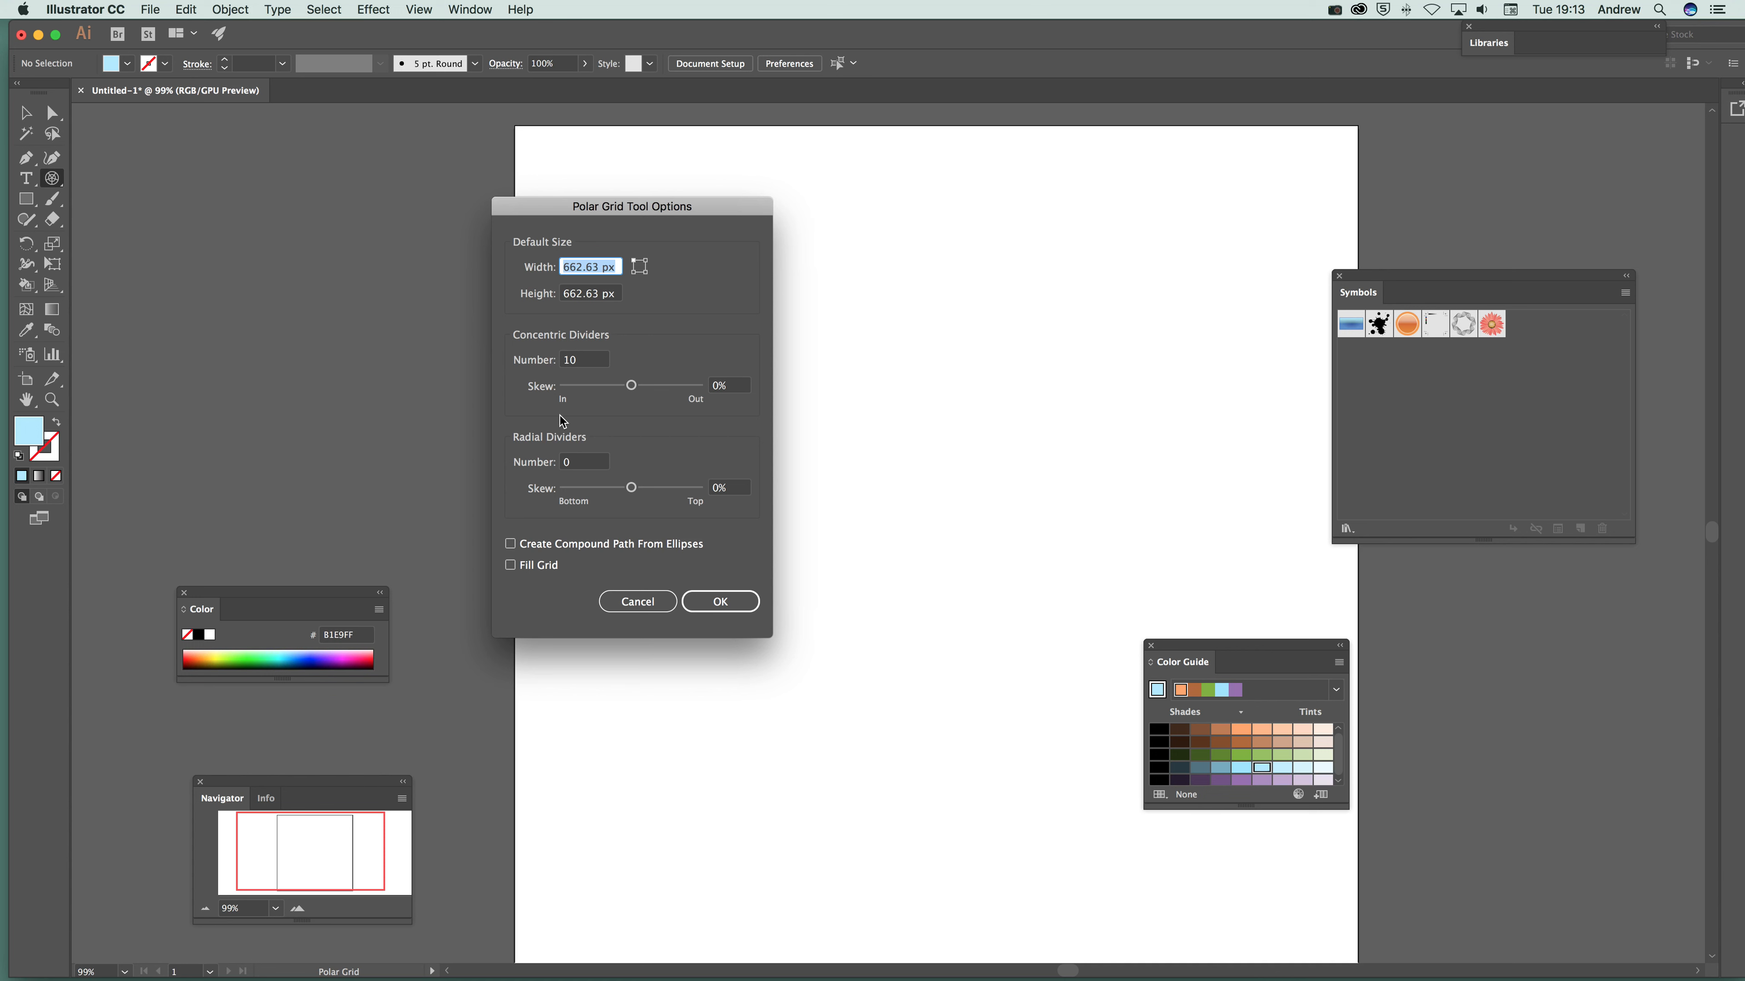
mouse_move(480, 445)
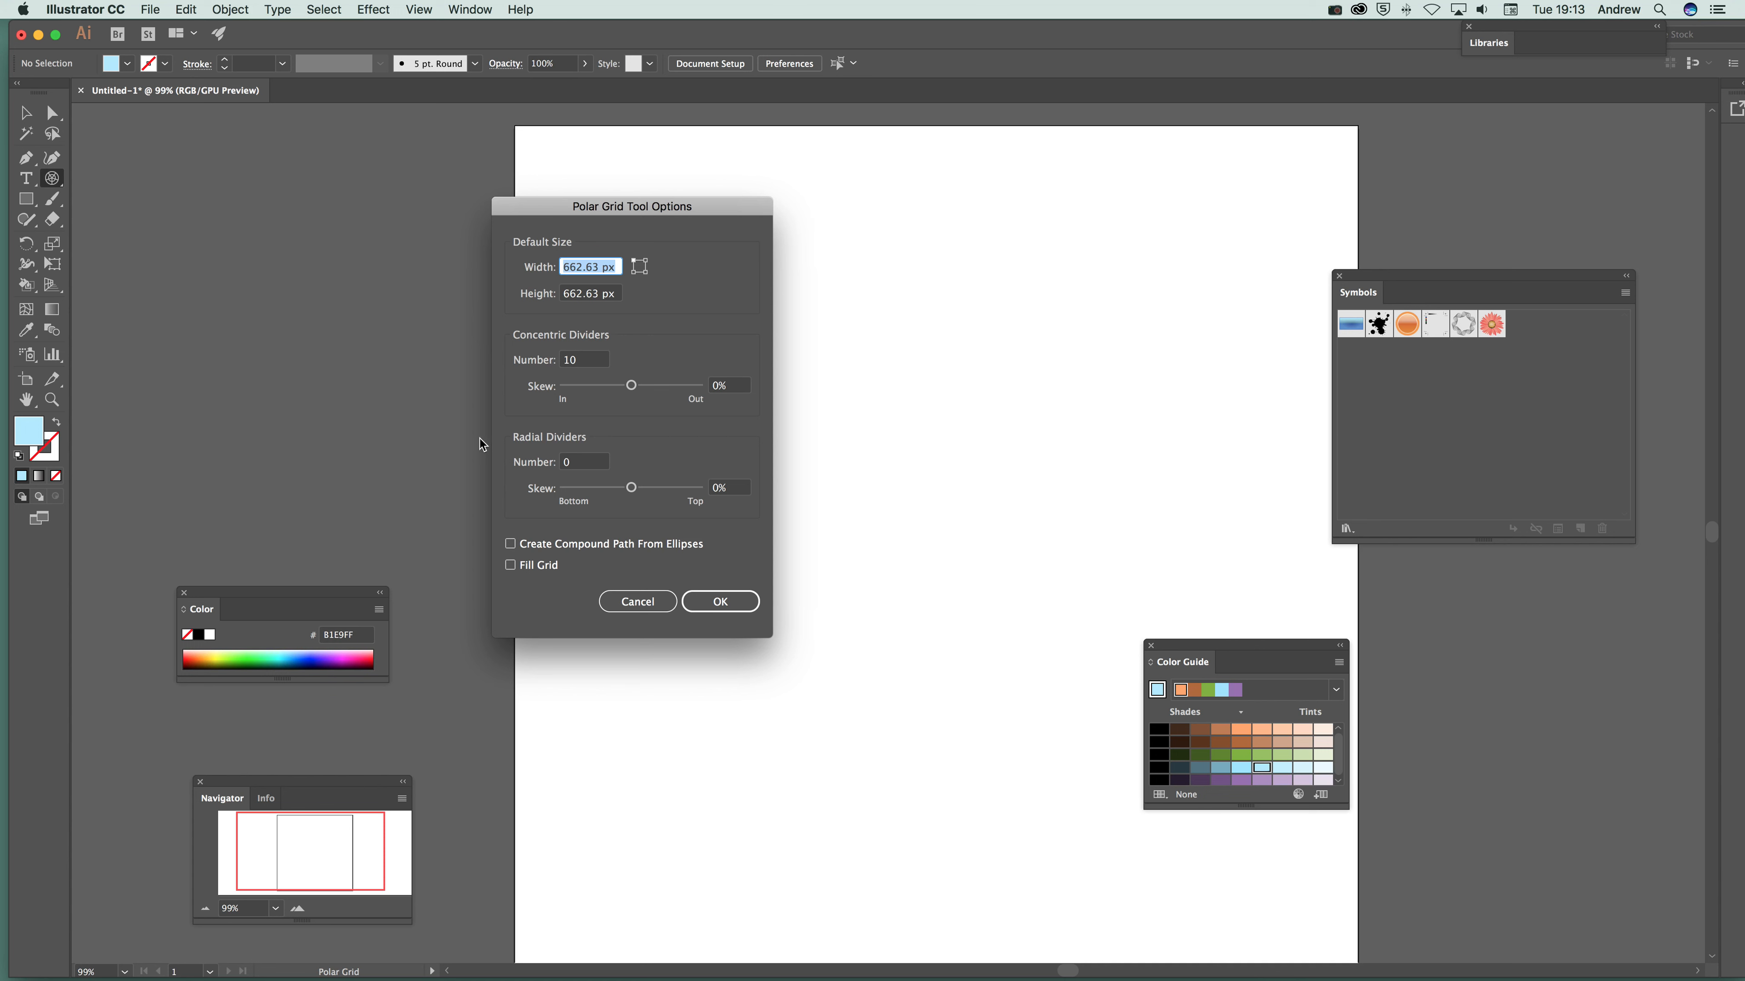
left_click(638, 602)
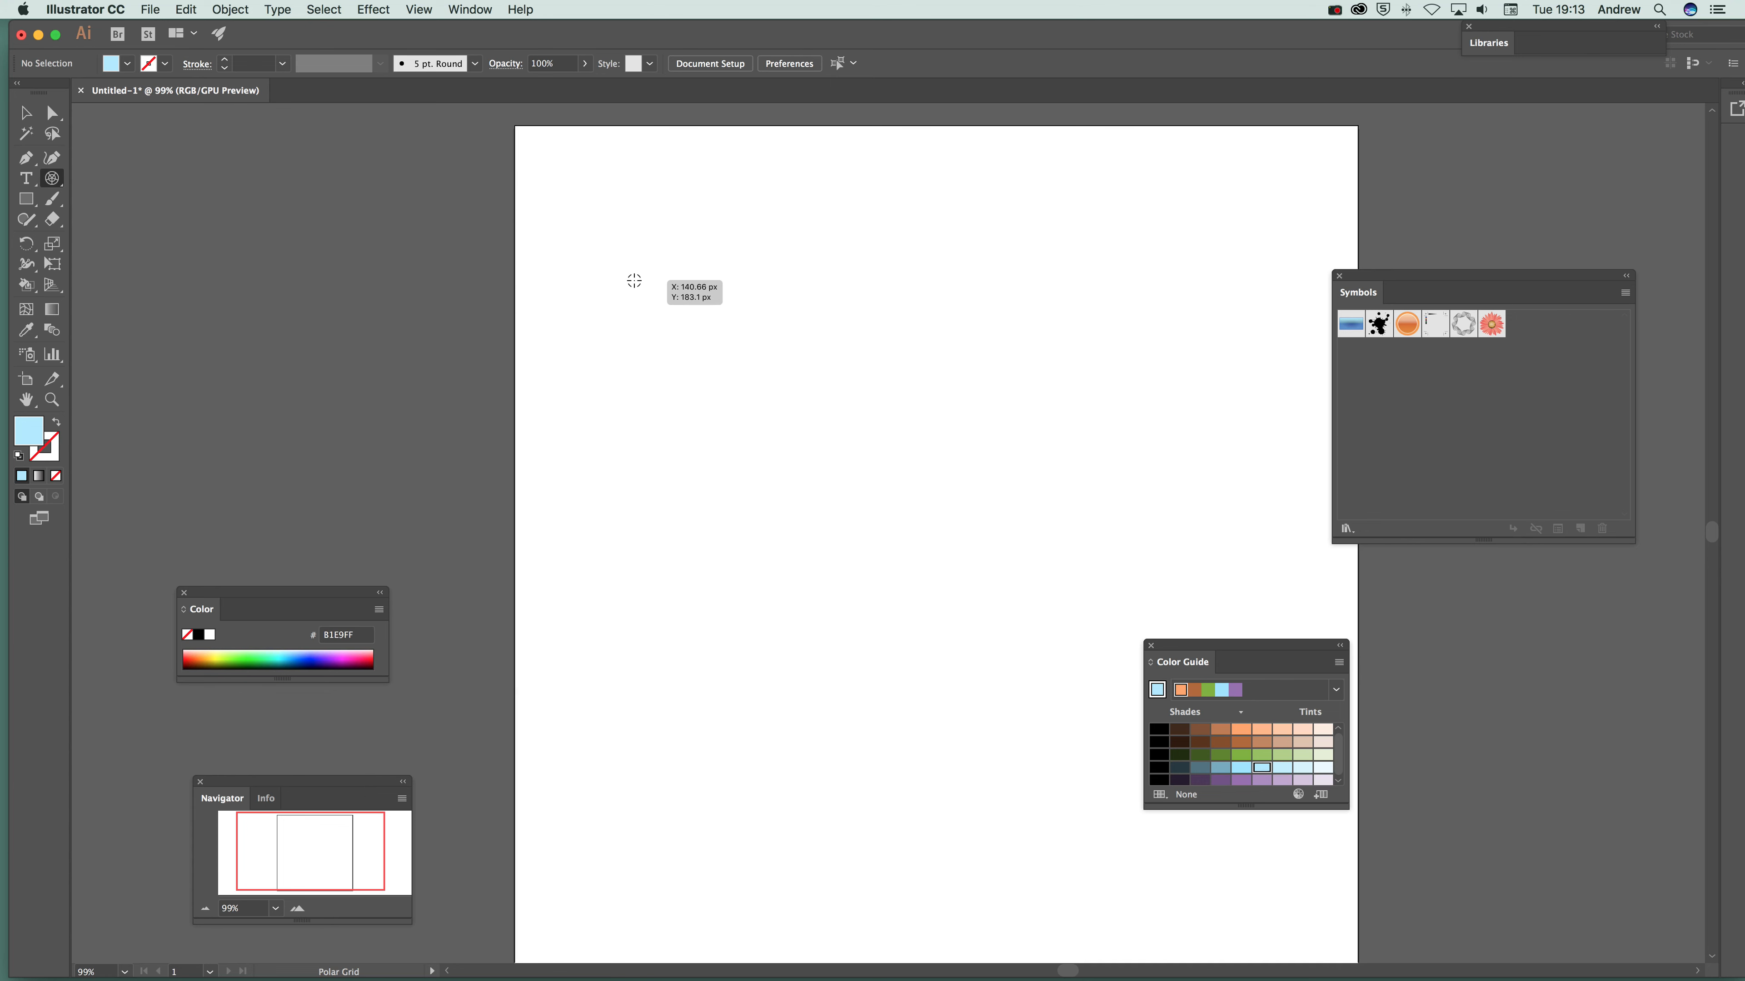
Draw a concentric-ring polar grid near the artboard centre with a 12 pt uniform-width stroke
left_click_drag(634, 279, 1109, 774)
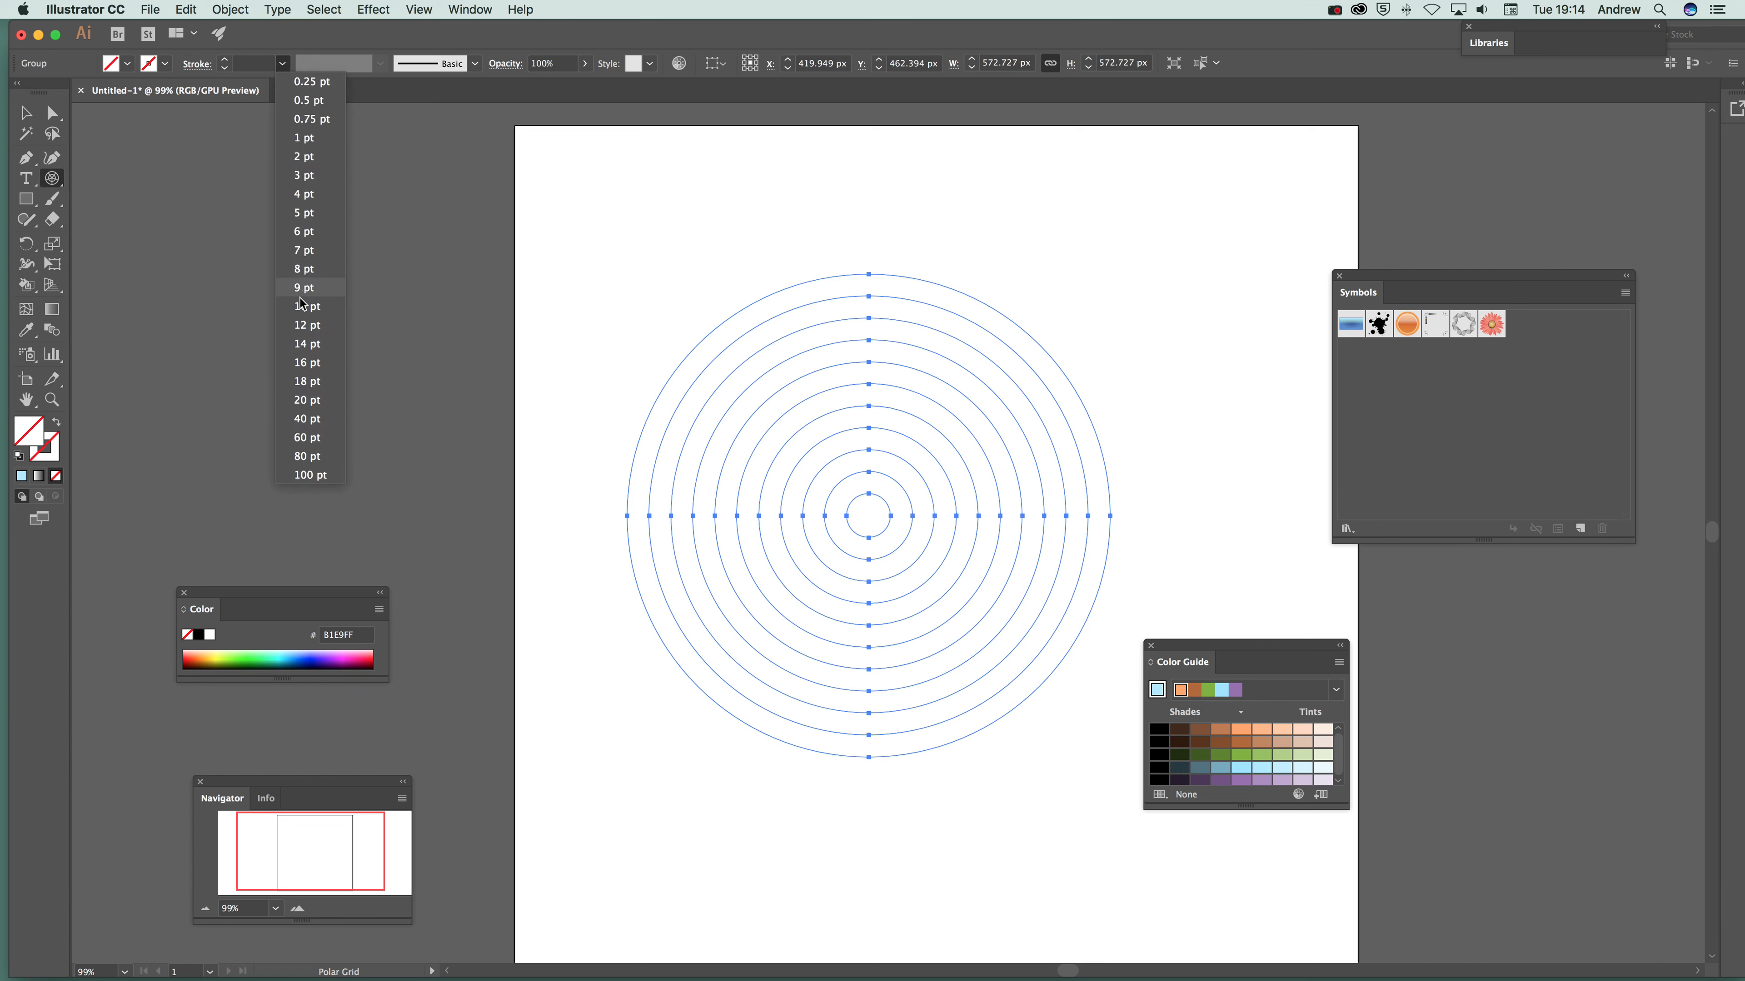
left_click(307, 325)
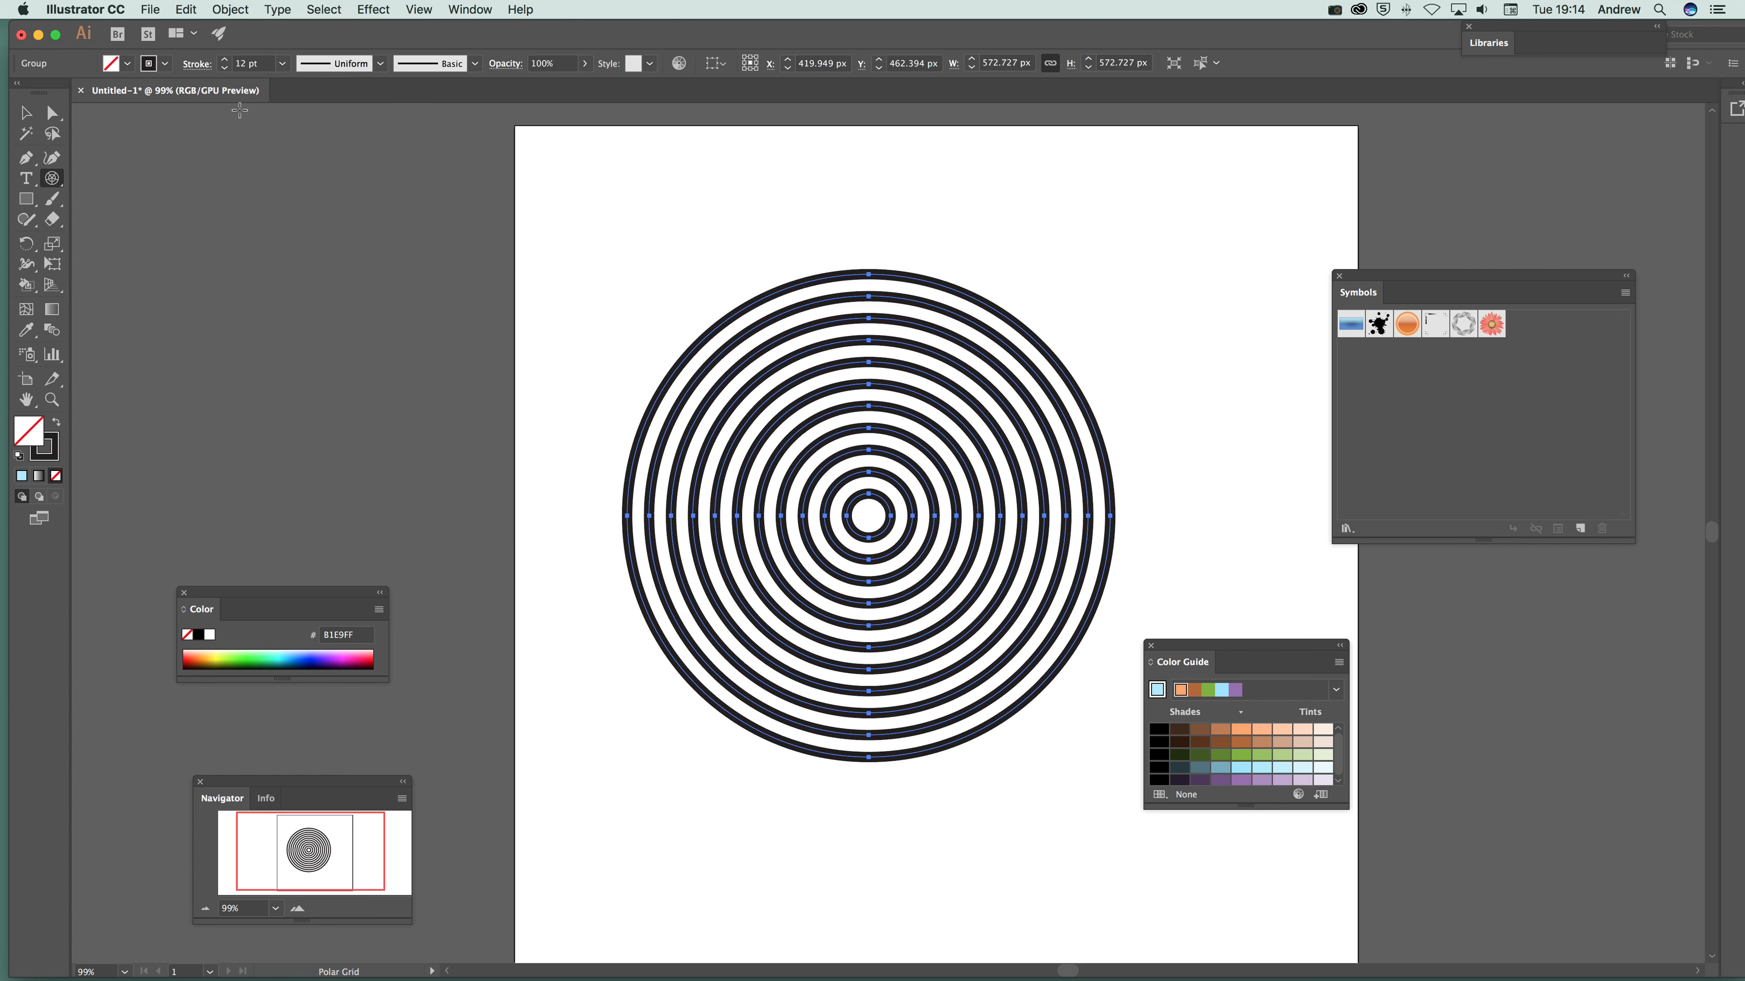
left_click(380, 64)
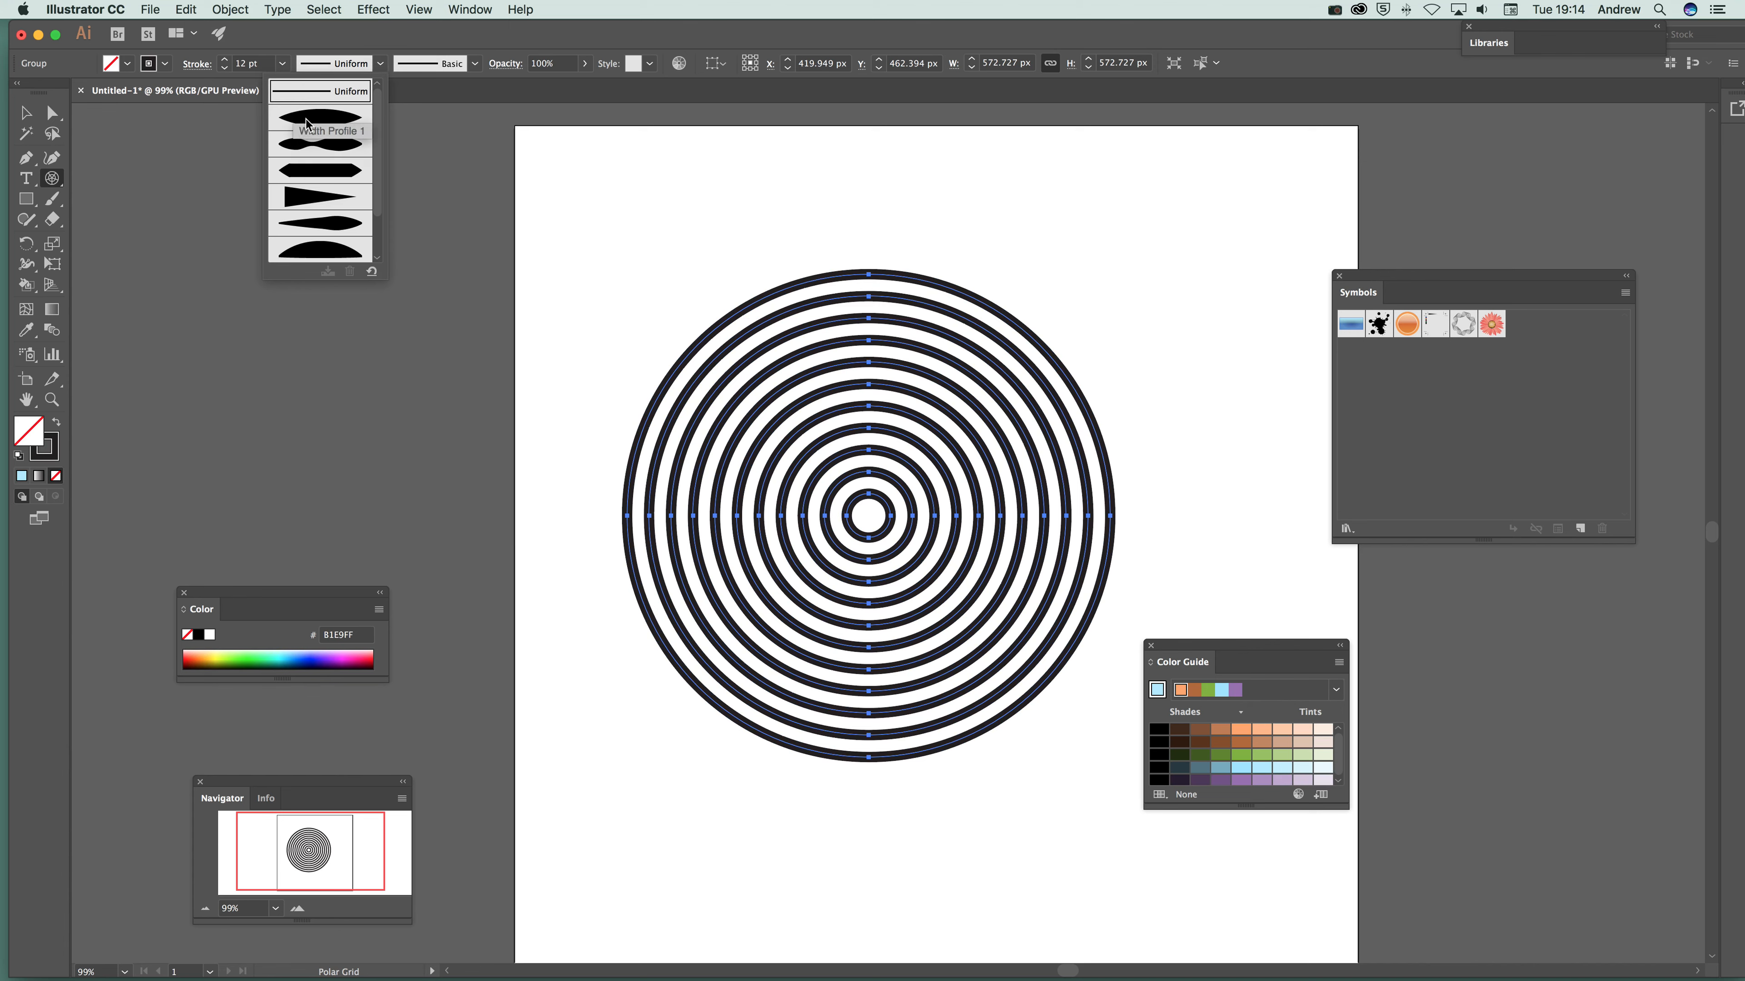
left_click(320, 117)
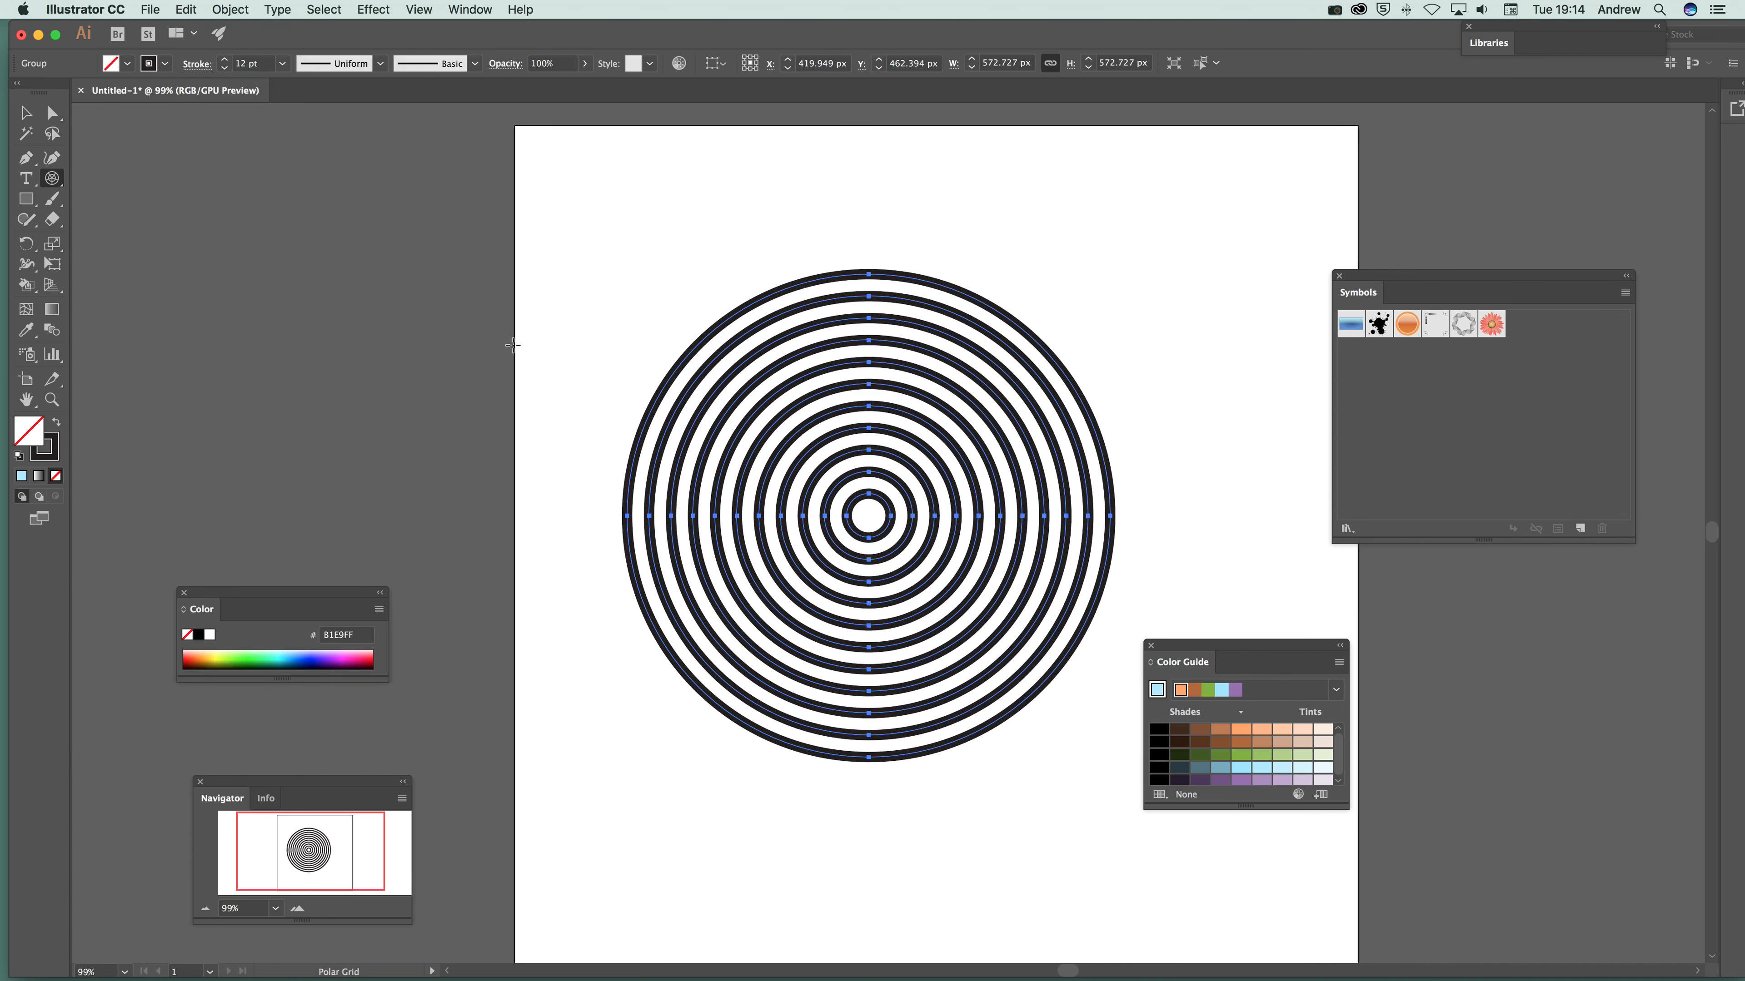
mouse_move(607, 489)
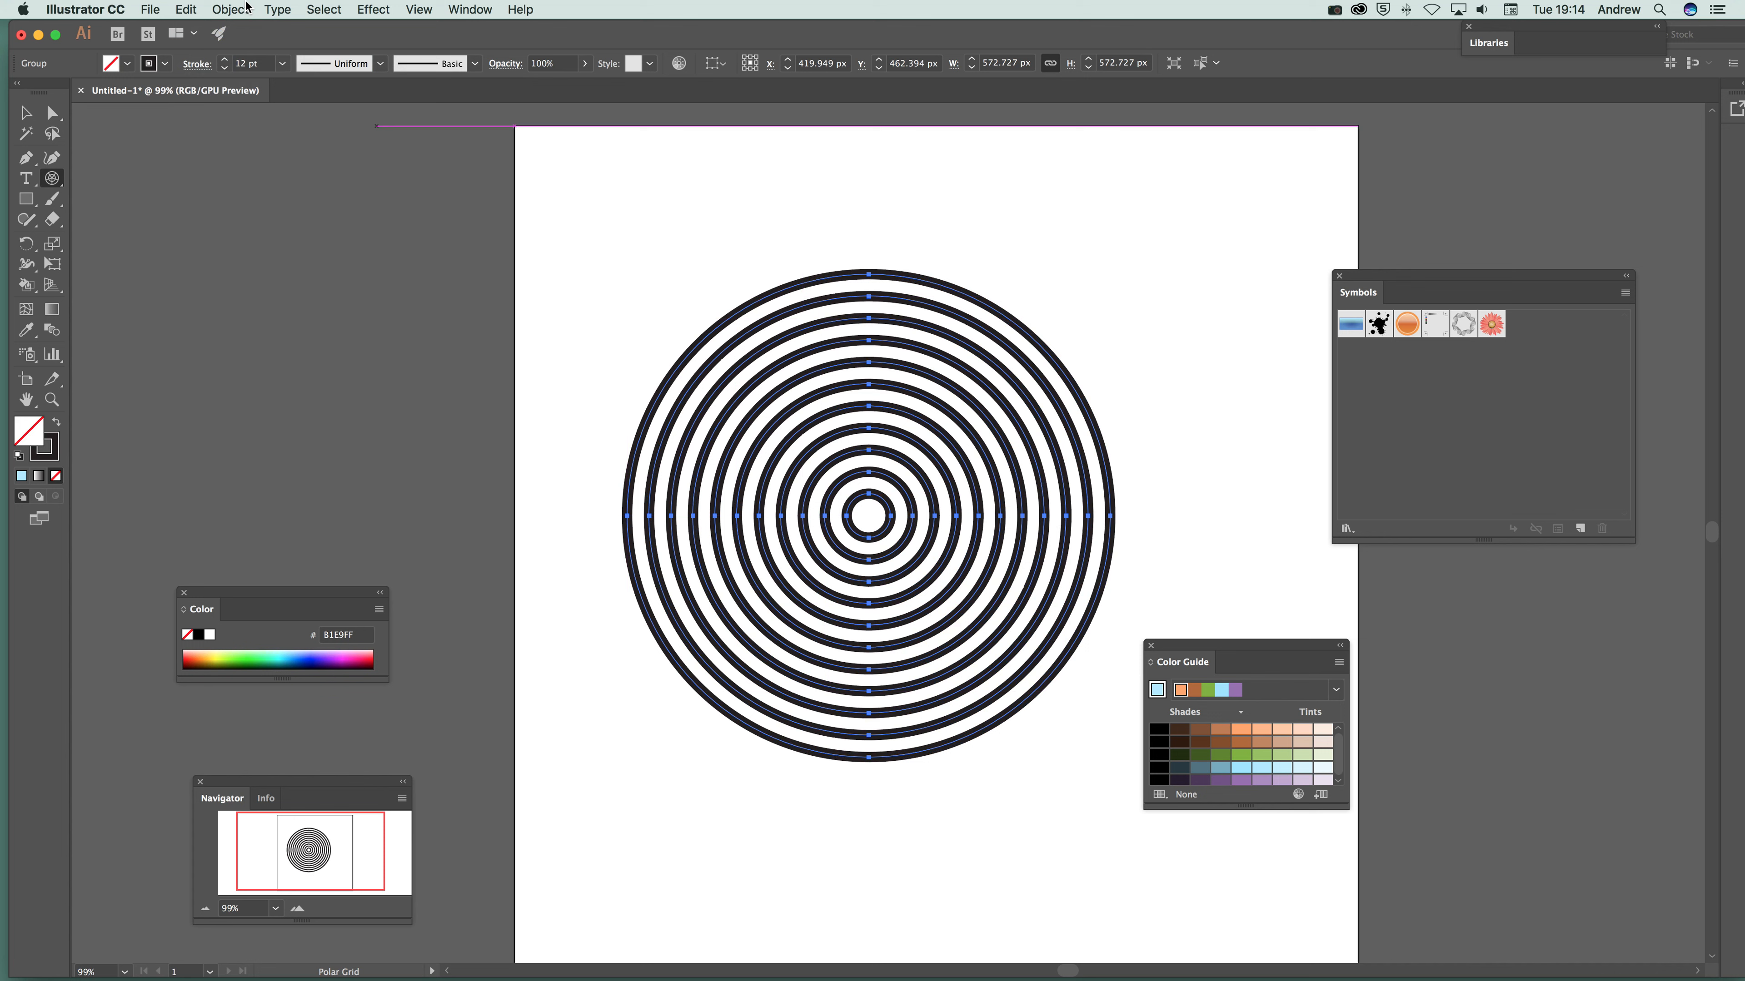
Expand the rings' fill and stroke into solid filled shapes via Object > Expand
left_click(230, 9)
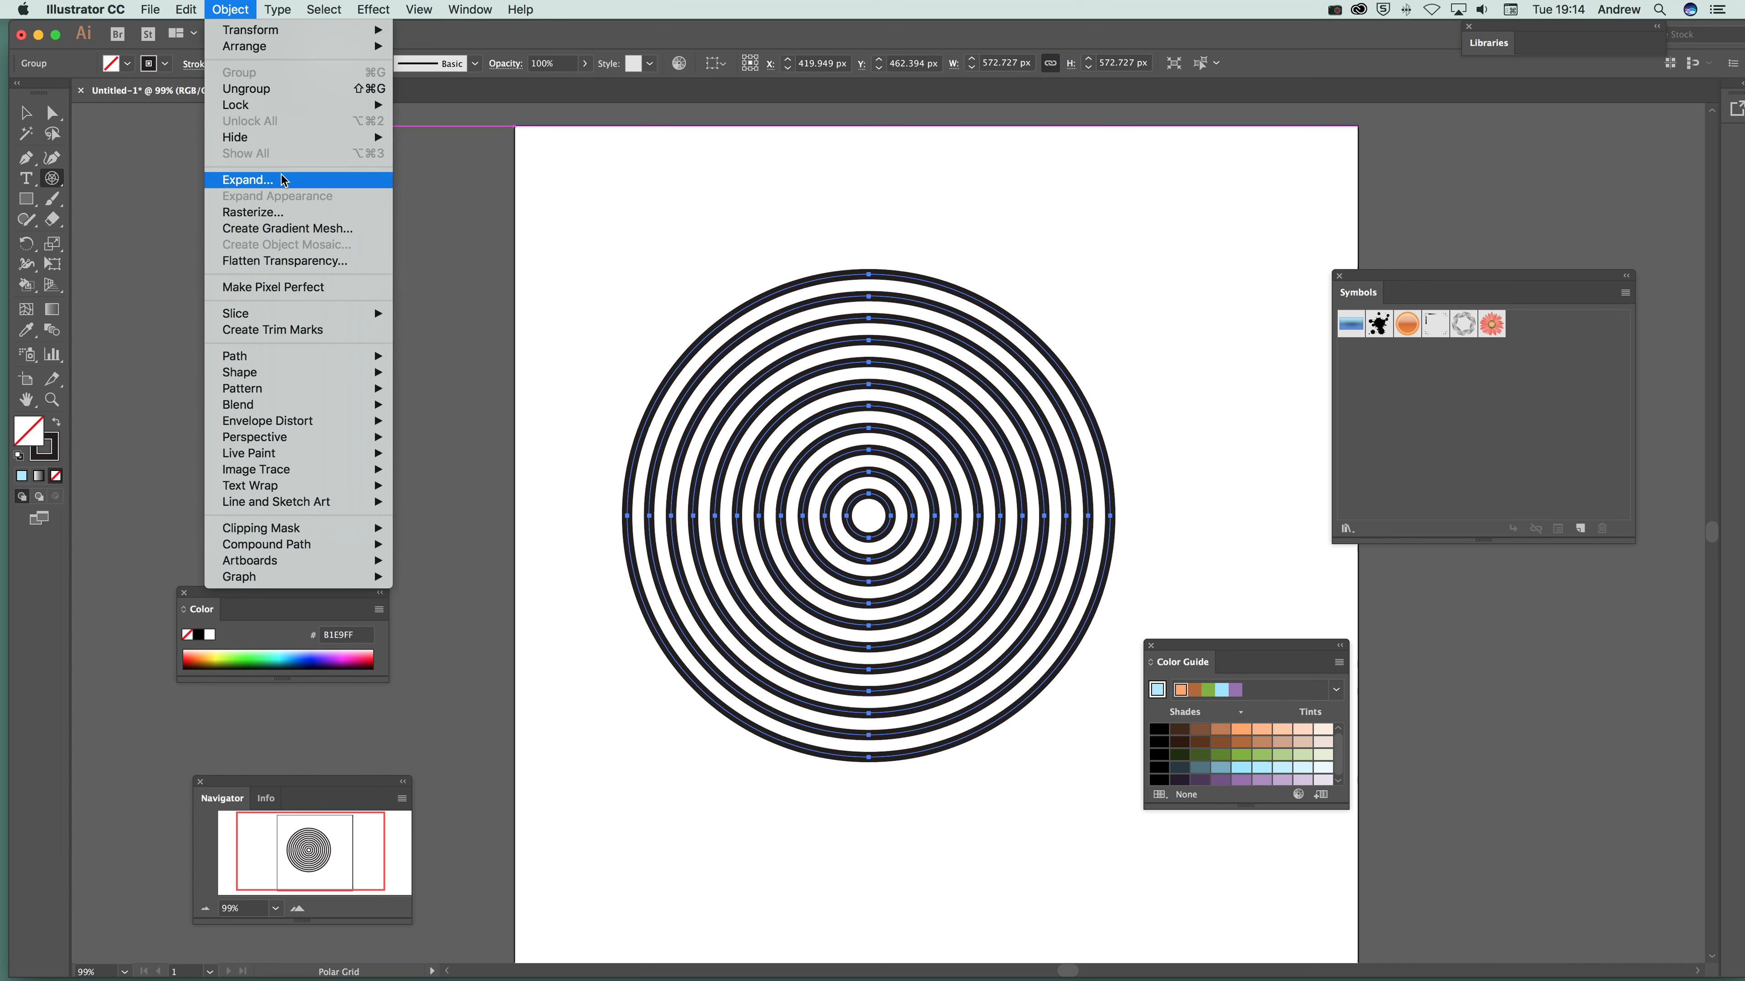
left_click(247, 180)
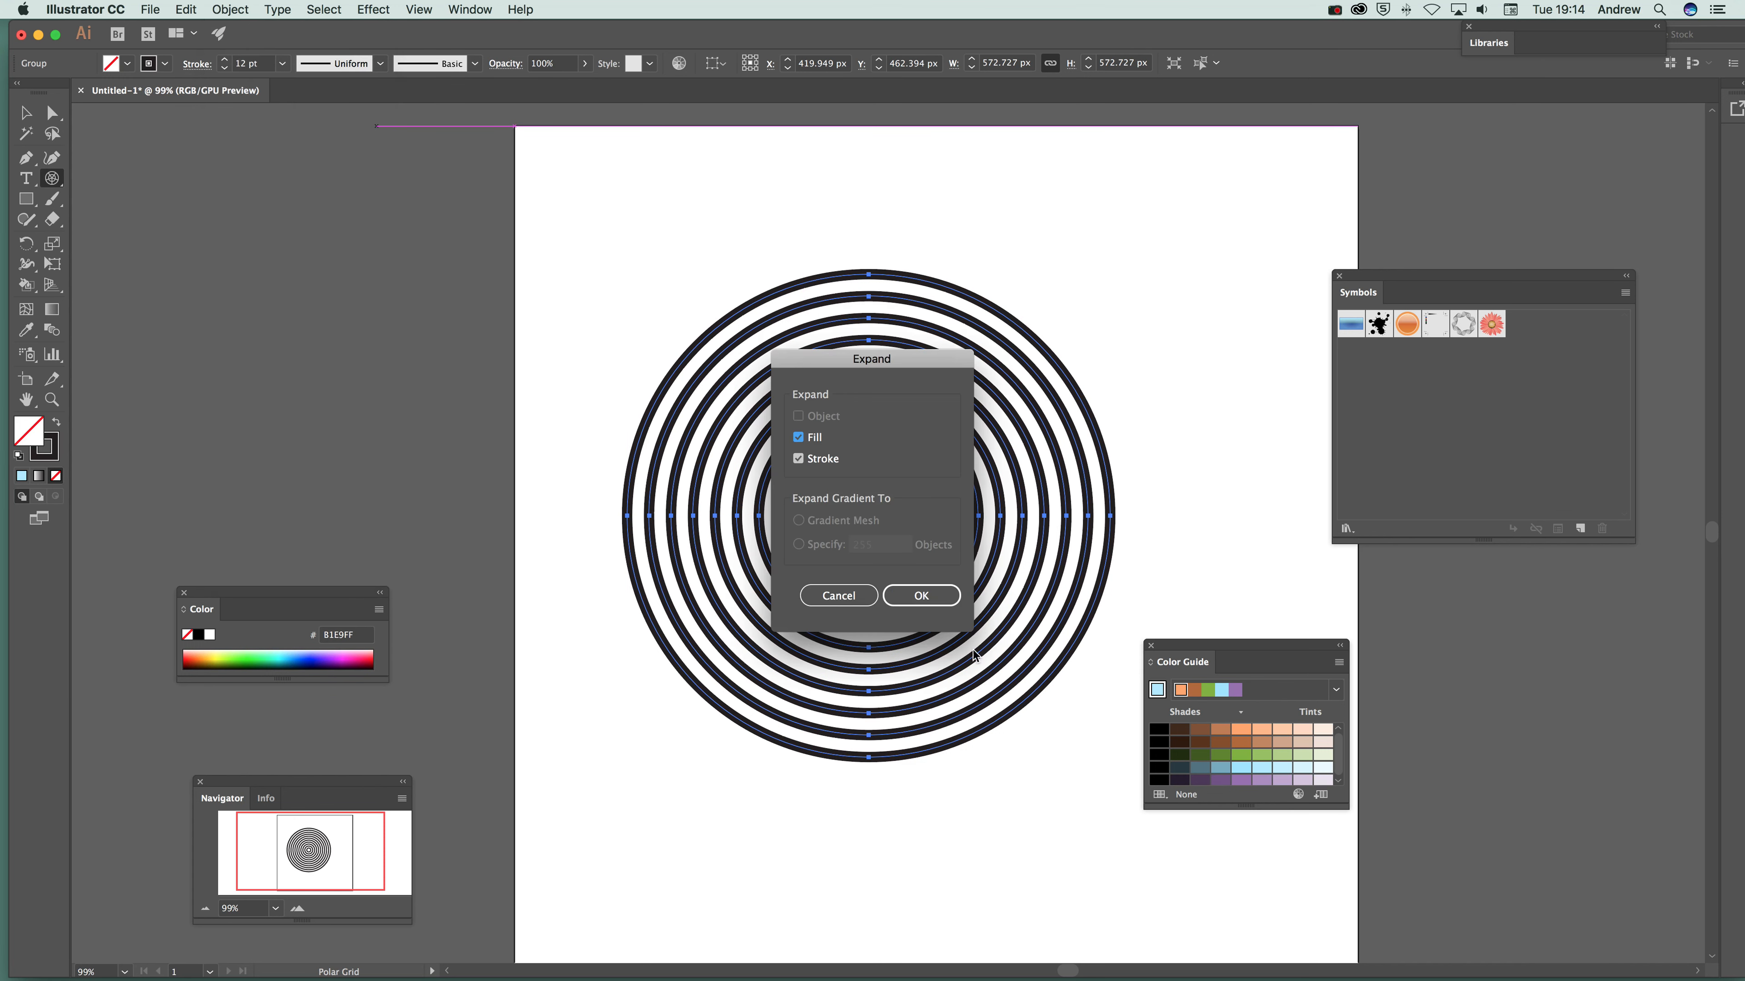
left_click(922, 596)
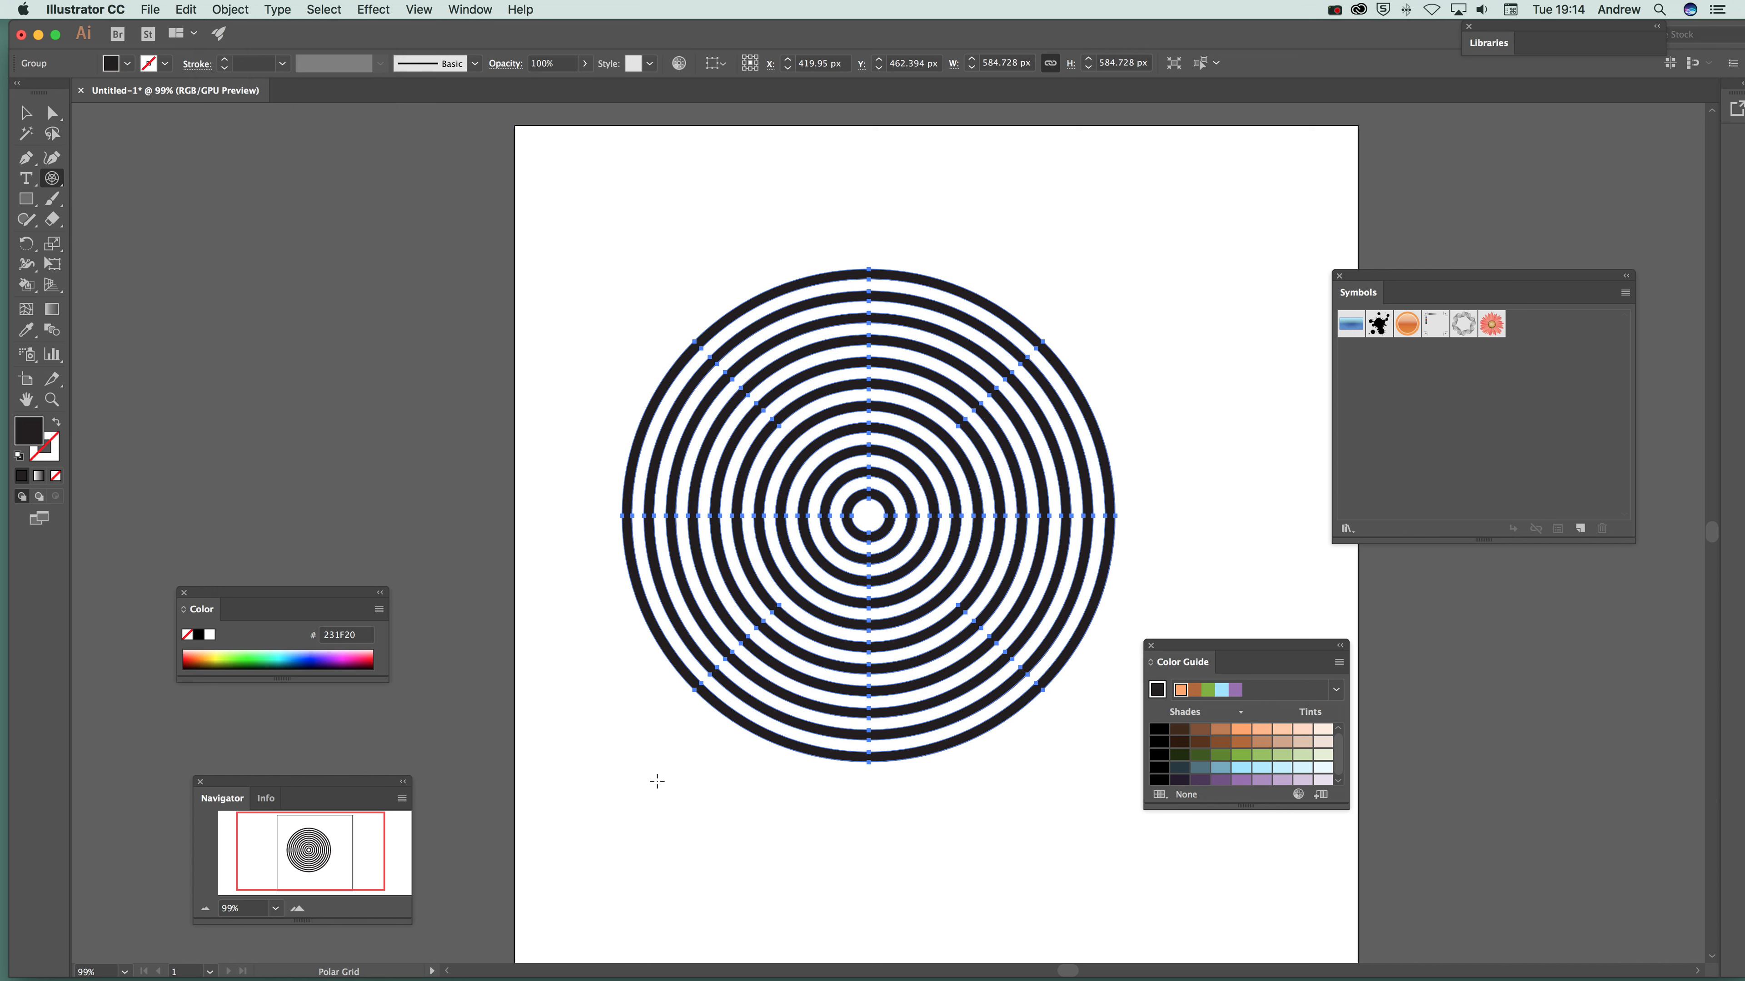
mouse_move(247, 568)
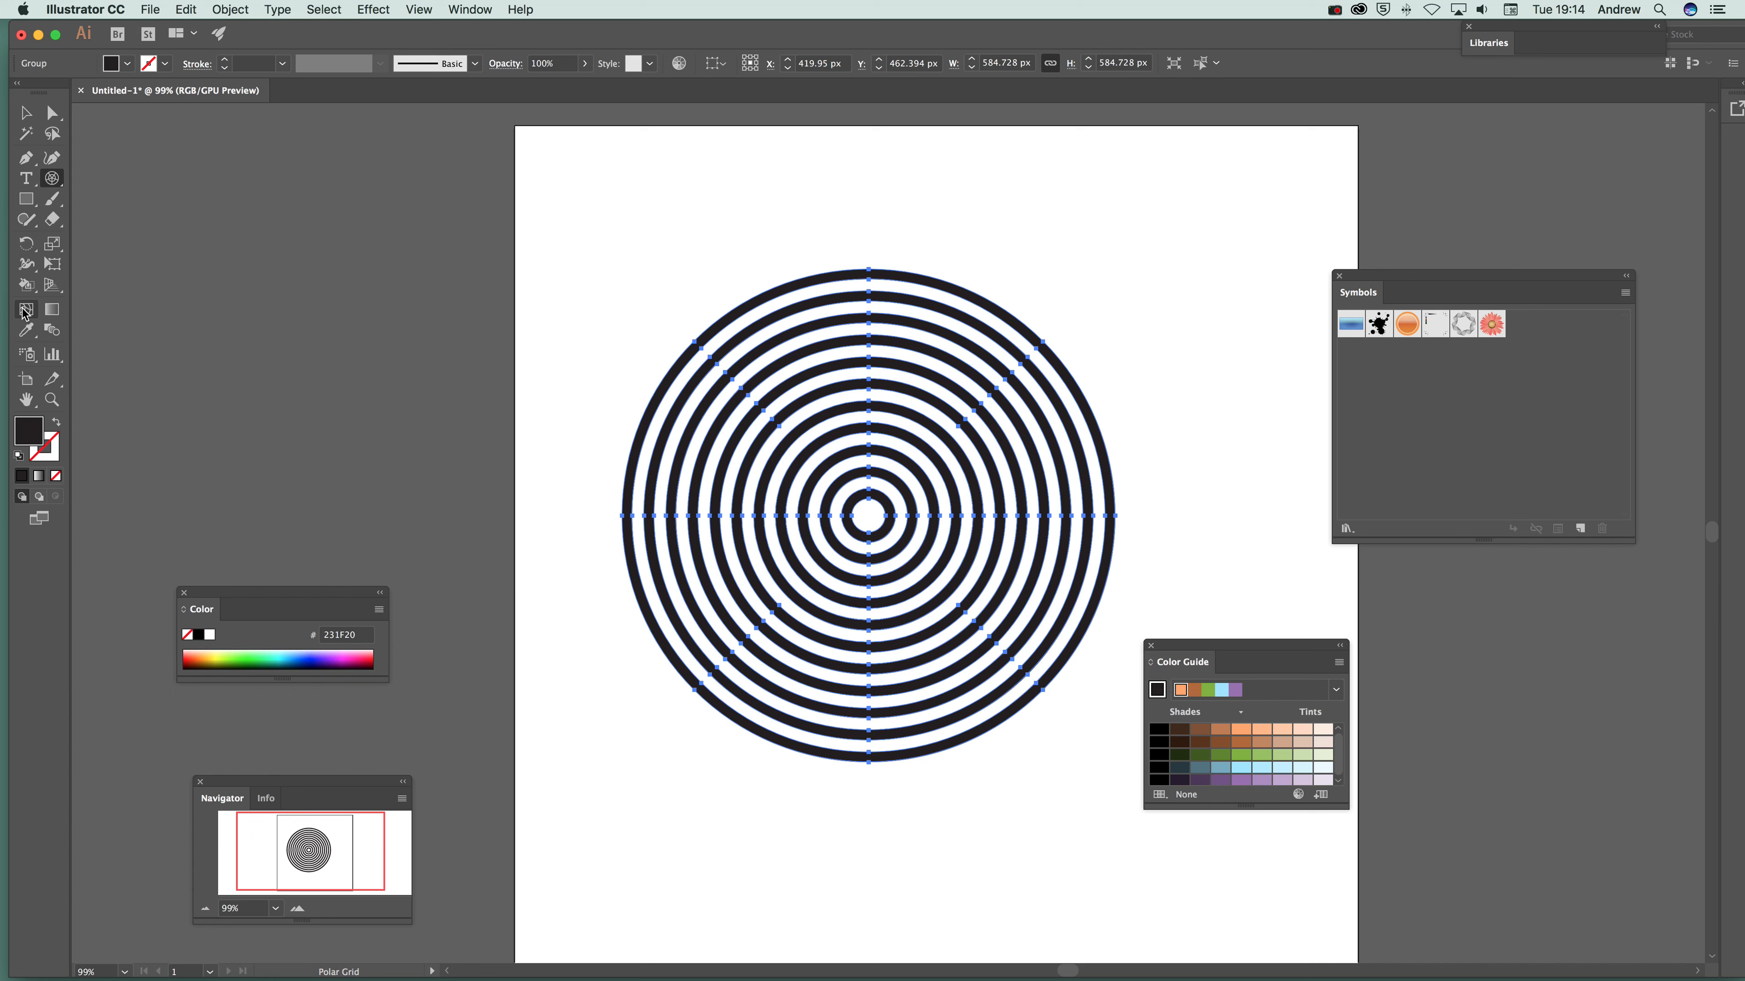
Live Paint the dark rings with pale yellow, purple and olive swatches from the Color Guide
left_click(26, 284)
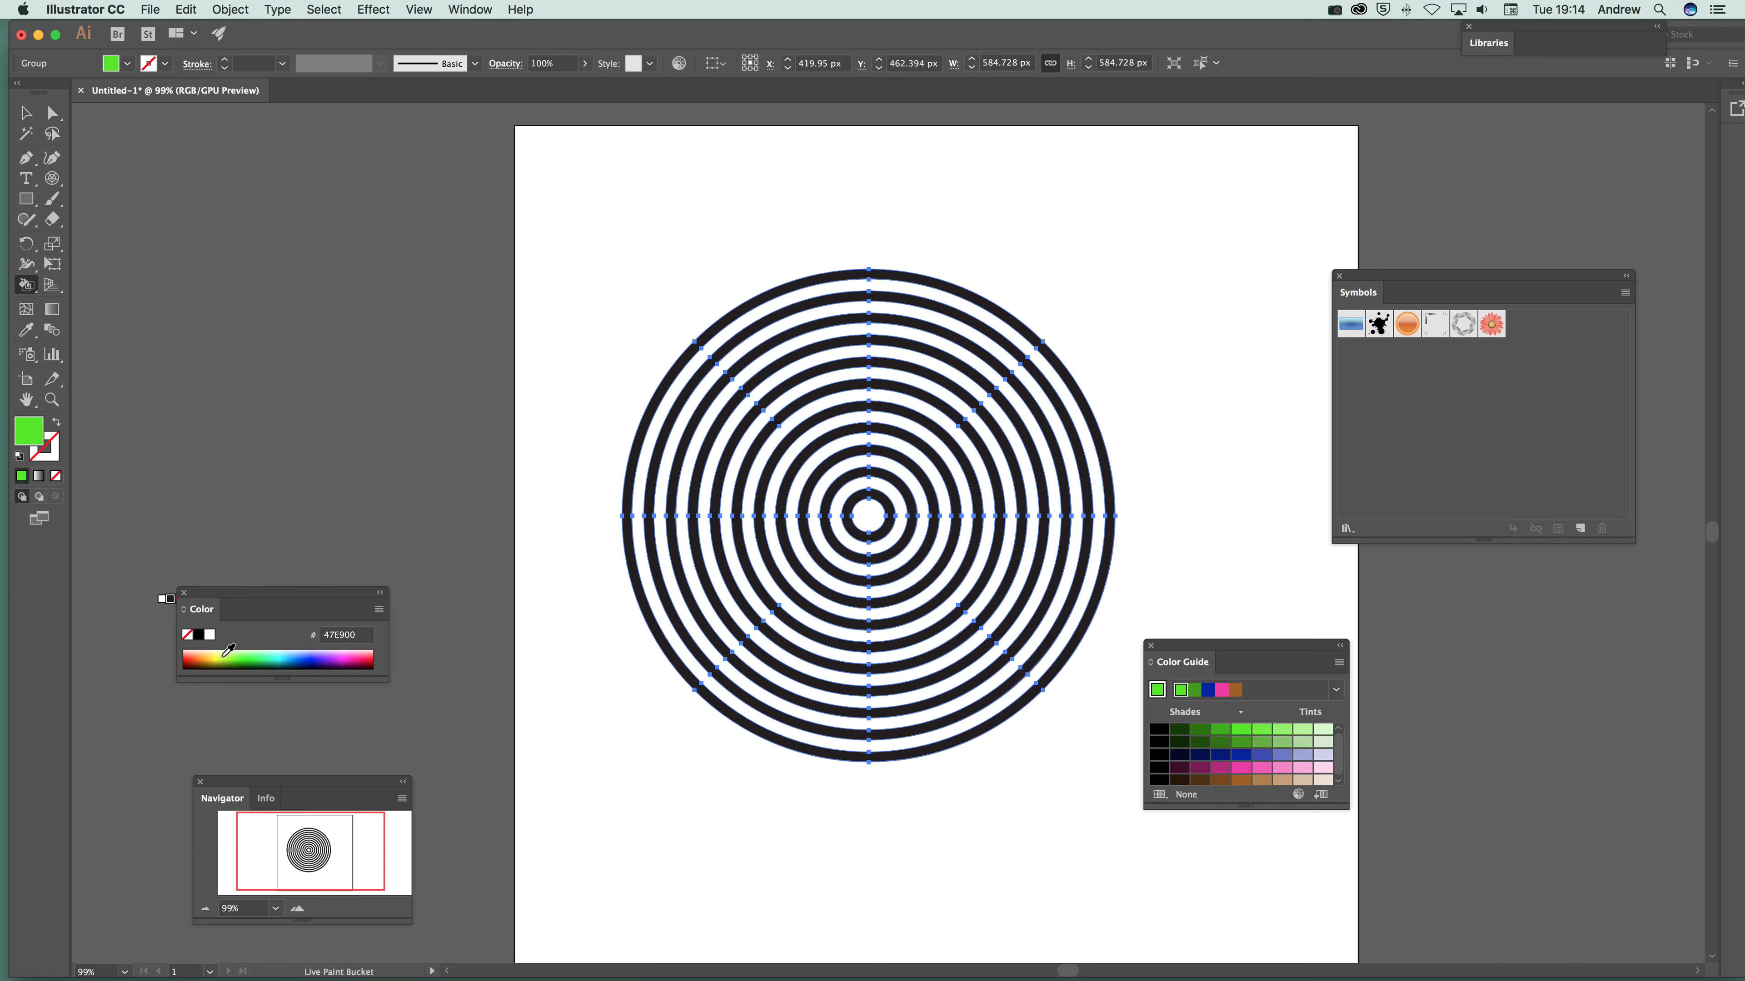
left_click(1282, 730)
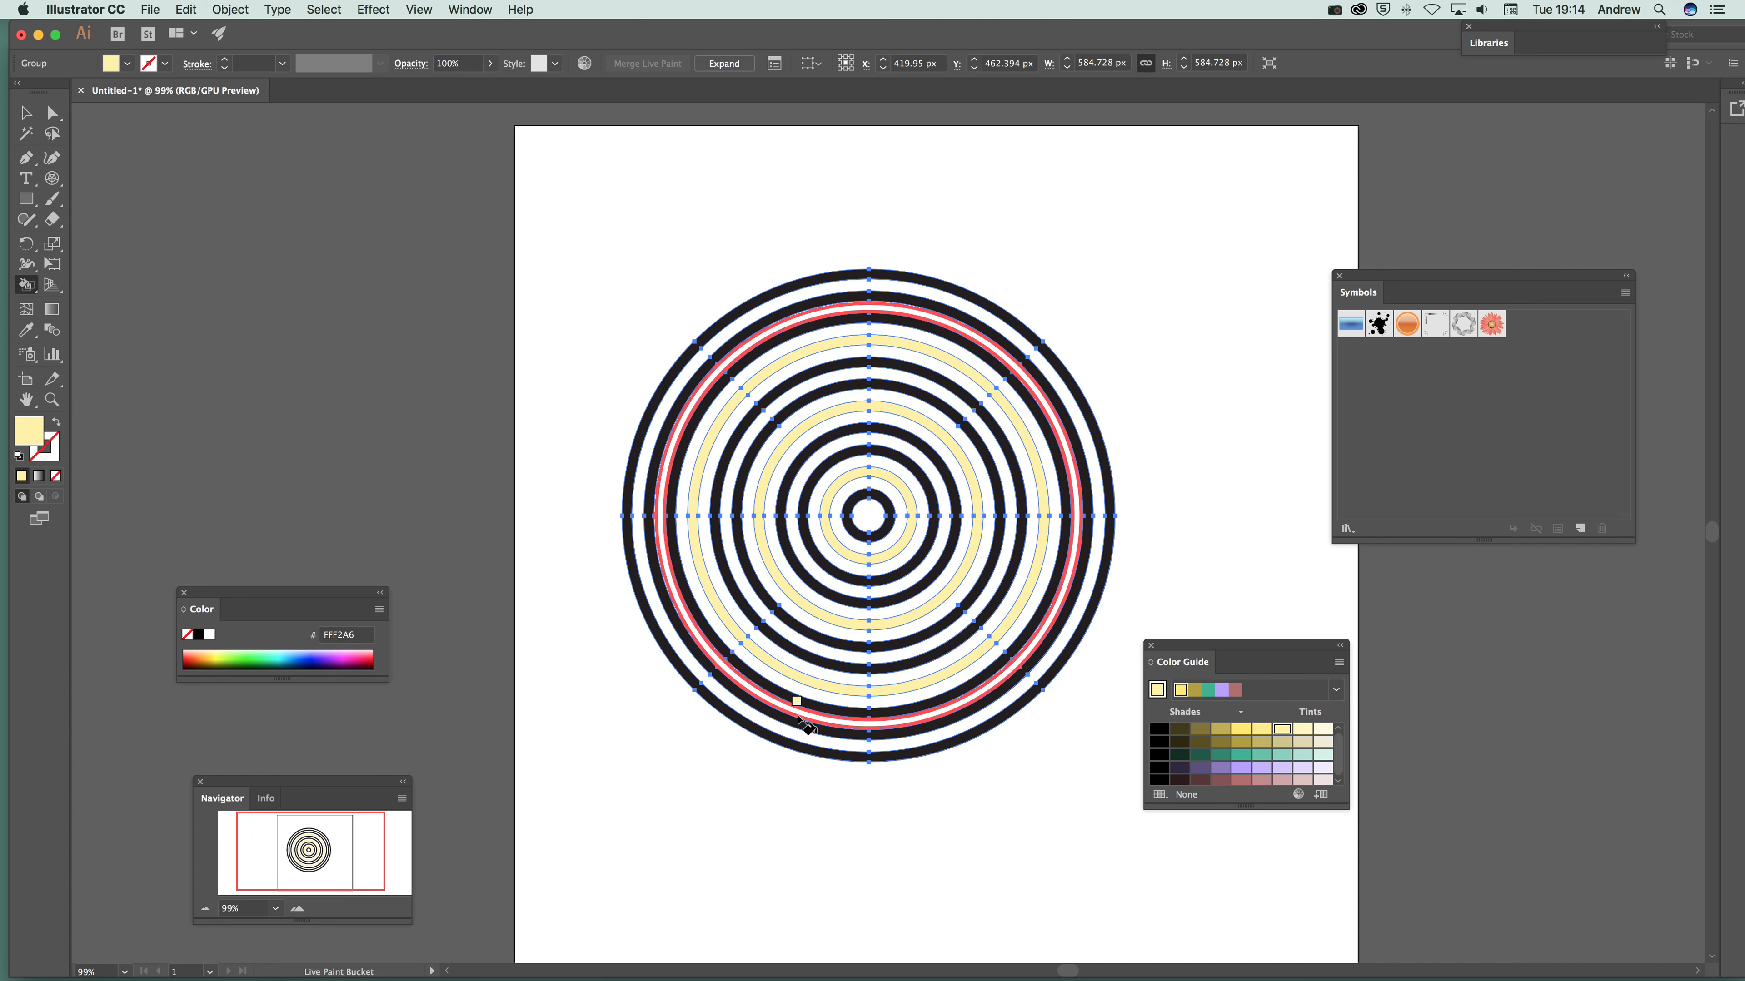
left_click(1262, 754)
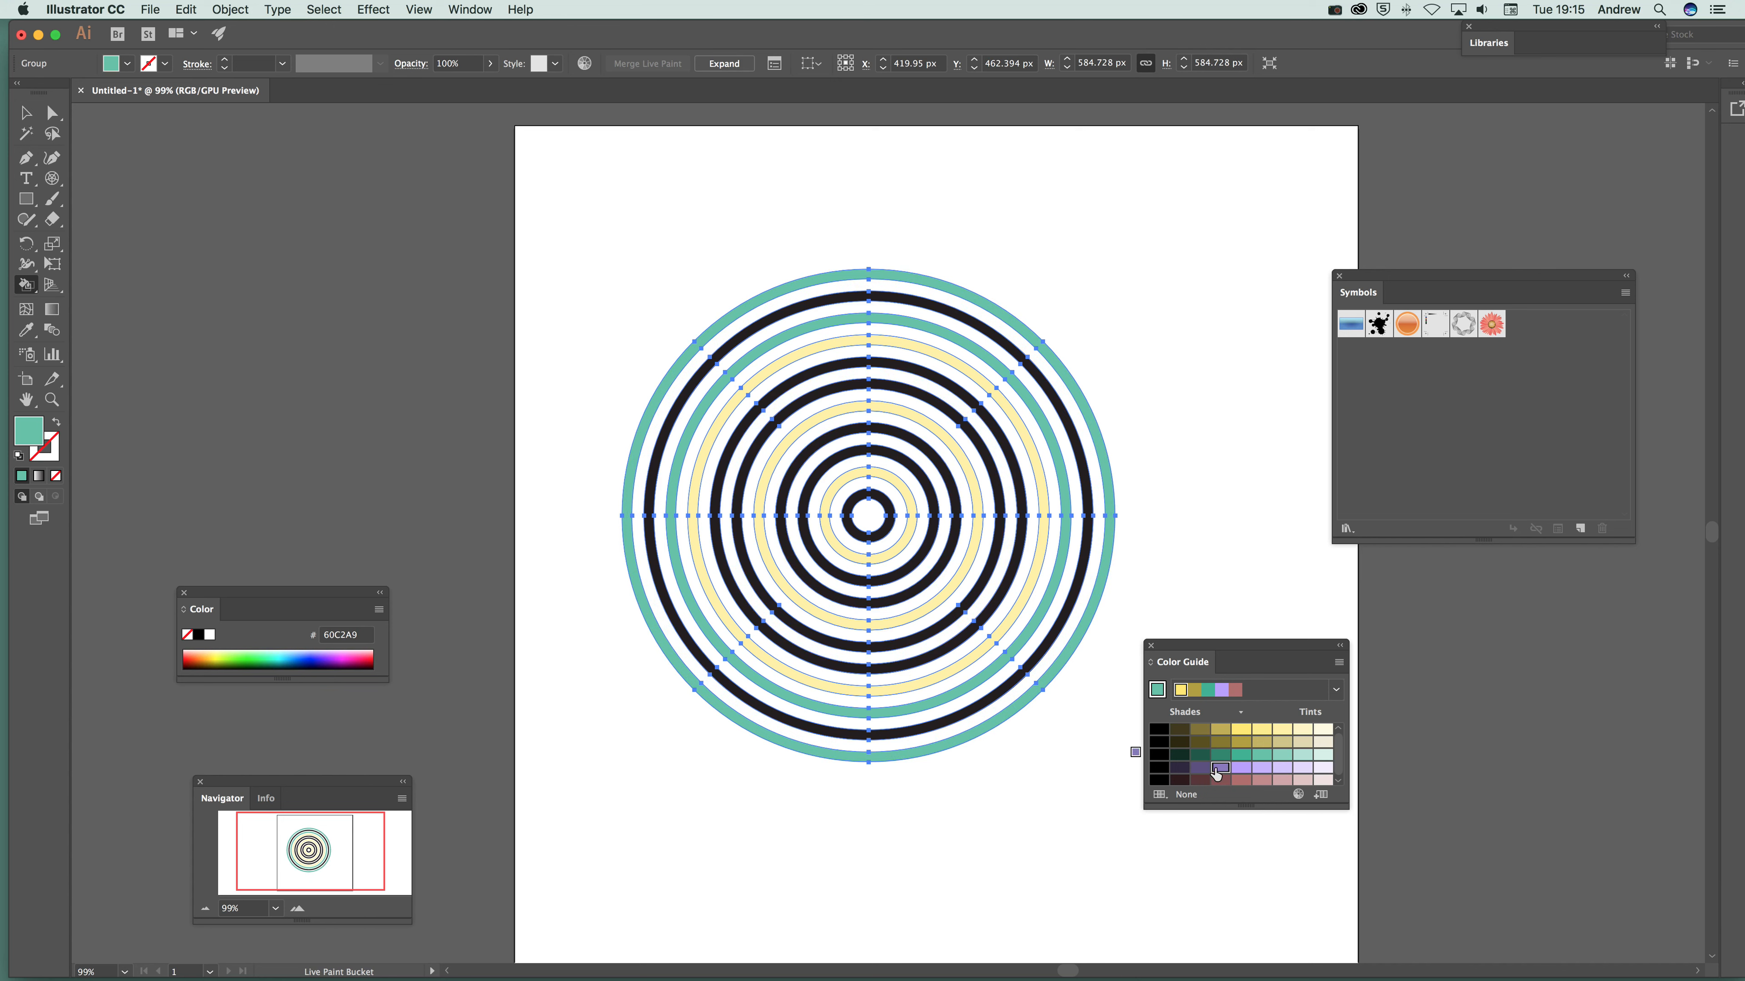
left_click(902, 586)
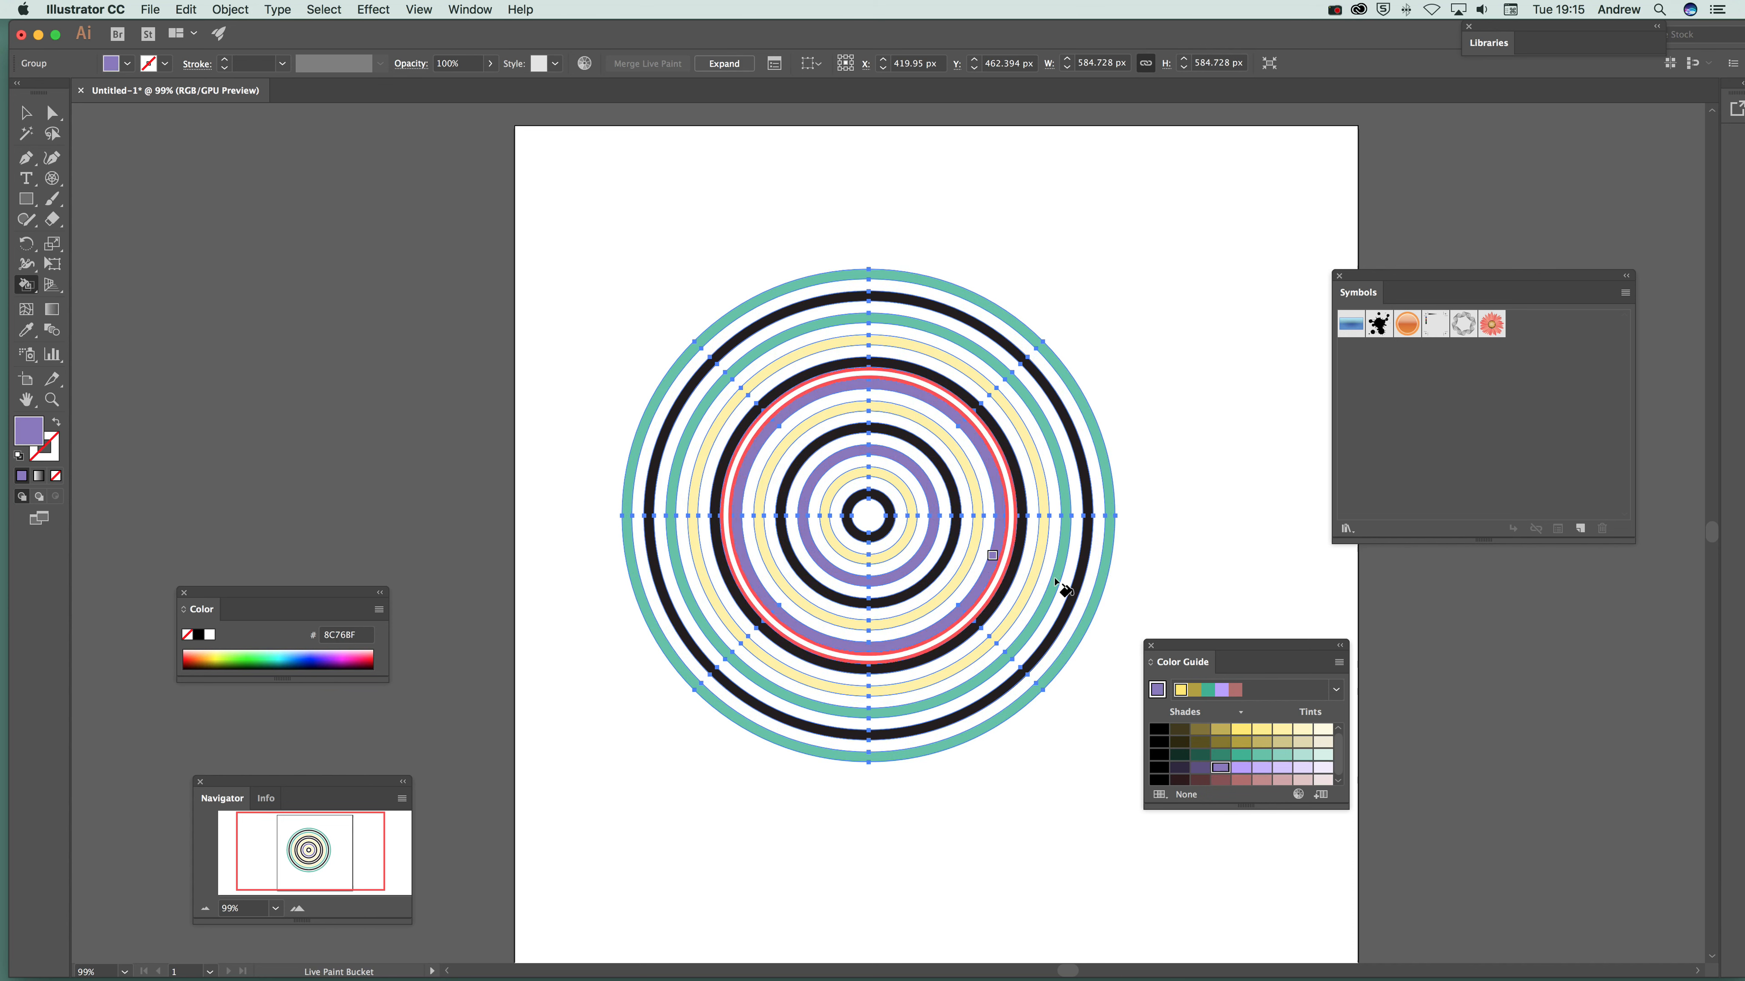
left_click(1180, 689)
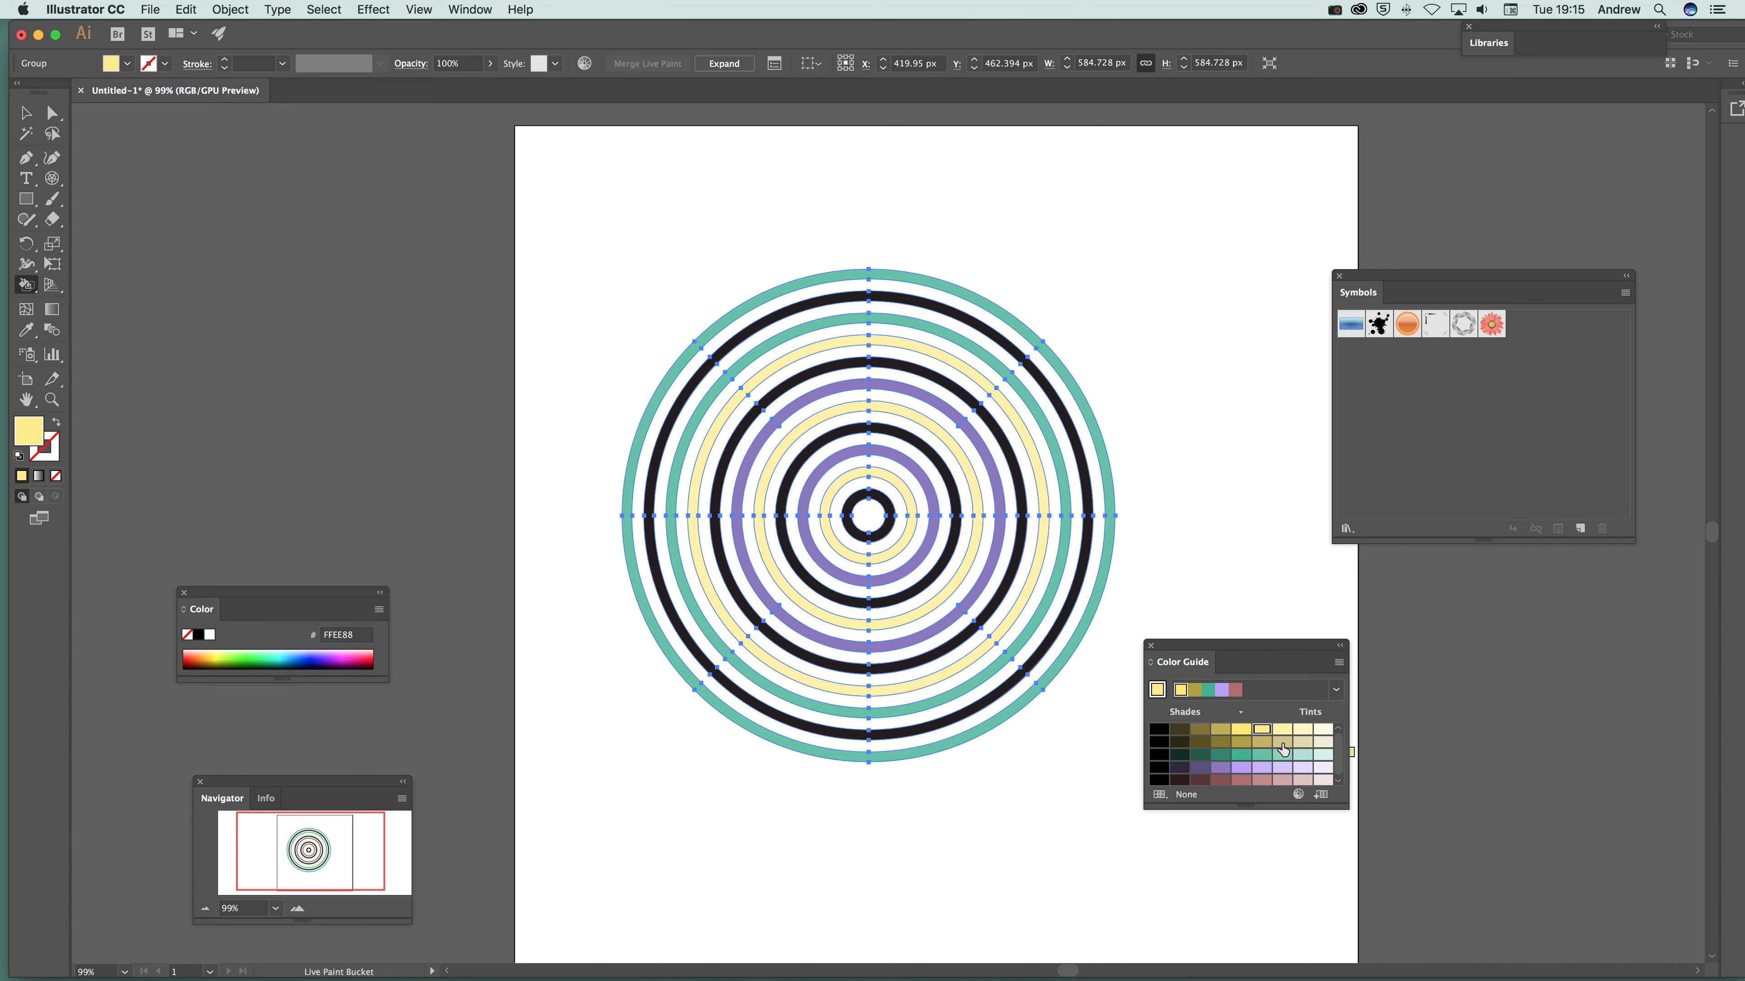
left_click(1067, 636)
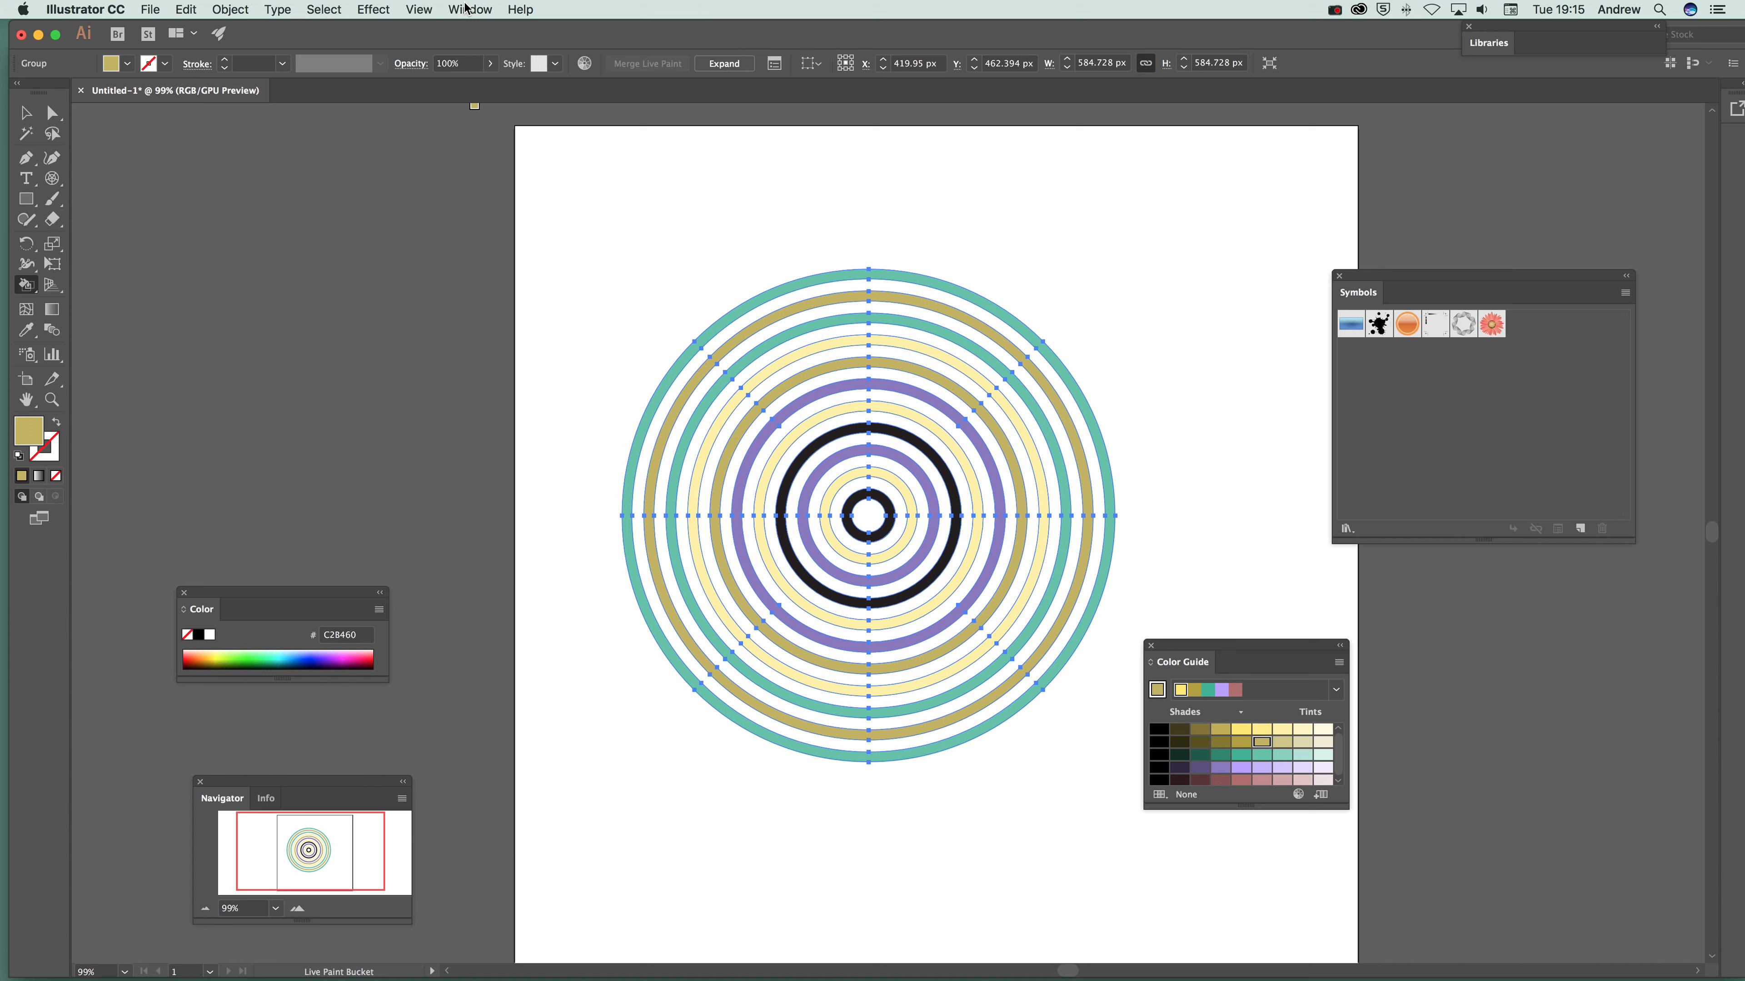
left_click(470, 8)
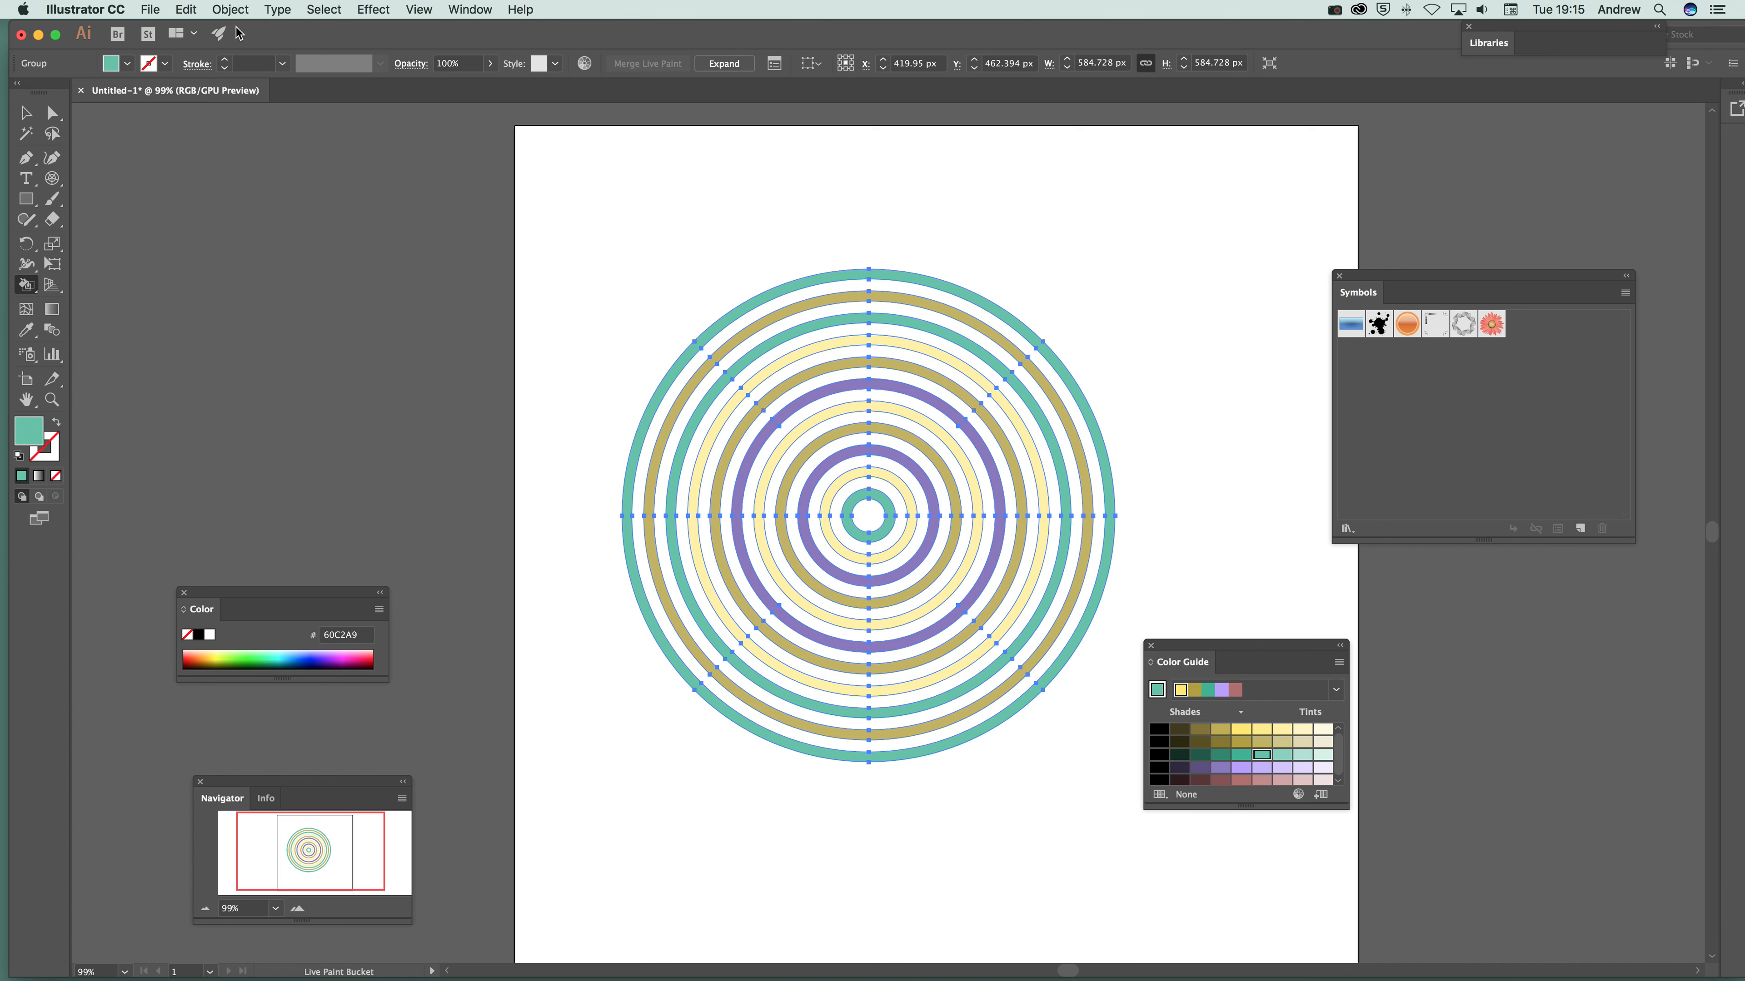
mouse_move(25, 132)
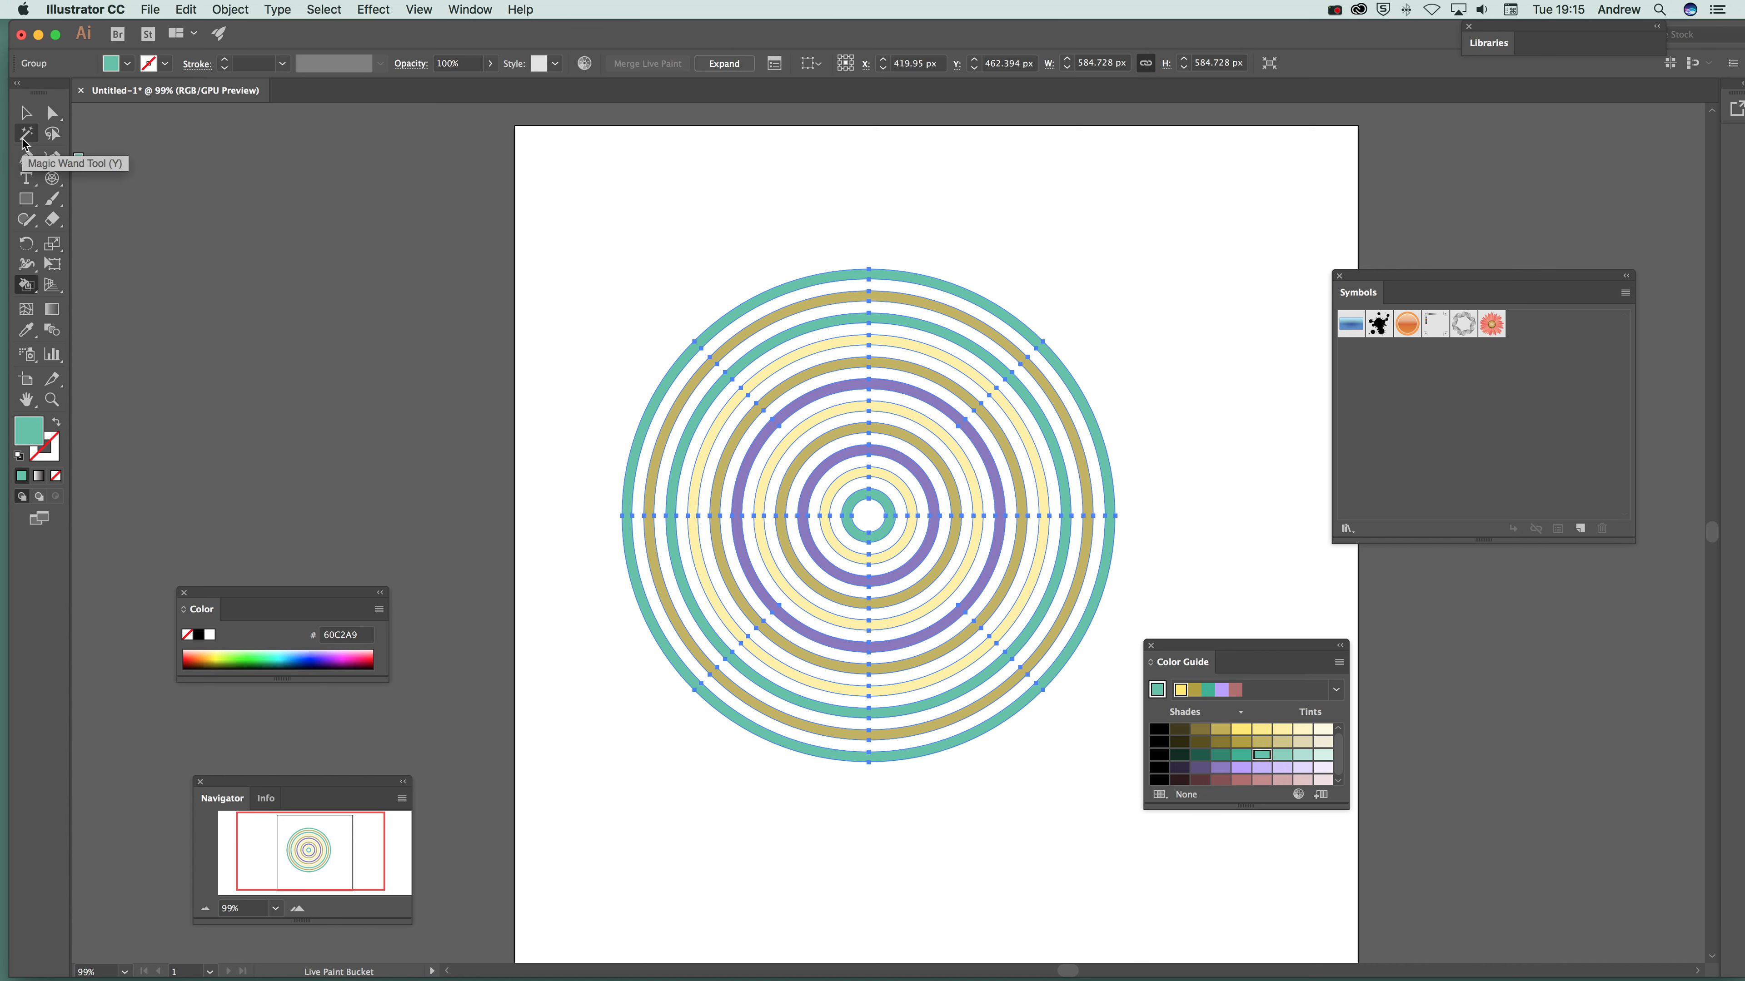
Select the Live Paint ring group and expand it into ordinary shapes
left_click(25, 111)
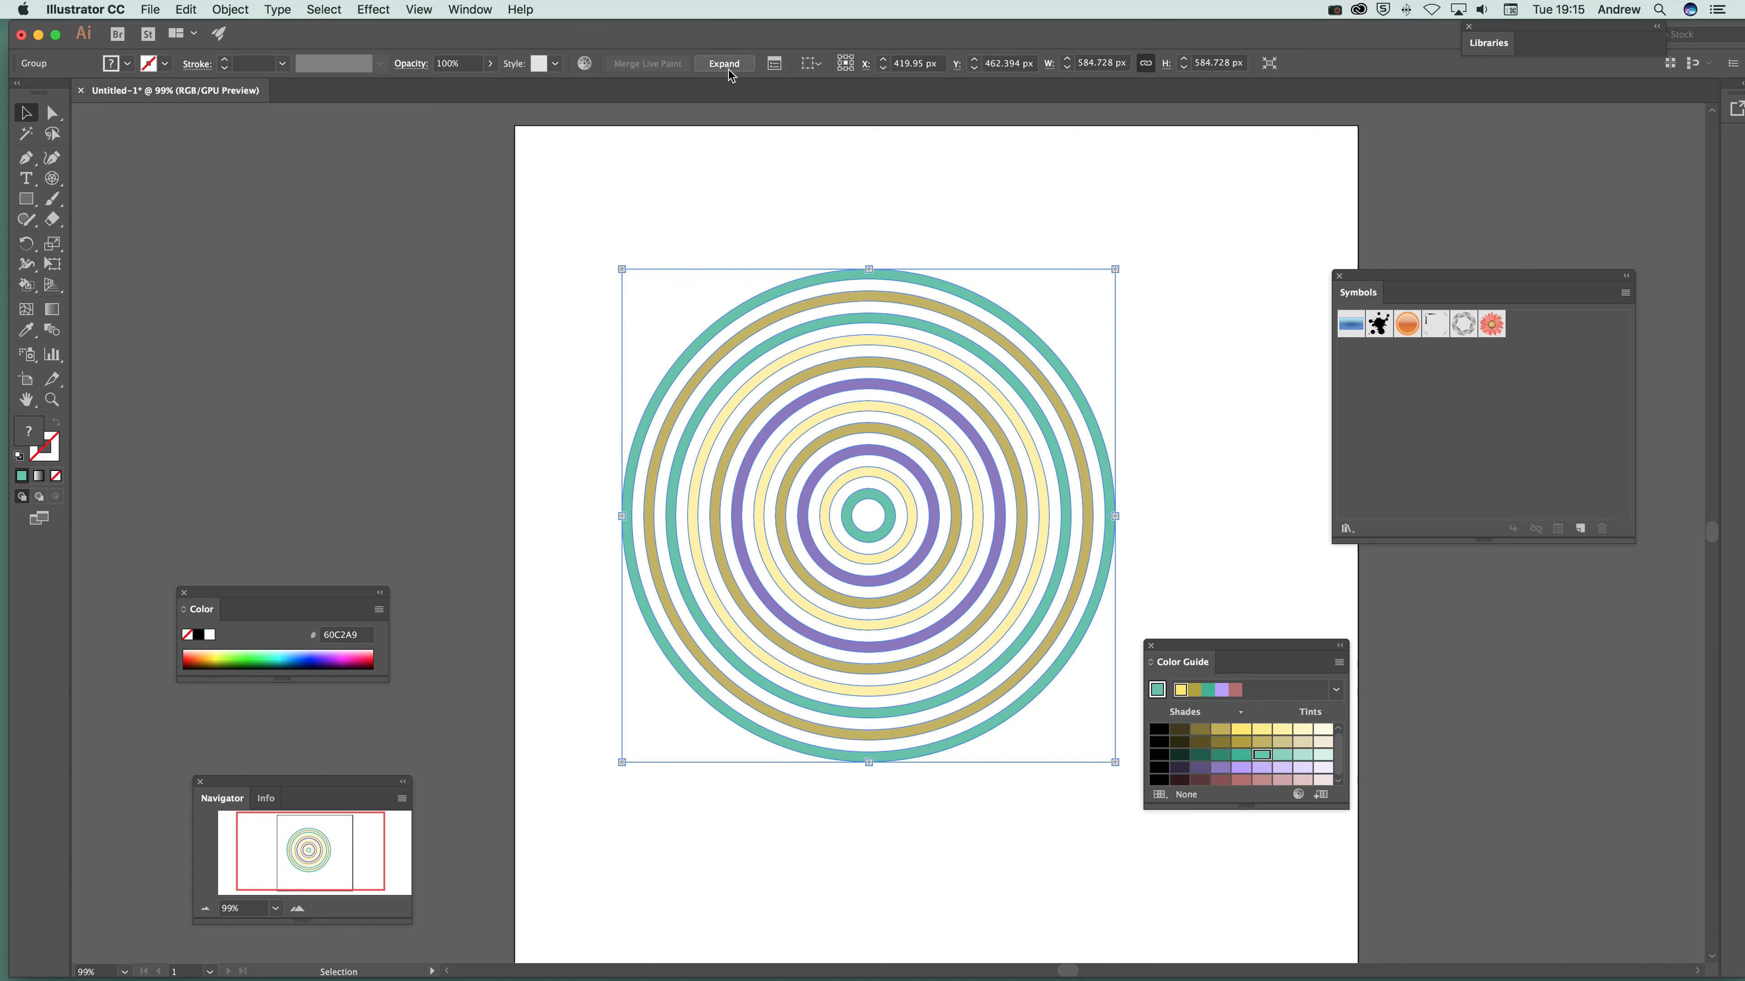
left_click(724, 64)
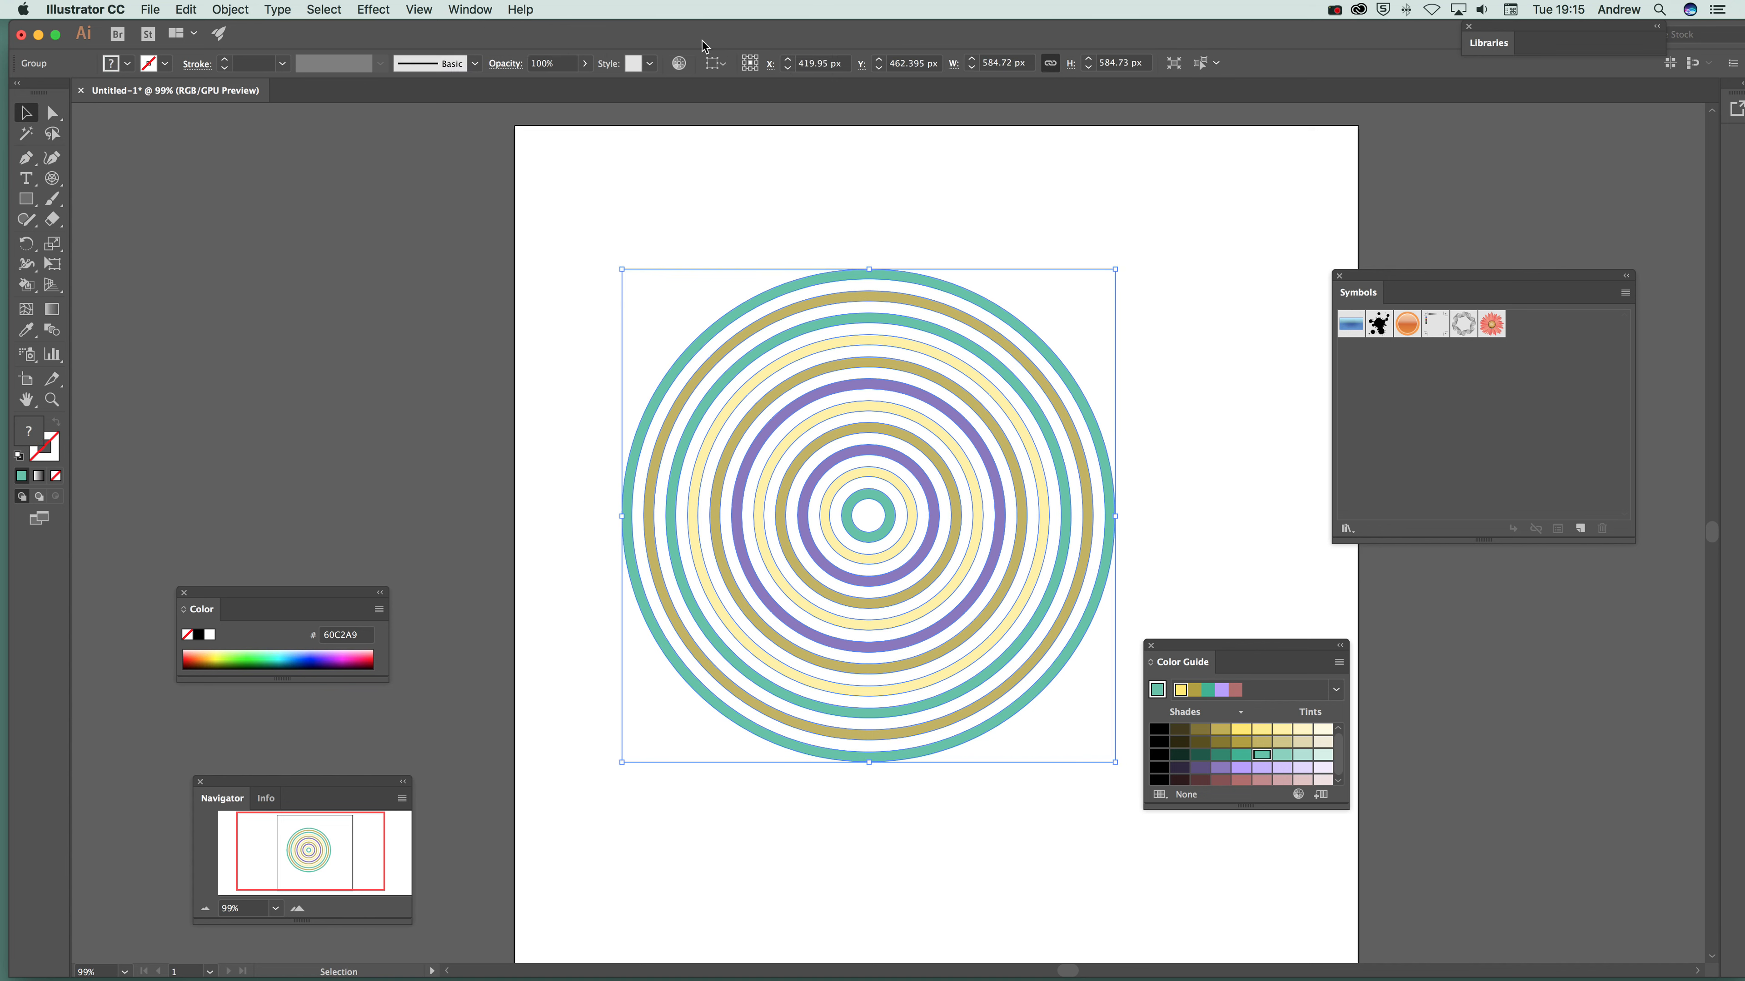
mouse_move(731, 301)
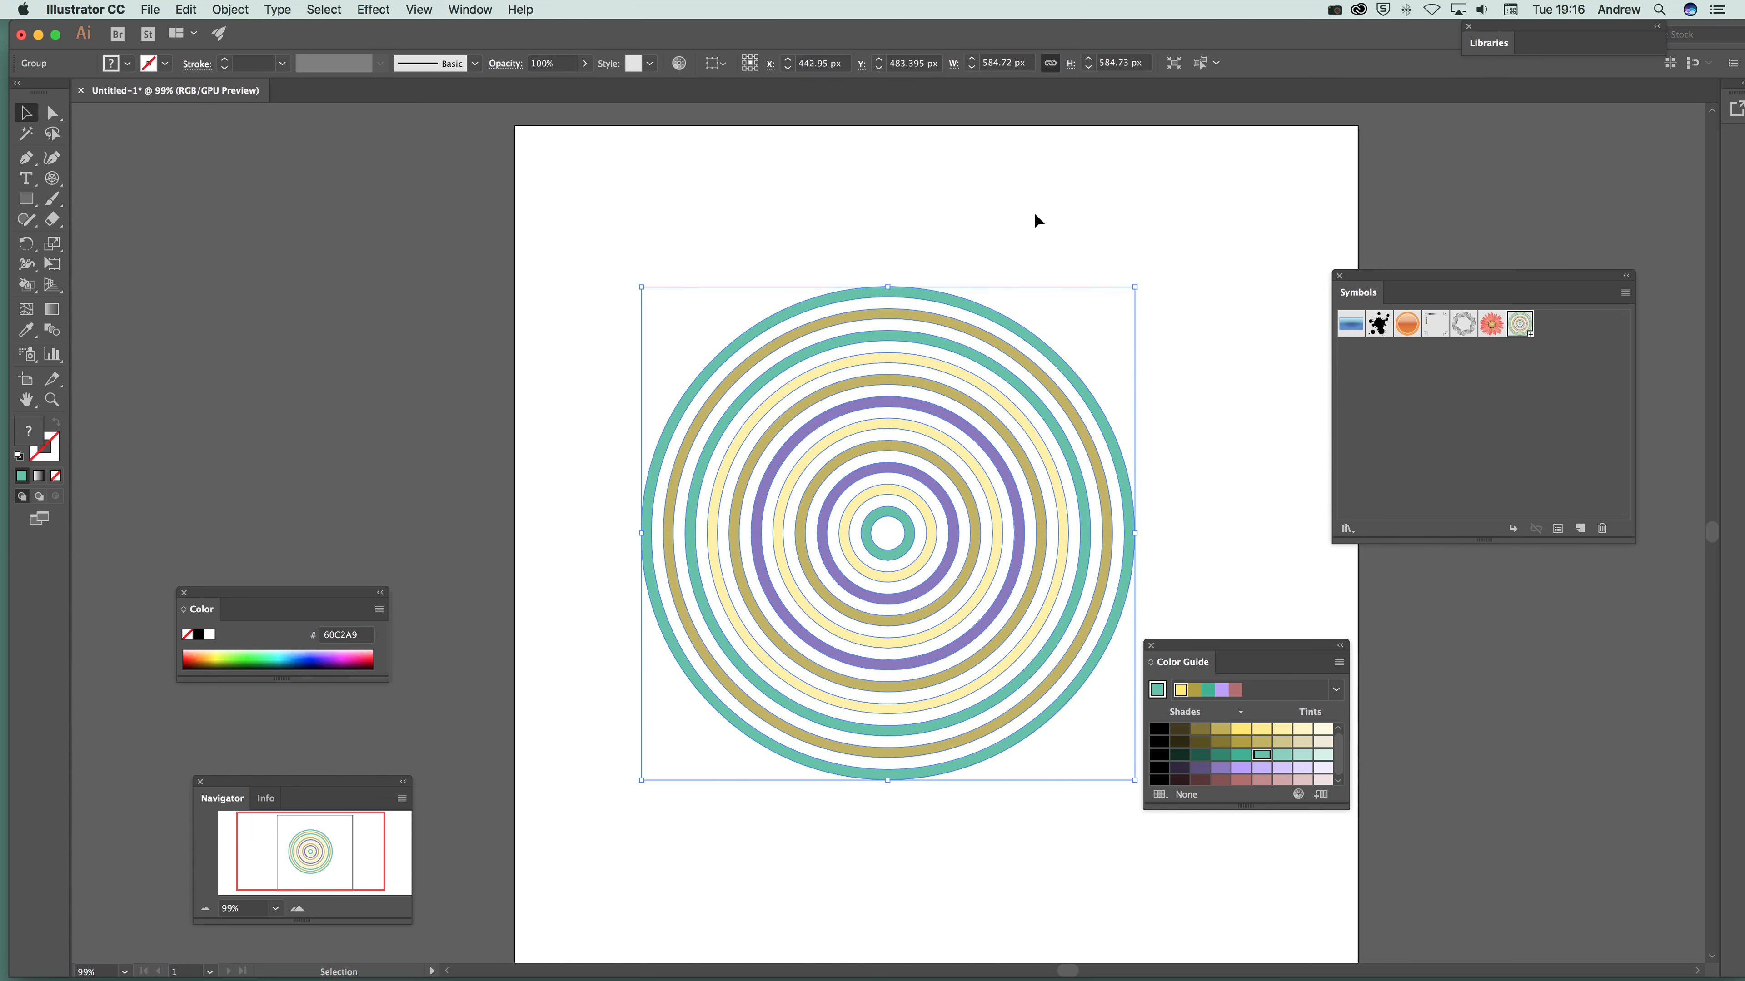
mouse_move(1604, 140)
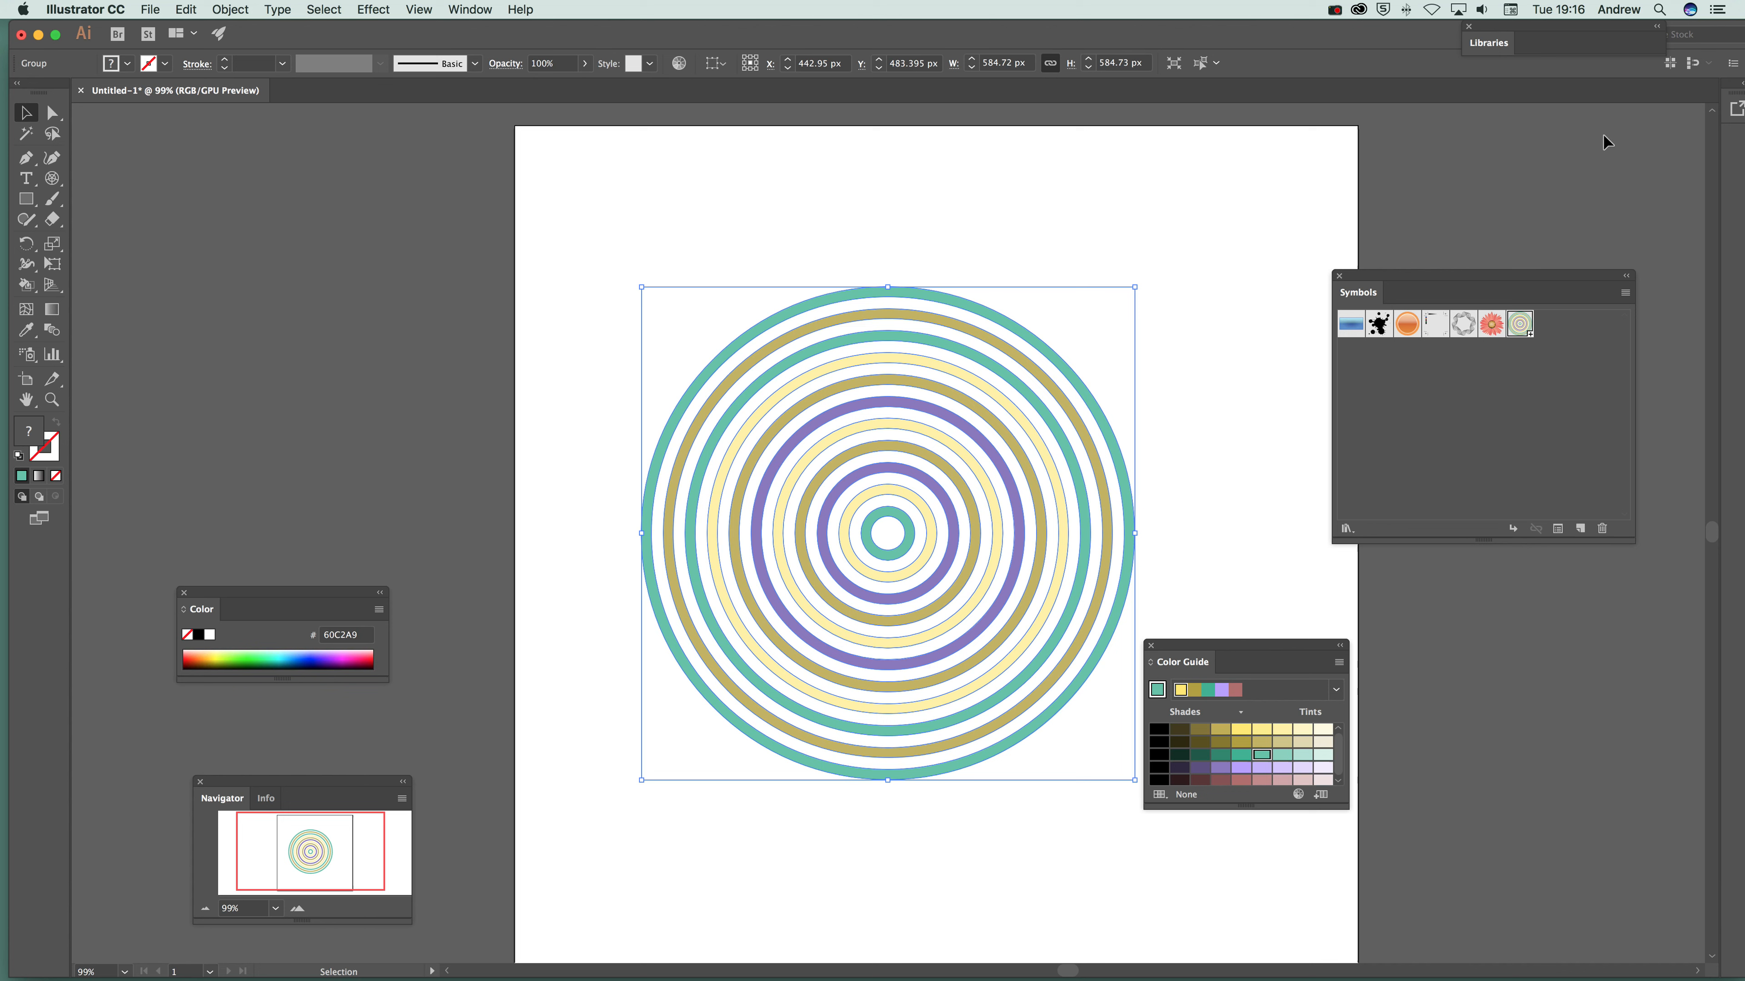
Recolour the rings to navy, sky blue, yellow and crimson with Recolor Artwork
left_click(1336, 690)
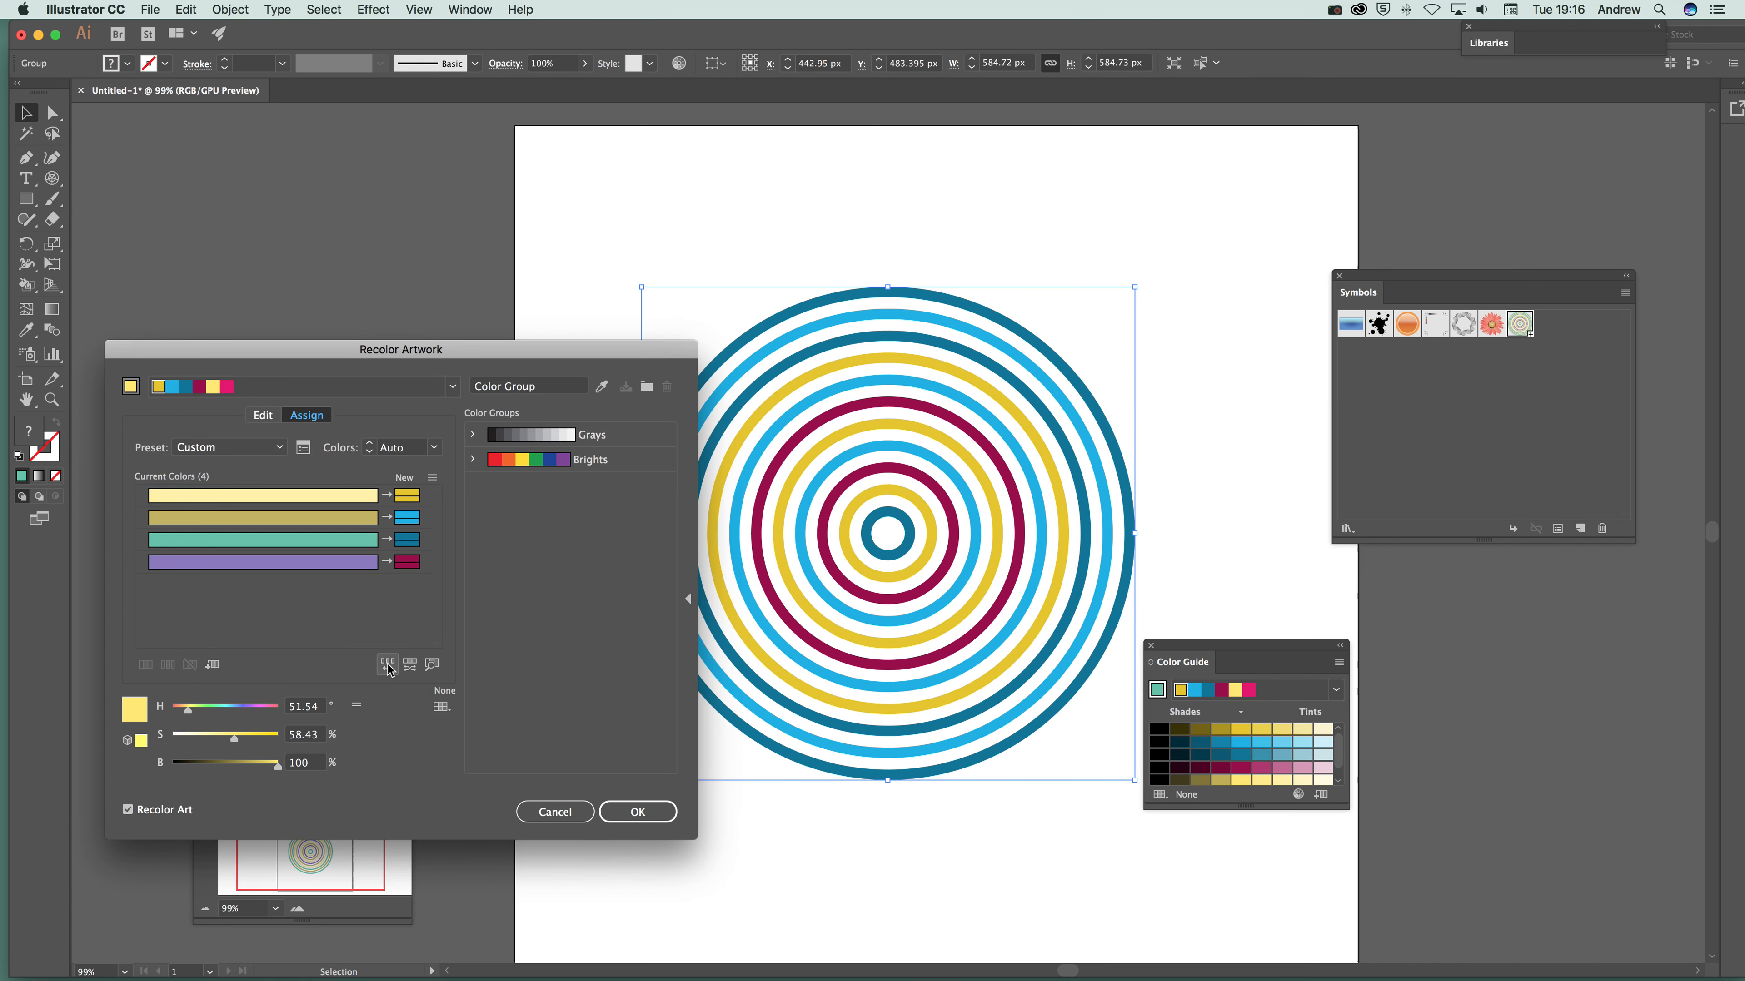
left_click(638, 812)
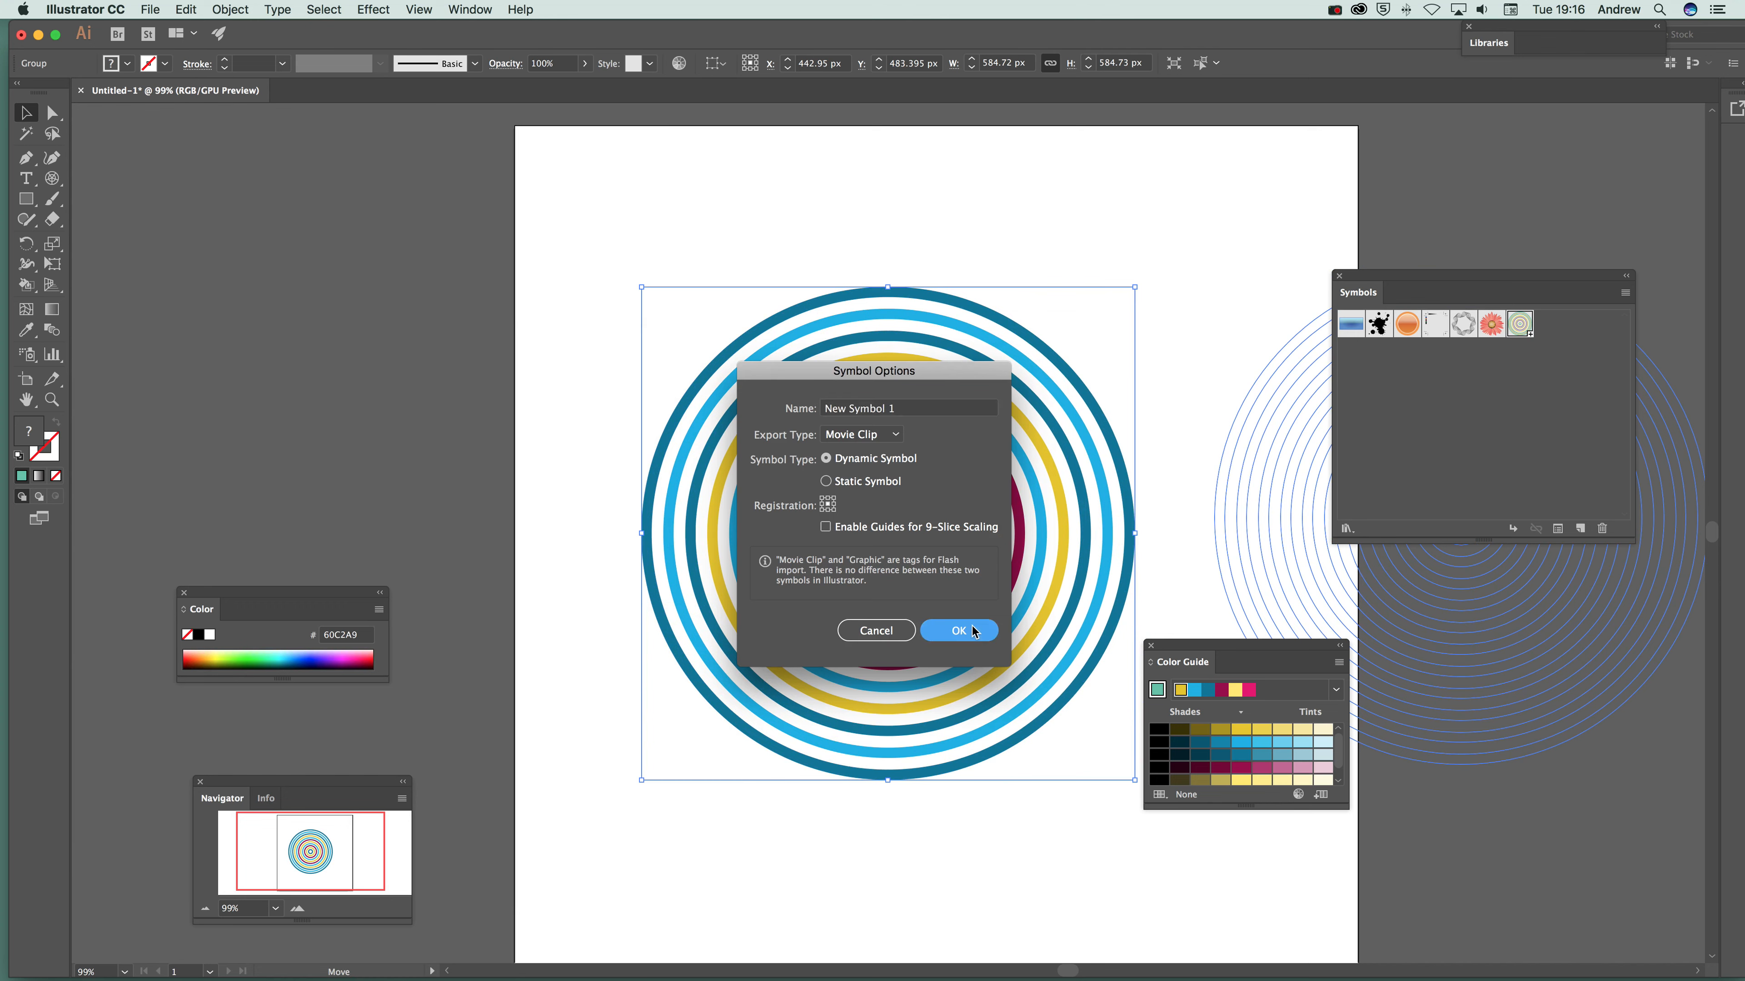
Save the recoloured ring design as a dynamic symbol, New Symbol 1
left_click(959, 631)
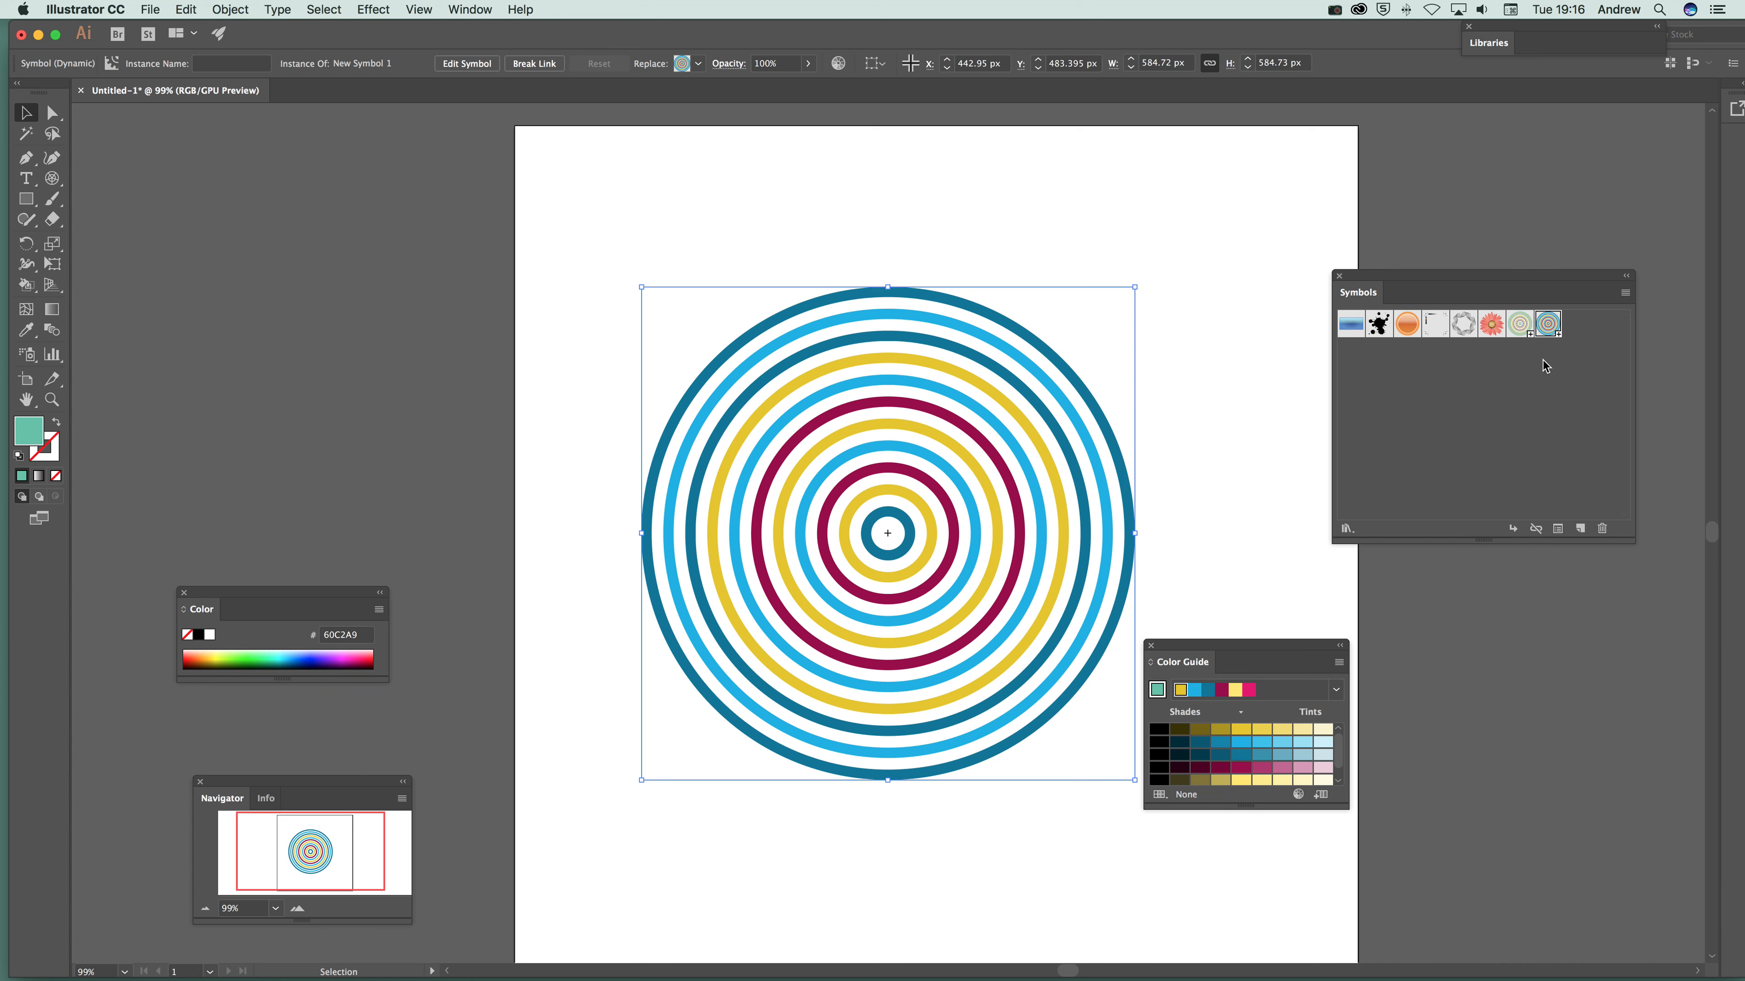
mouse_move(1358, 220)
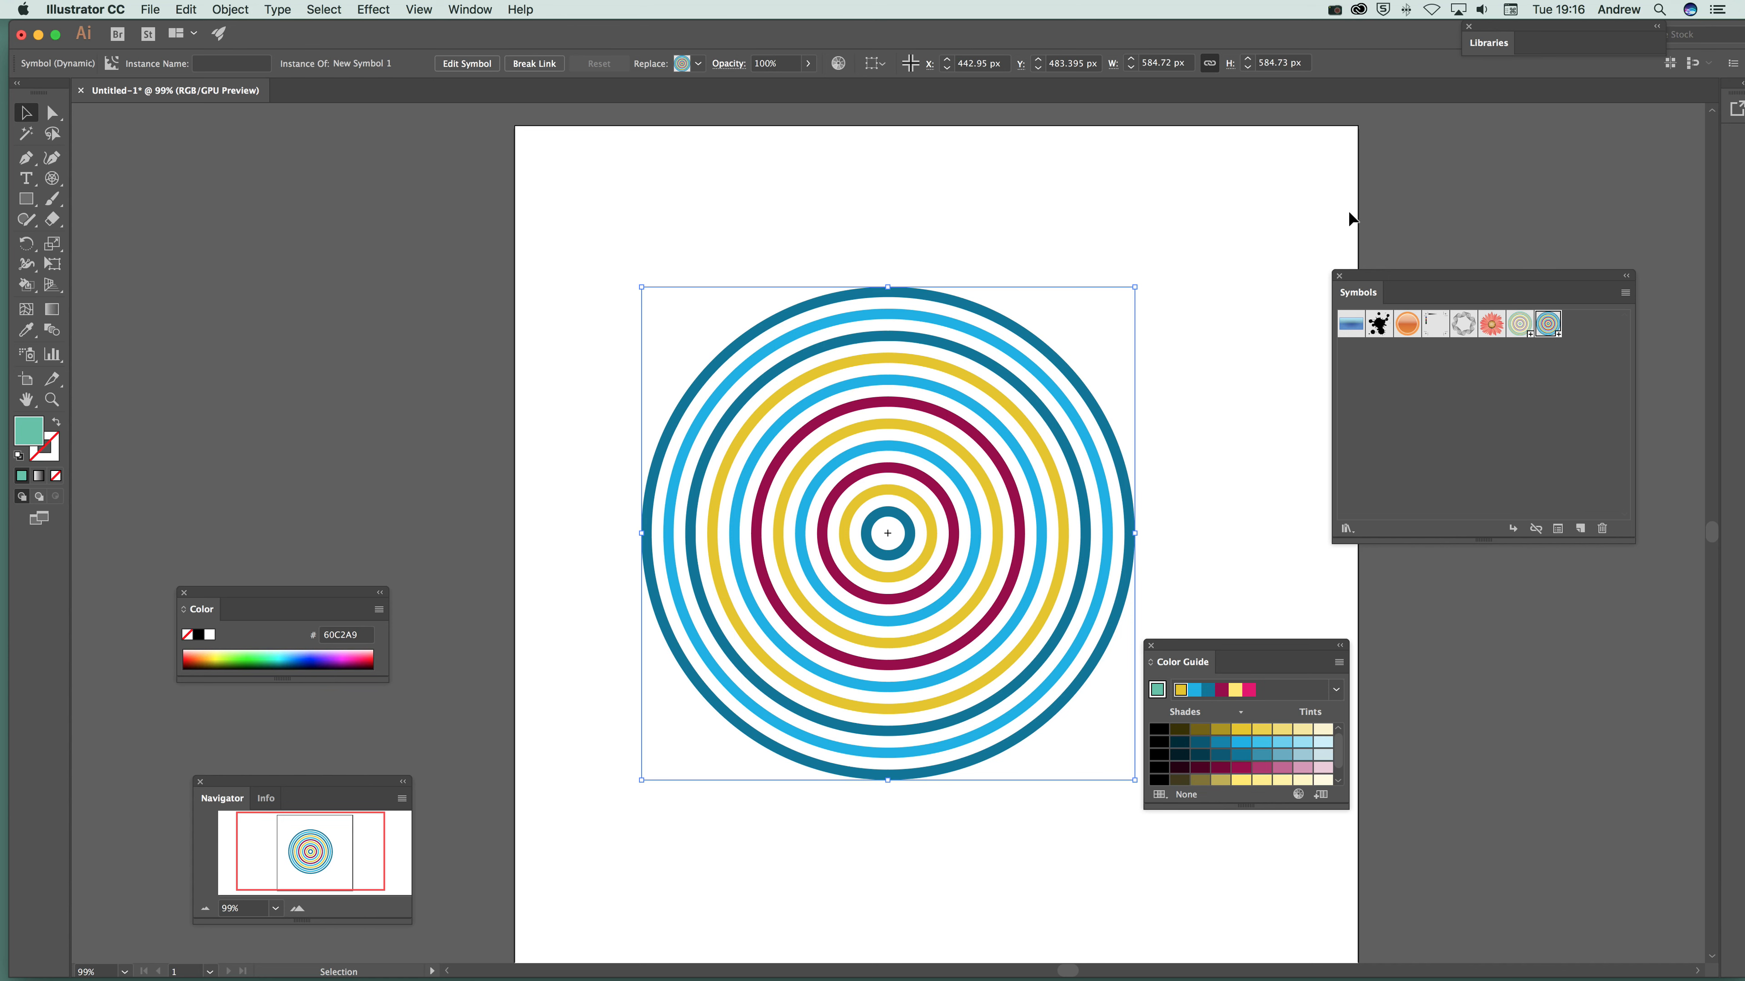
mouse_move(55, 120)
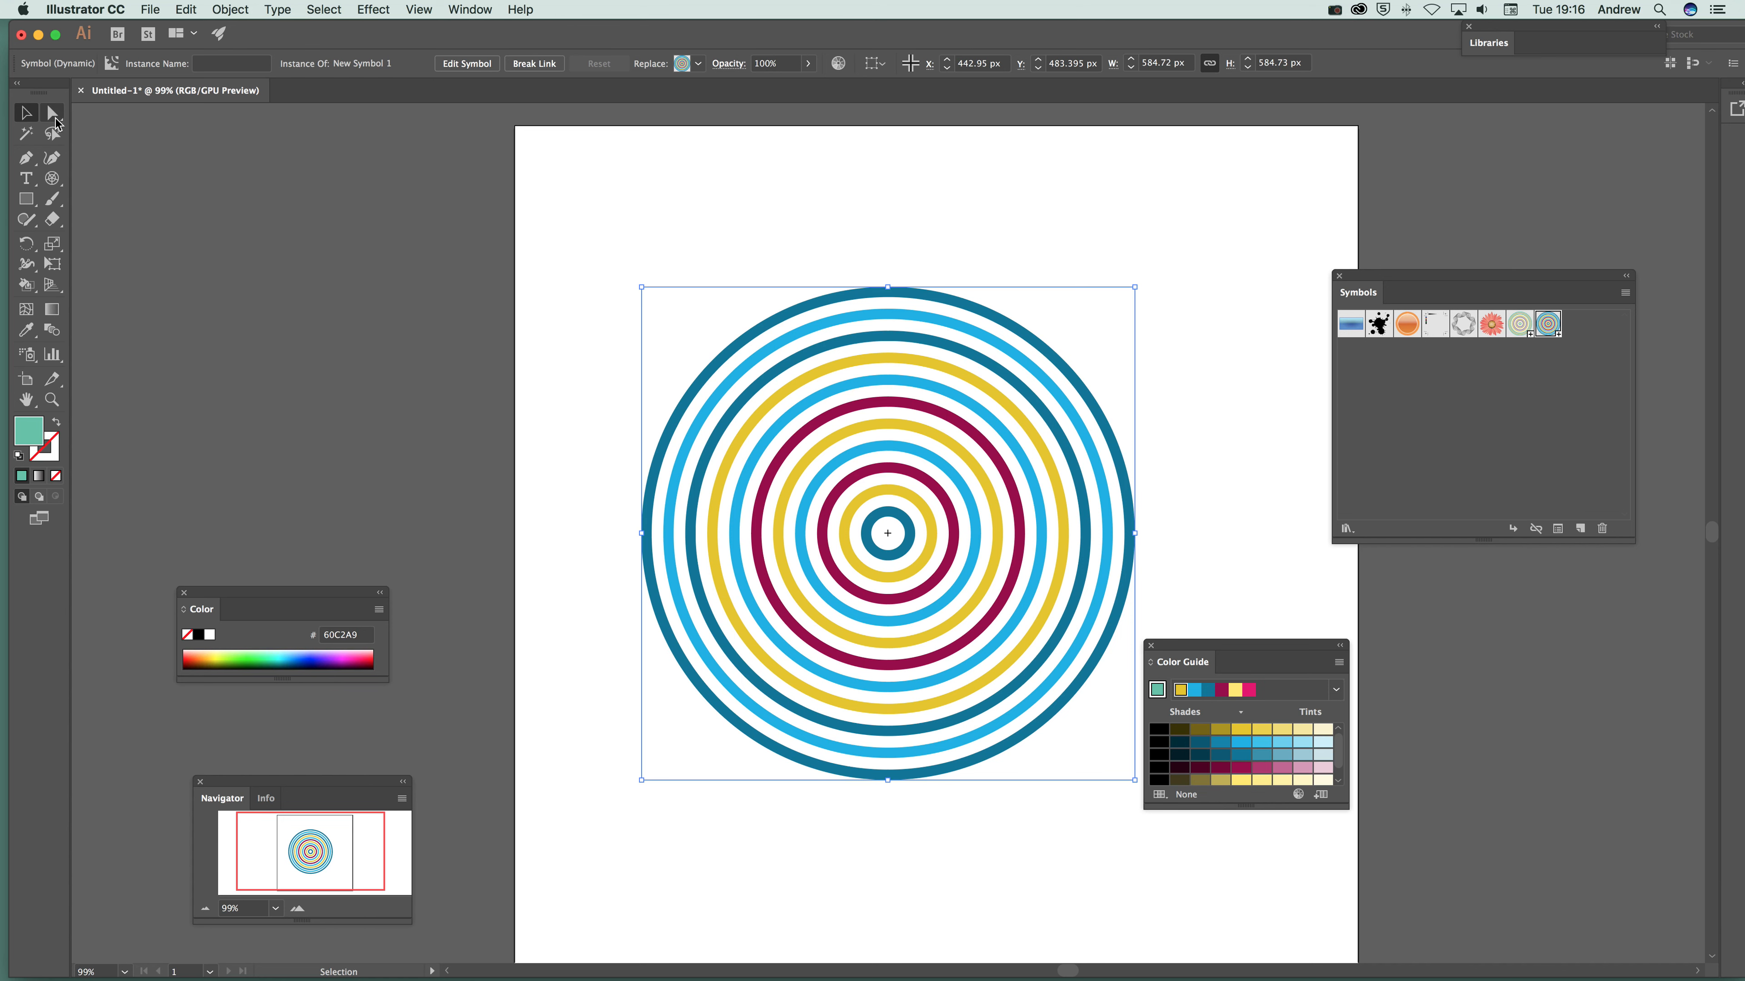
mouse_move(50, 114)
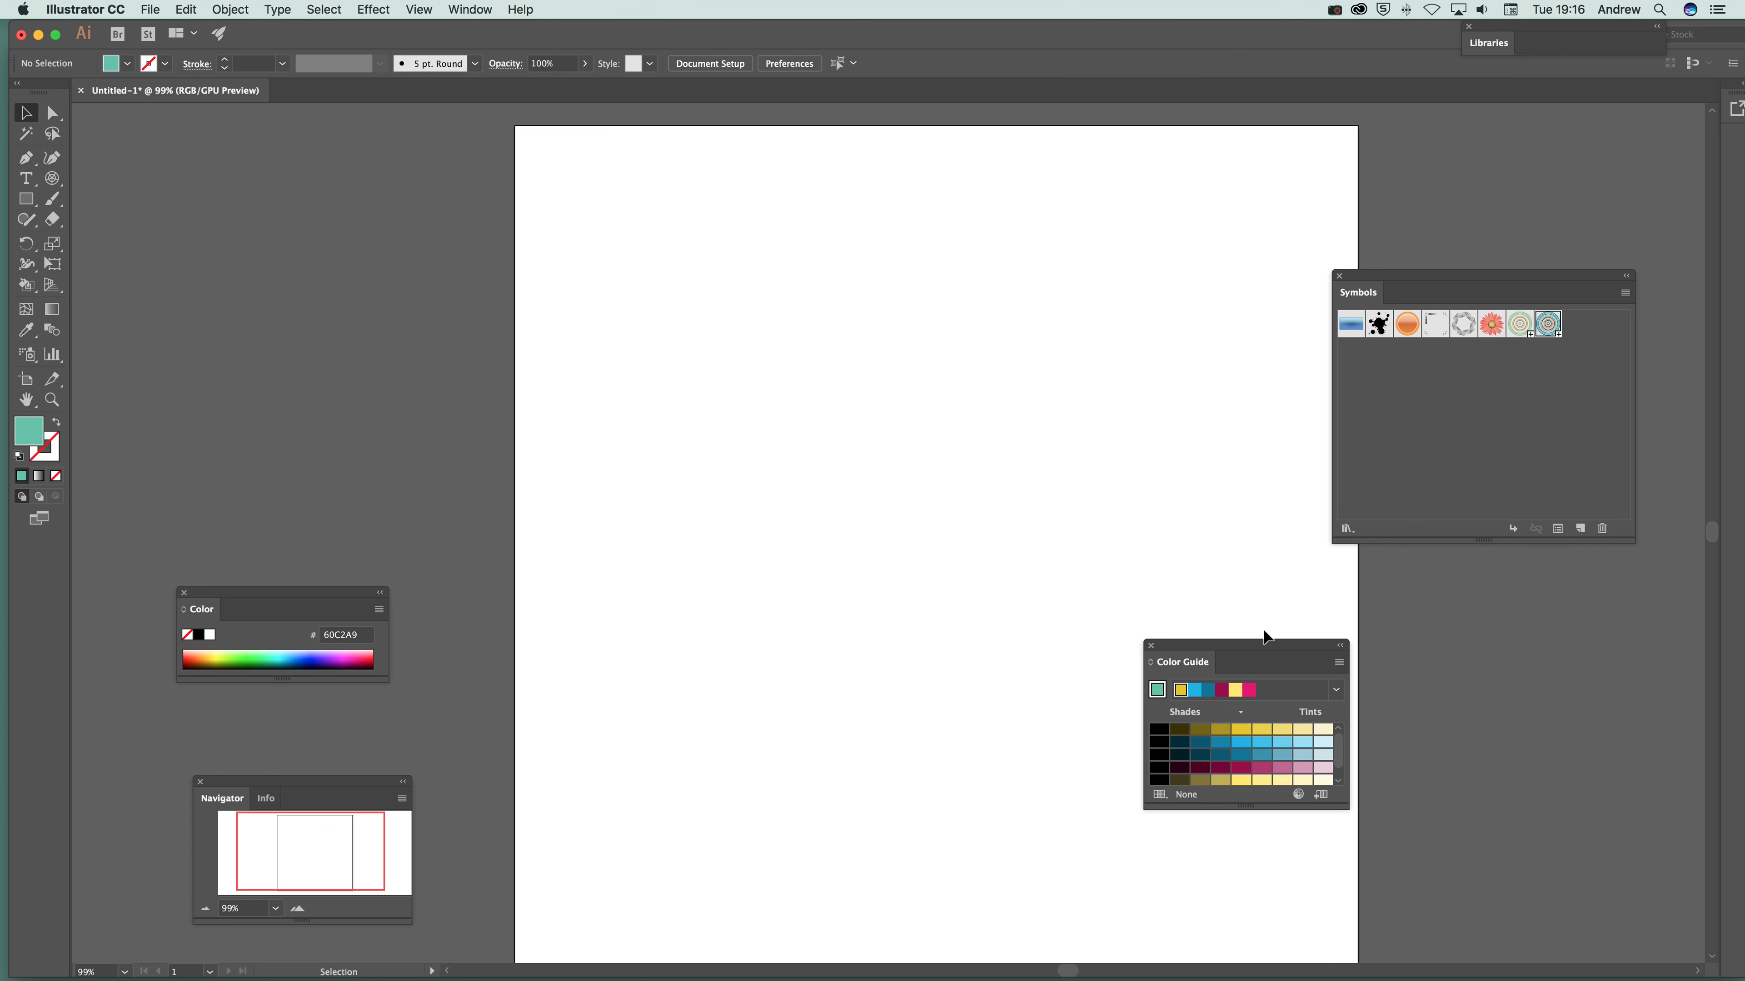
Move the Color Guide panel aside and switch to the Symbol Sprayer Tool
left_click_drag(1180, 661, 1385, 683)
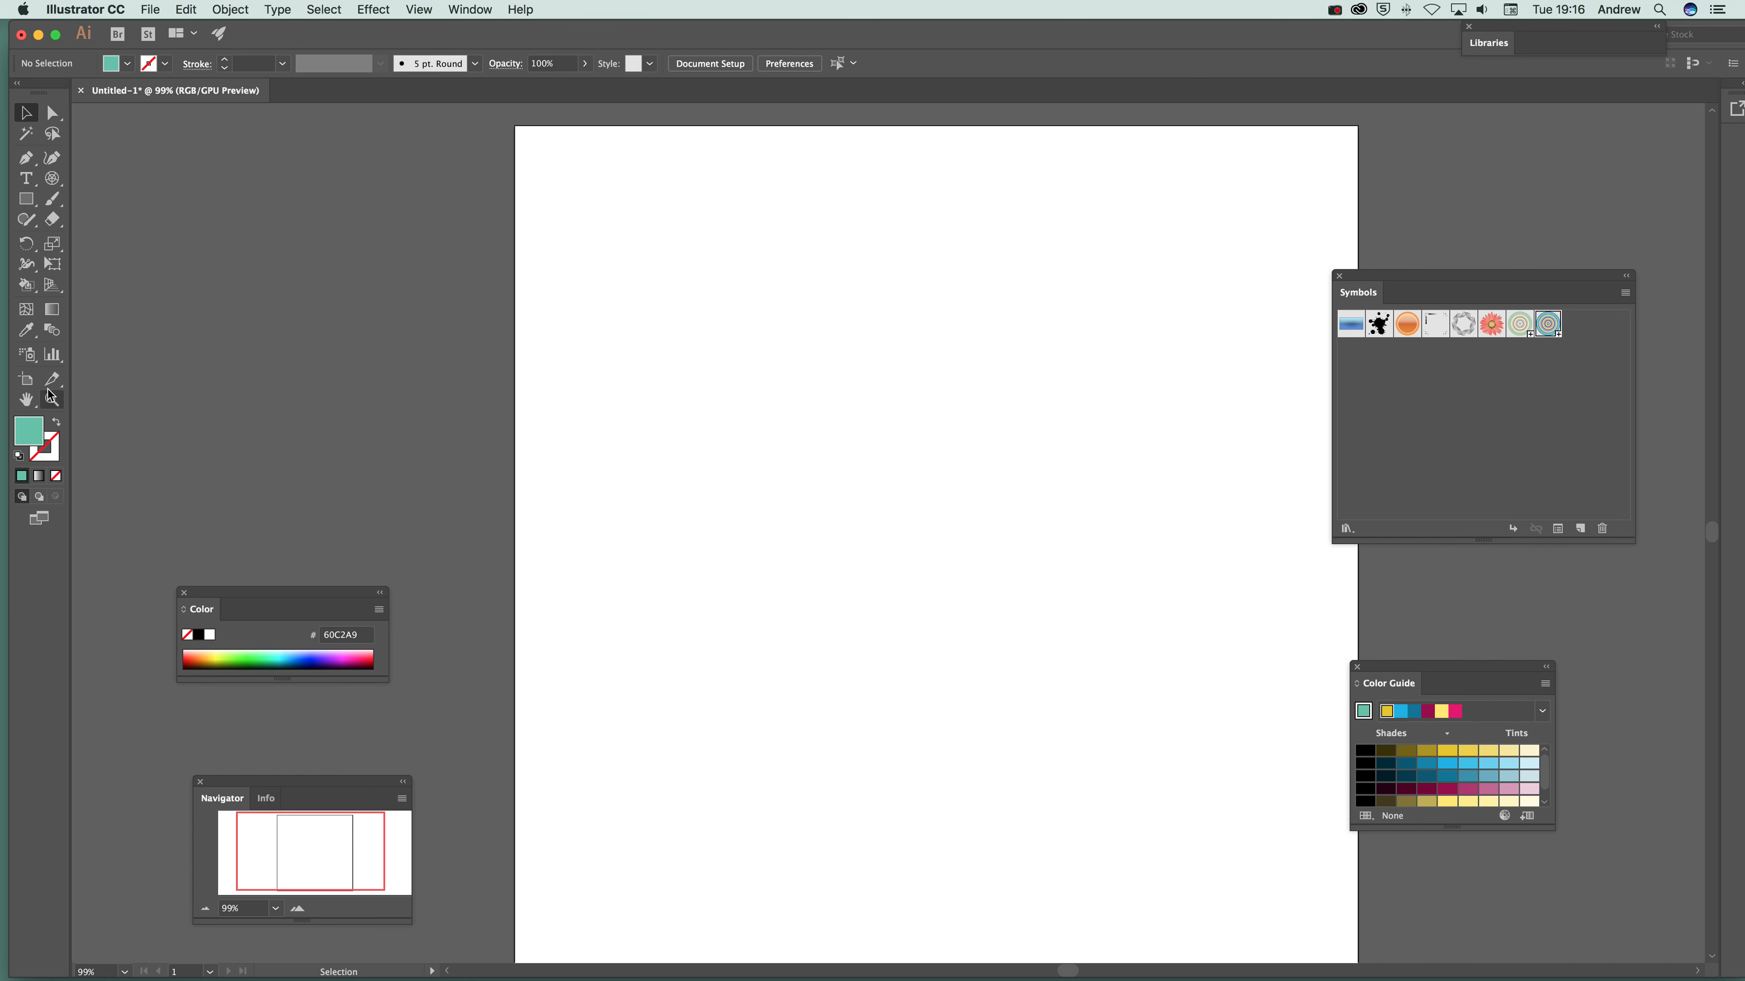
mouse_move(70, 293)
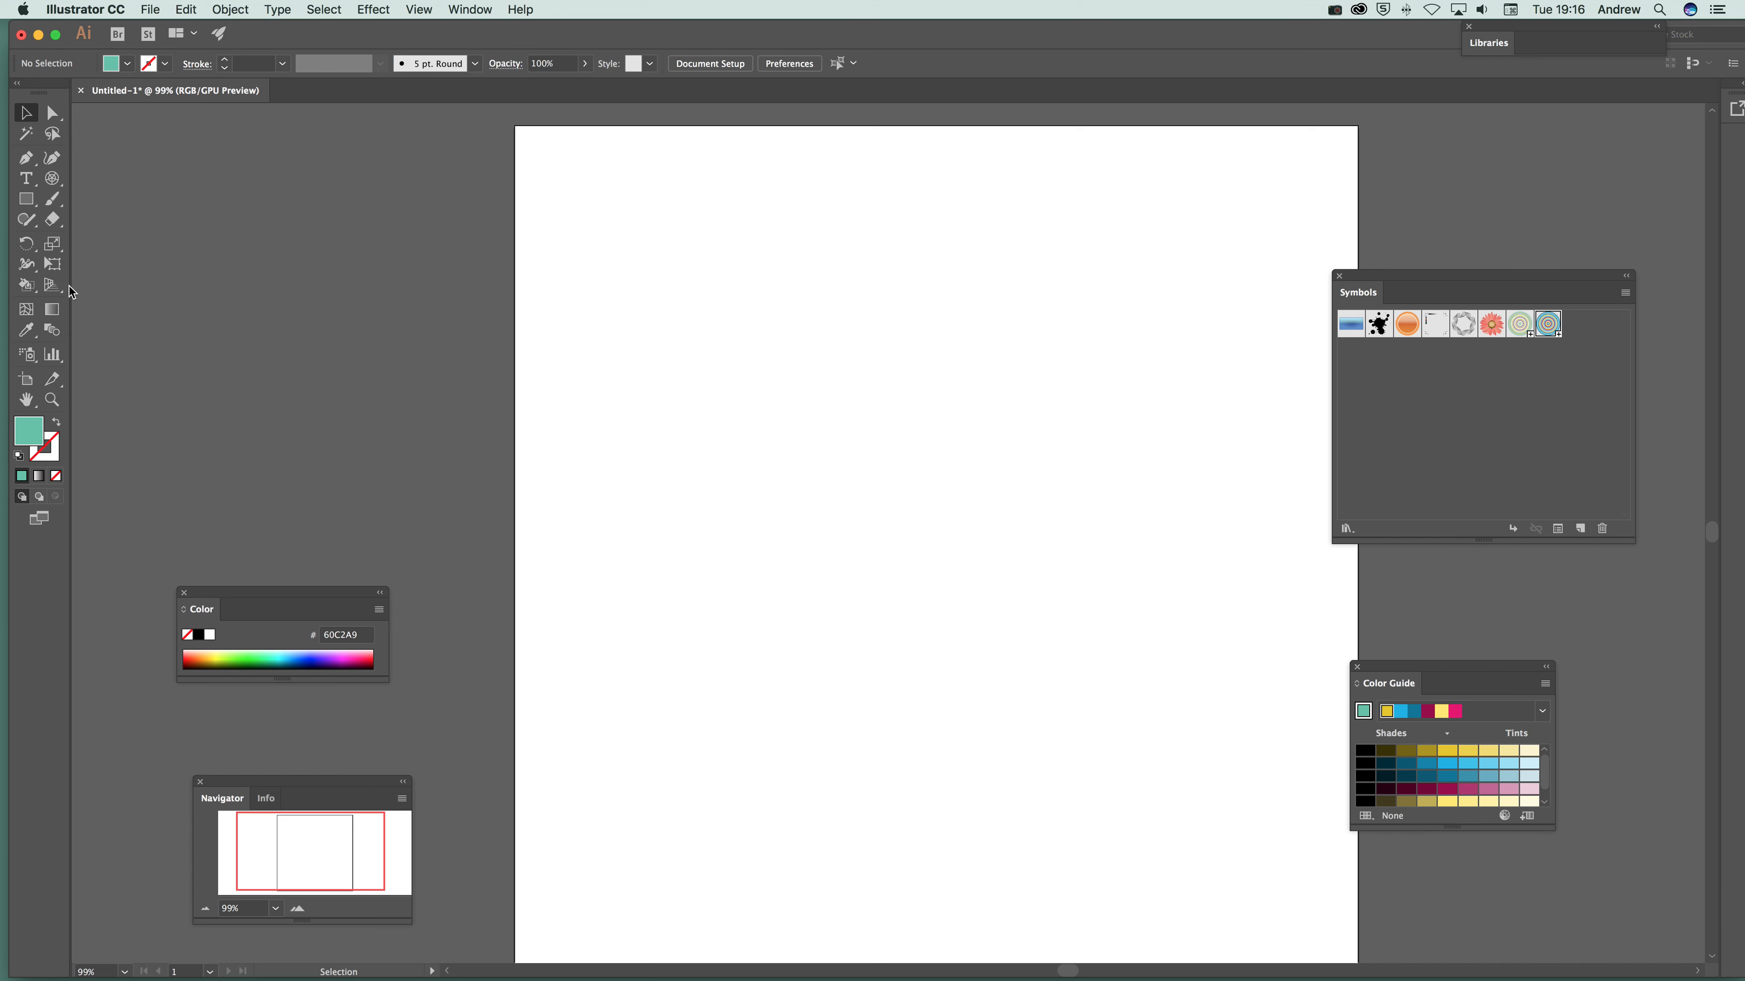
left_click(26, 284)
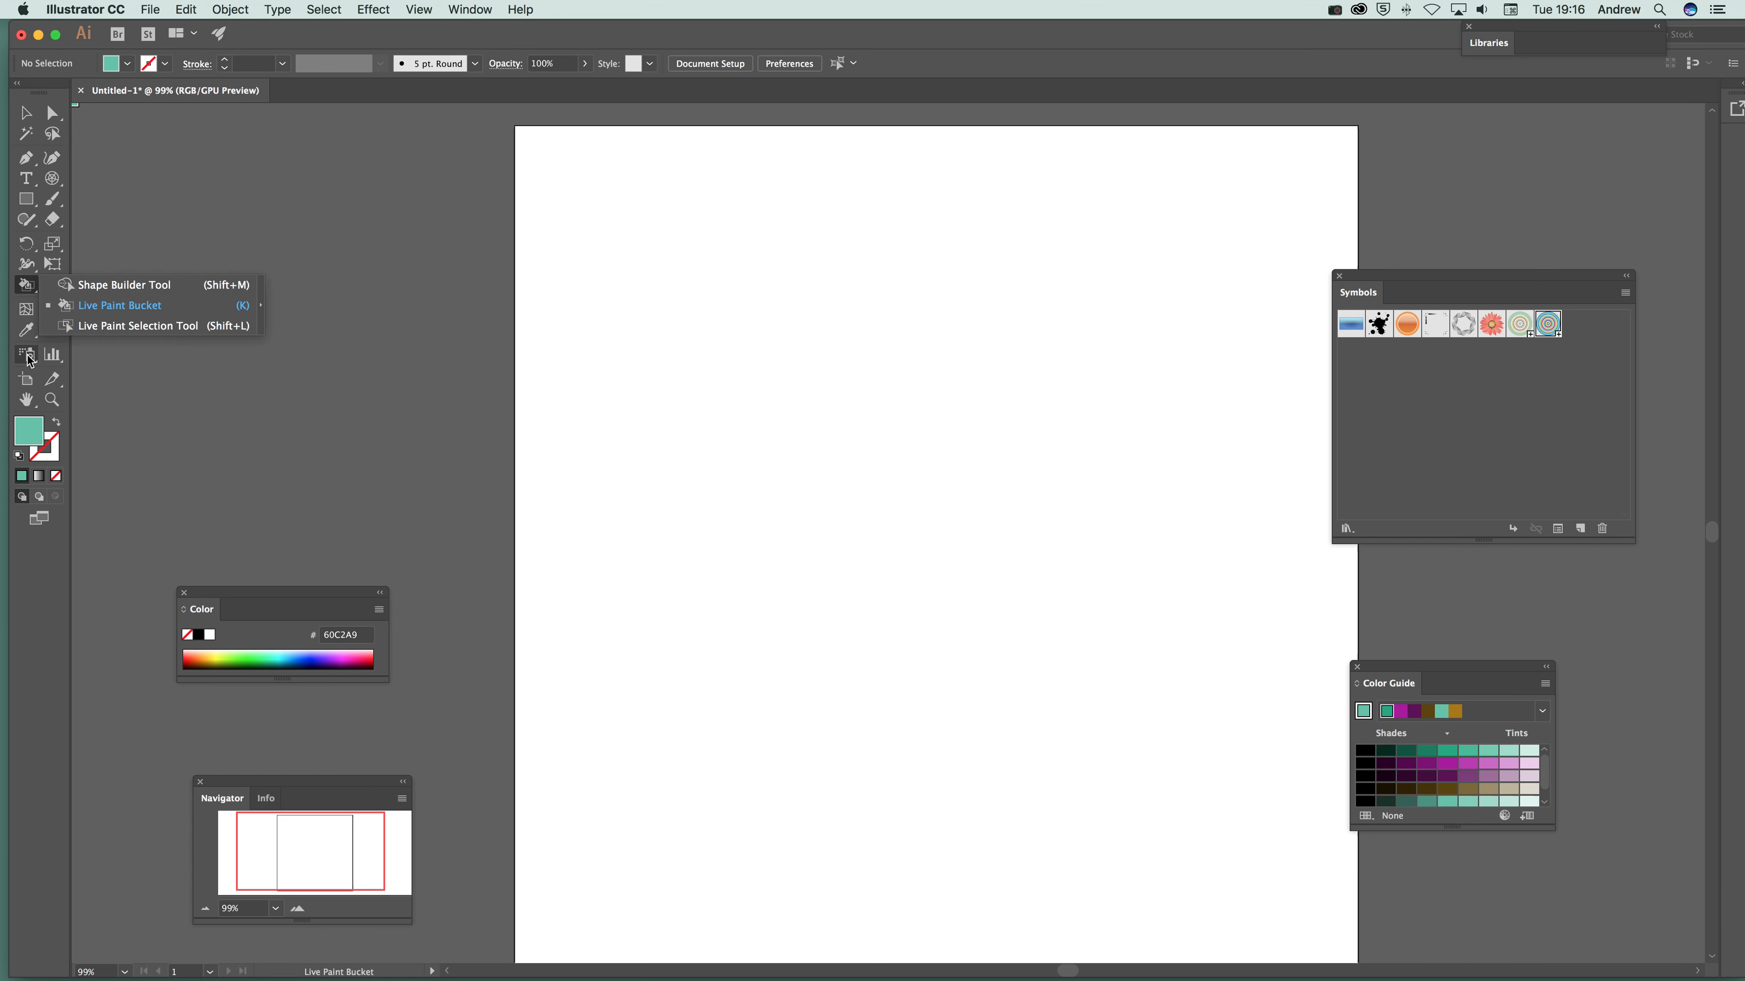
left_click(26, 354)
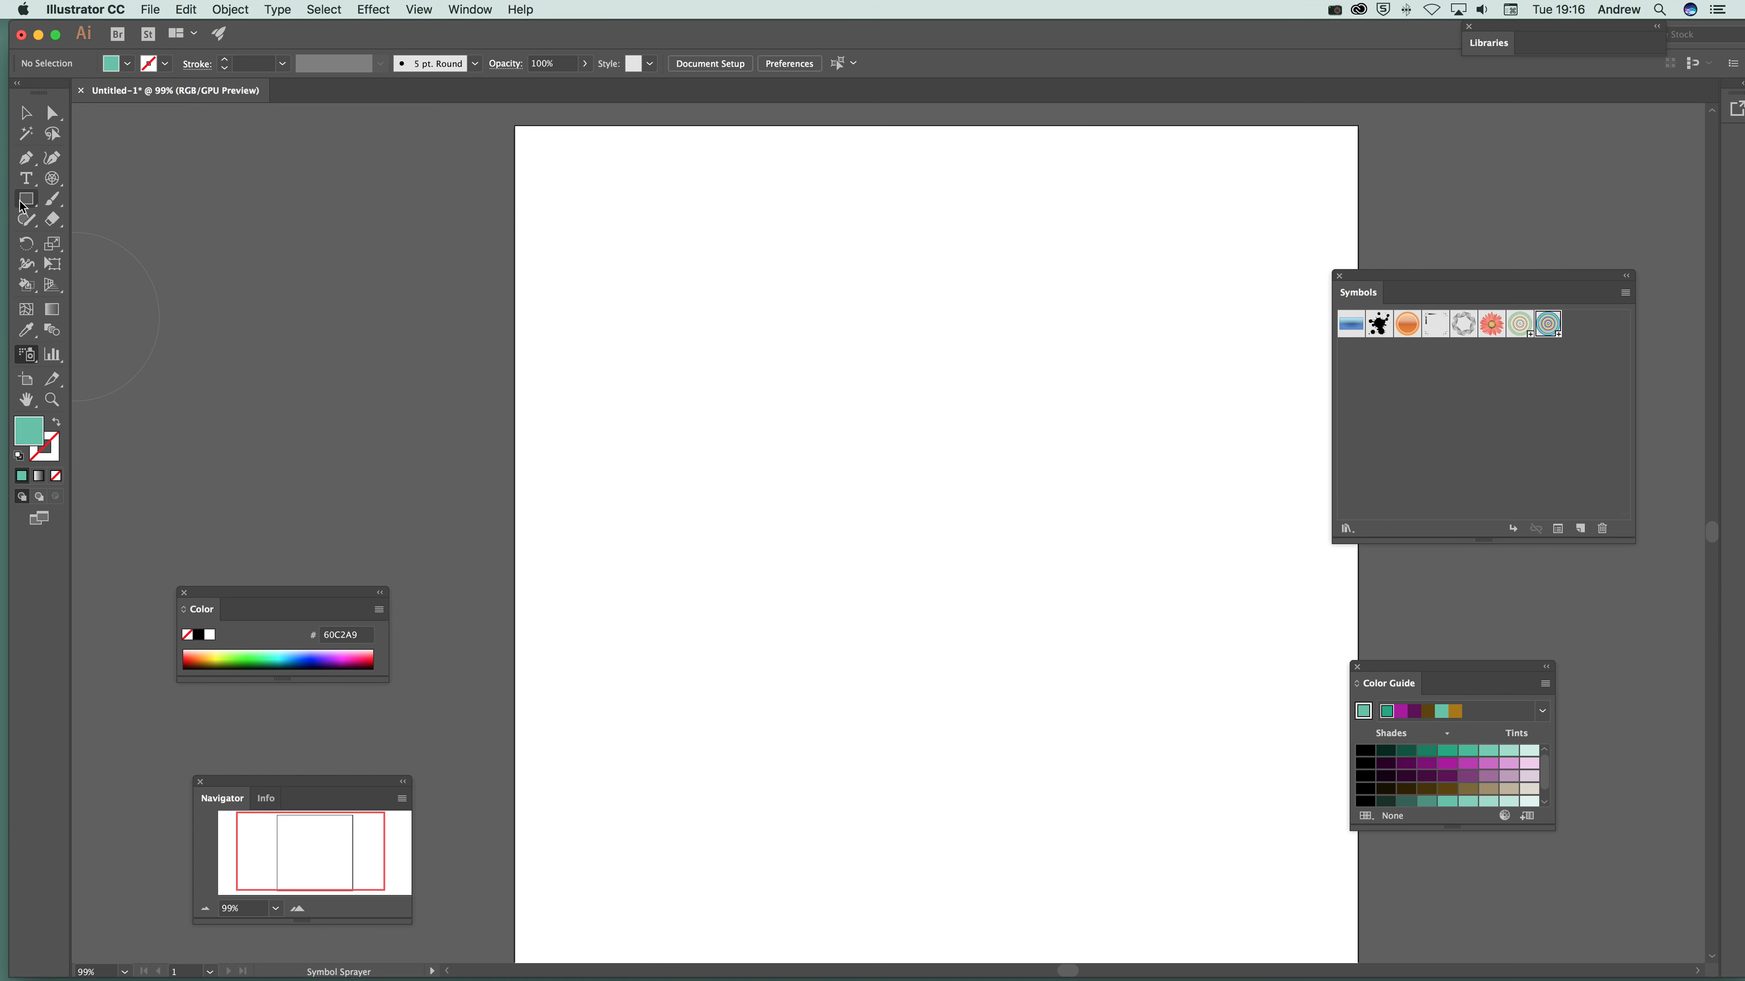
mouse_move(25, 283)
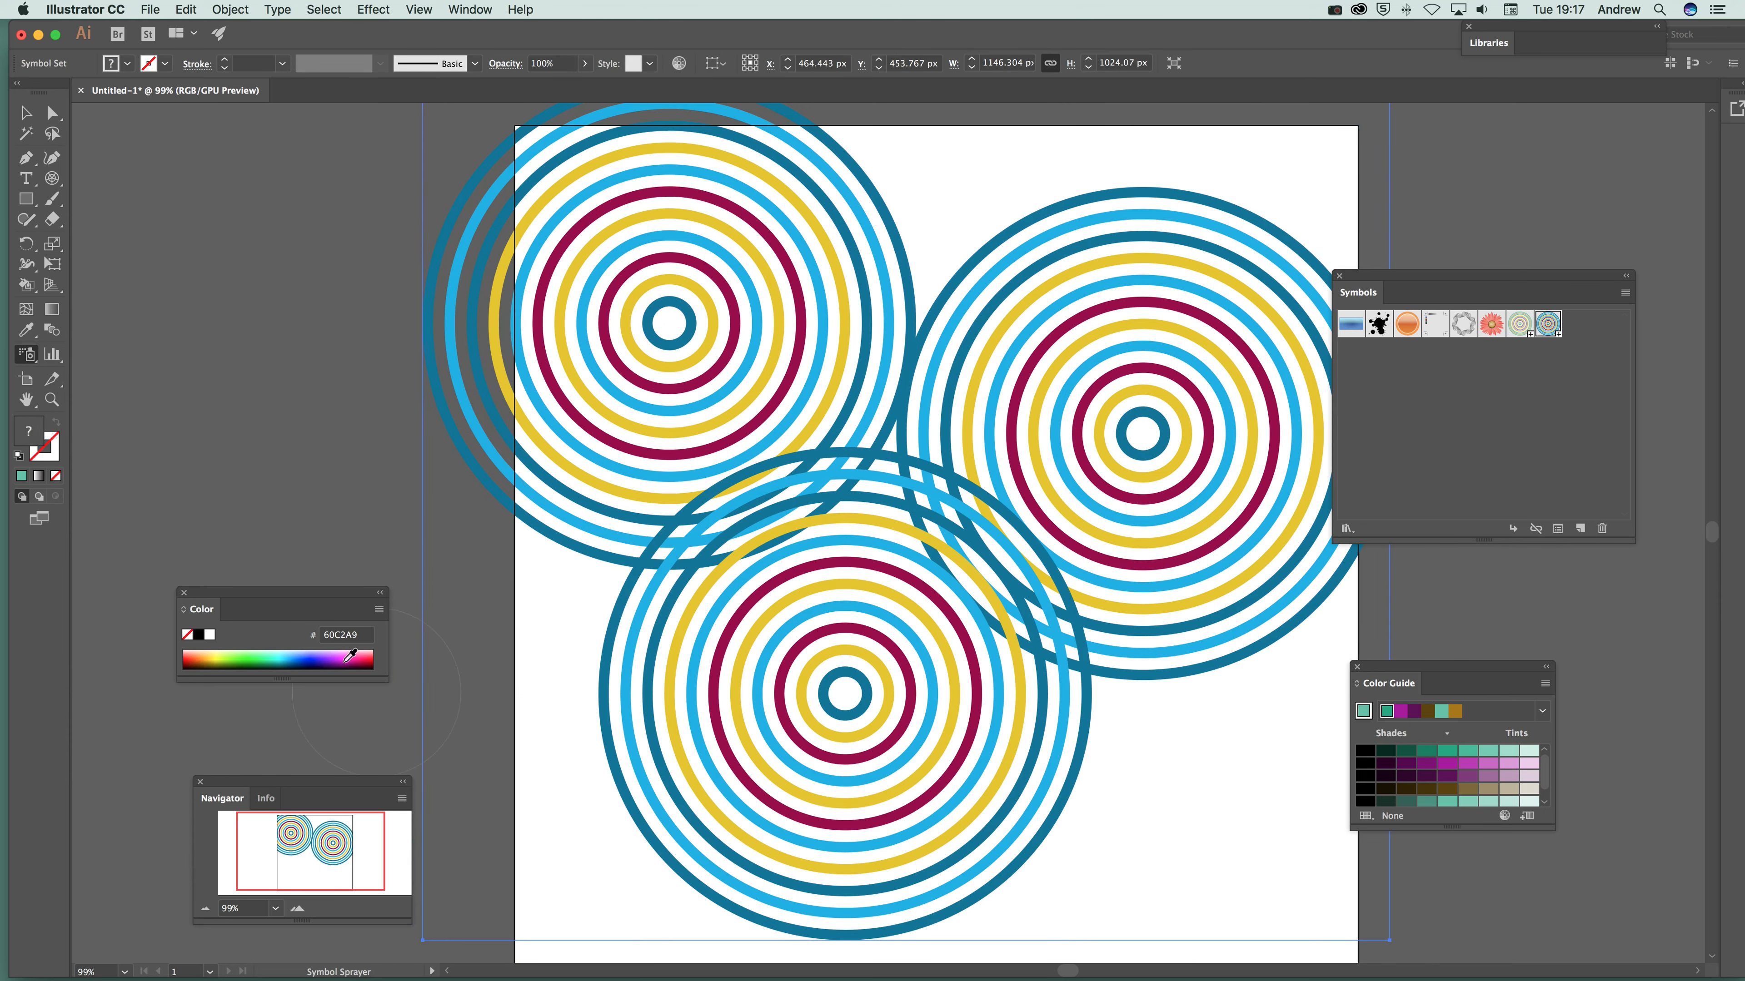
Spray another ring symbol instance near the bottom right of the artboard
left_click(1264, 852)
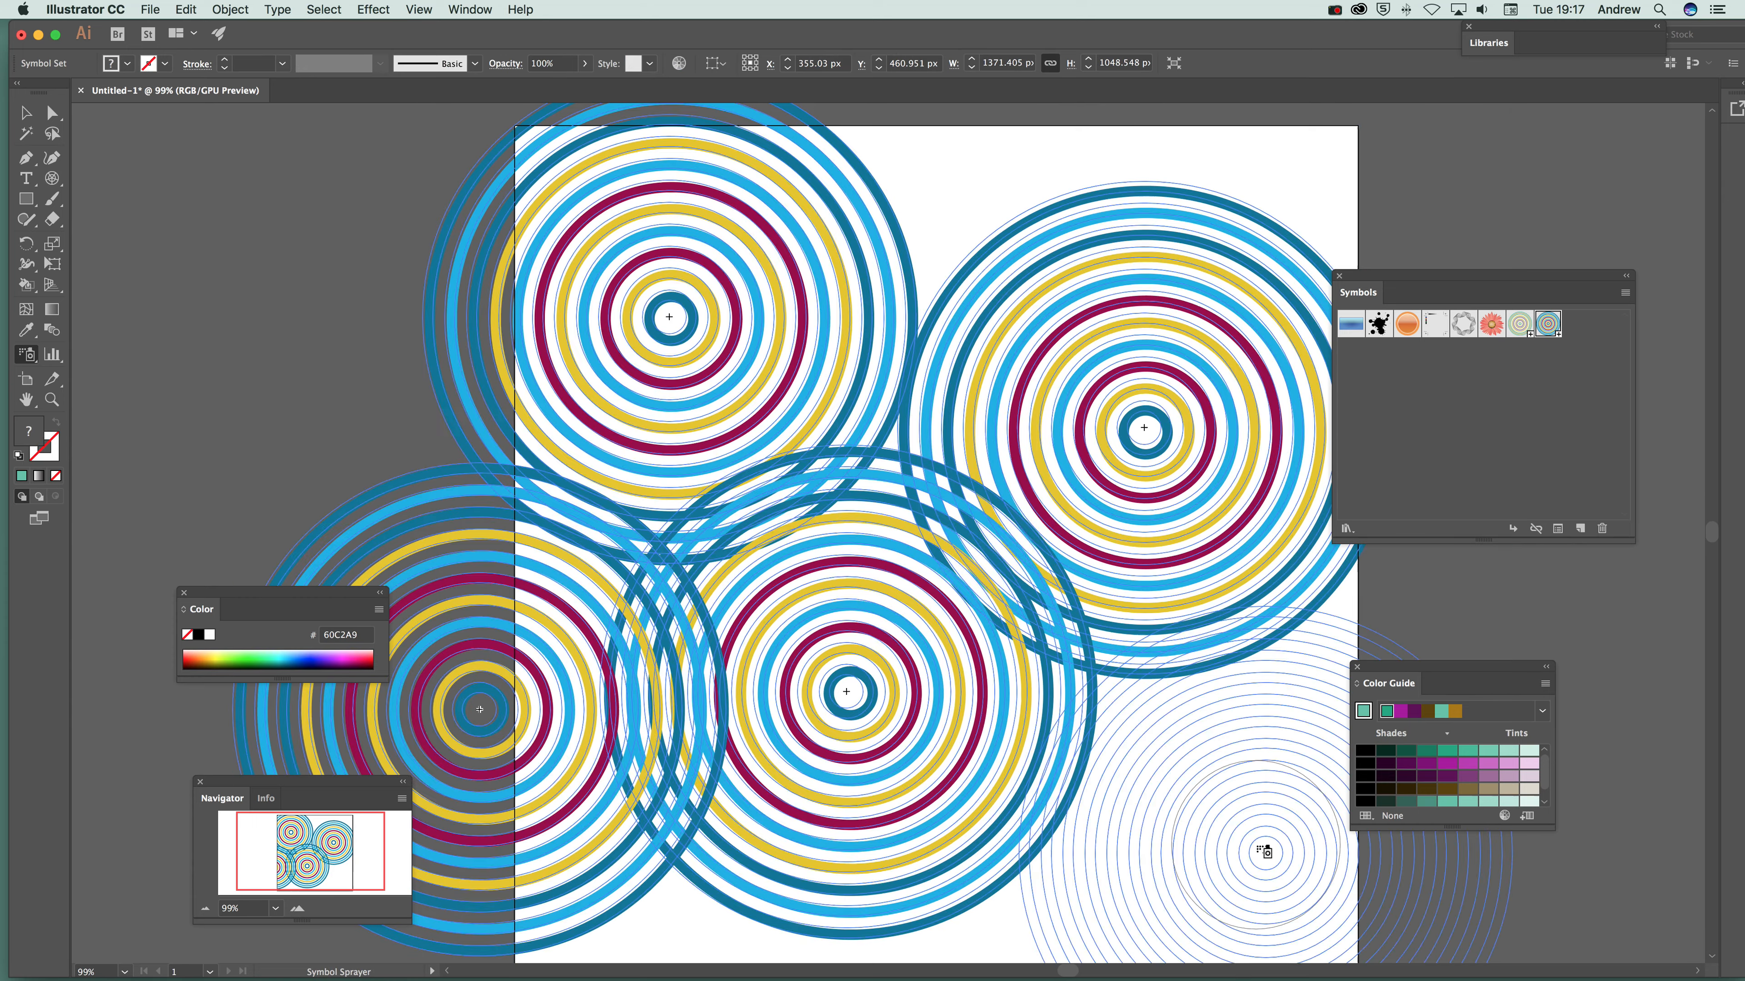